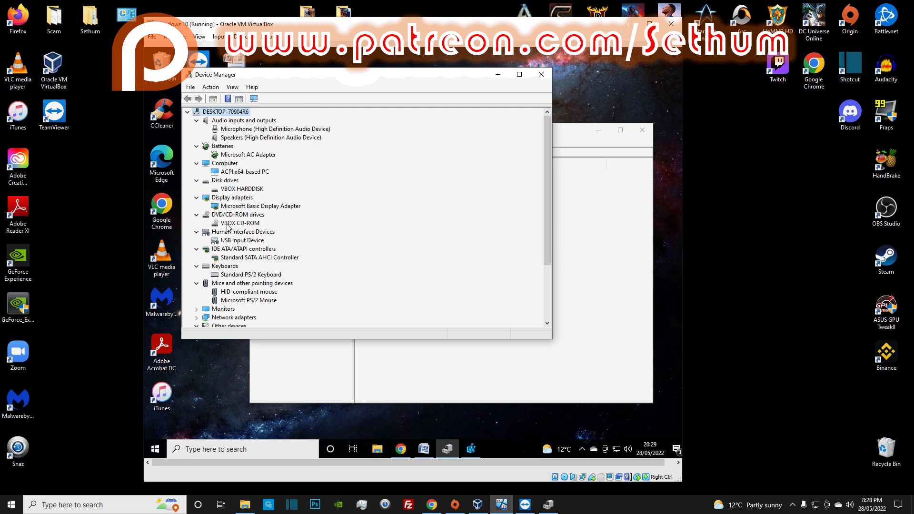
pyautogui.moveTo(238, 126)
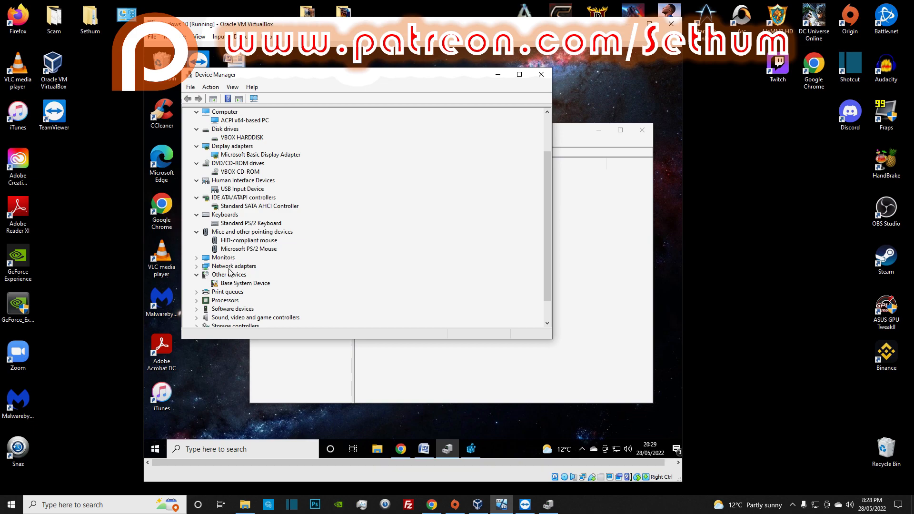
# Expand and collapse the VM's Software devices category to inspect the VBOX hardware entries
pyautogui.click(197, 301)
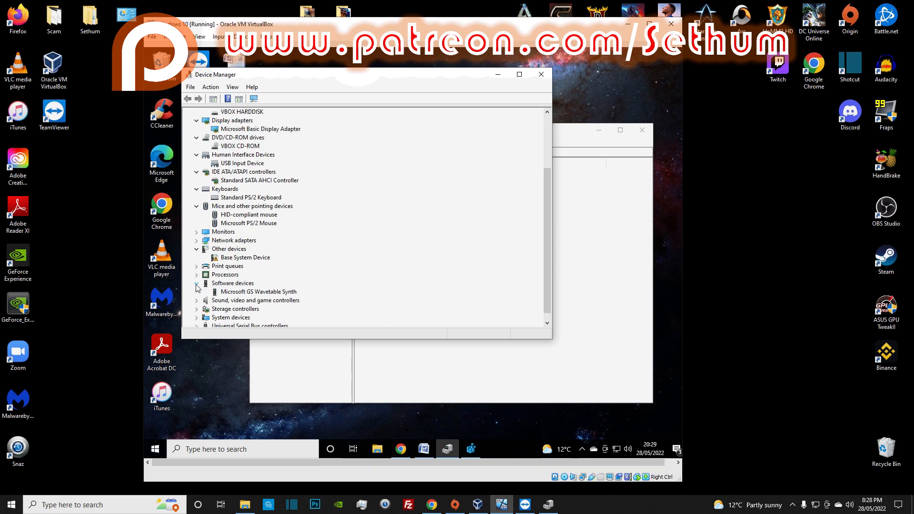
pyautogui.click(197, 283)
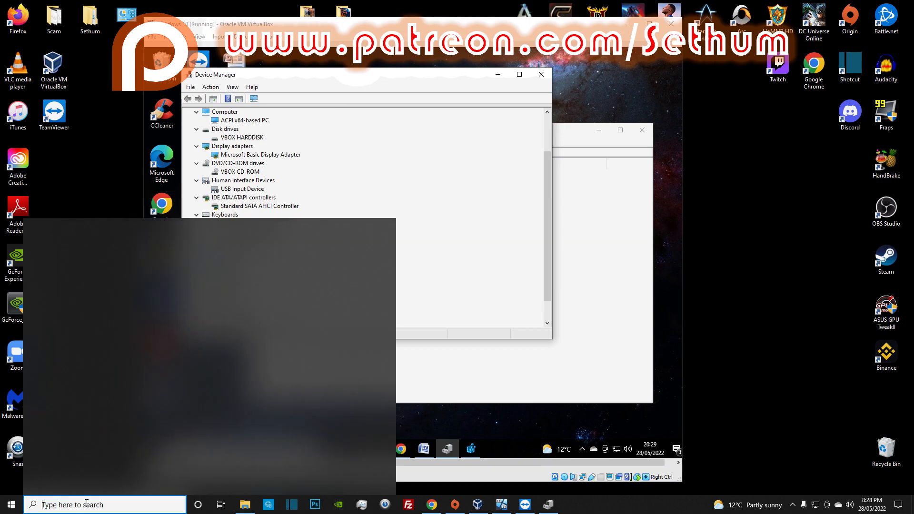
pyautogui.write('dev')
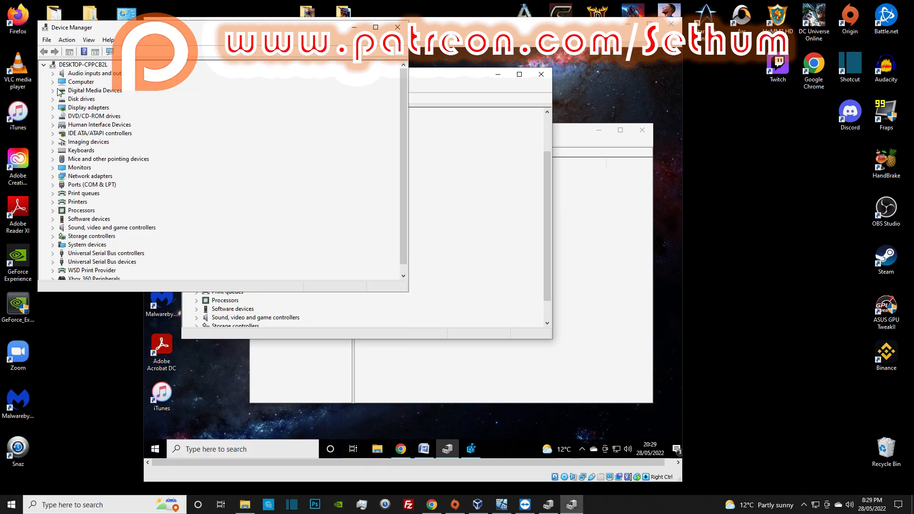
pyautogui.click(52, 116)
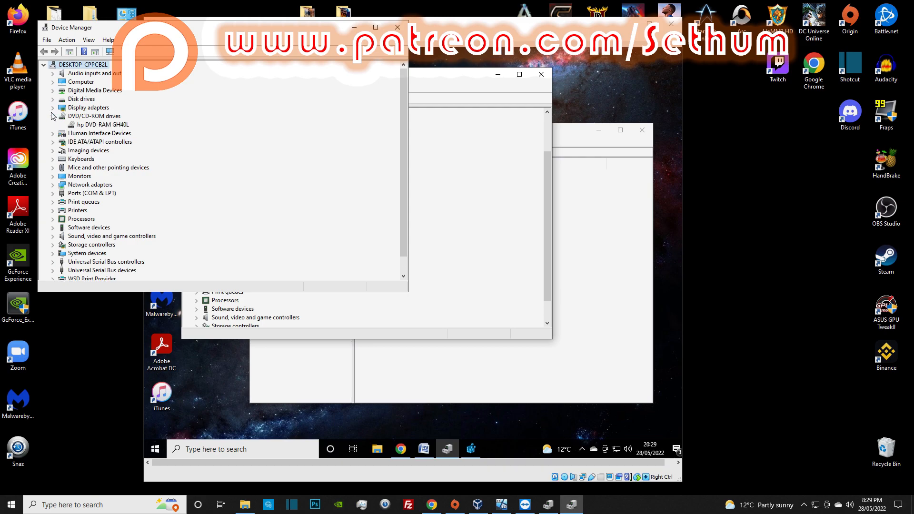
pyautogui.click(53, 99)
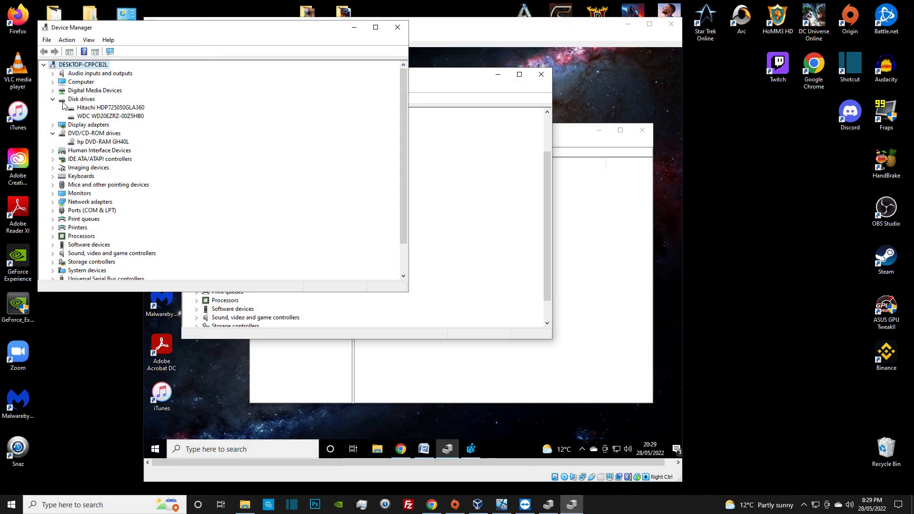
pyautogui.click(52, 82)
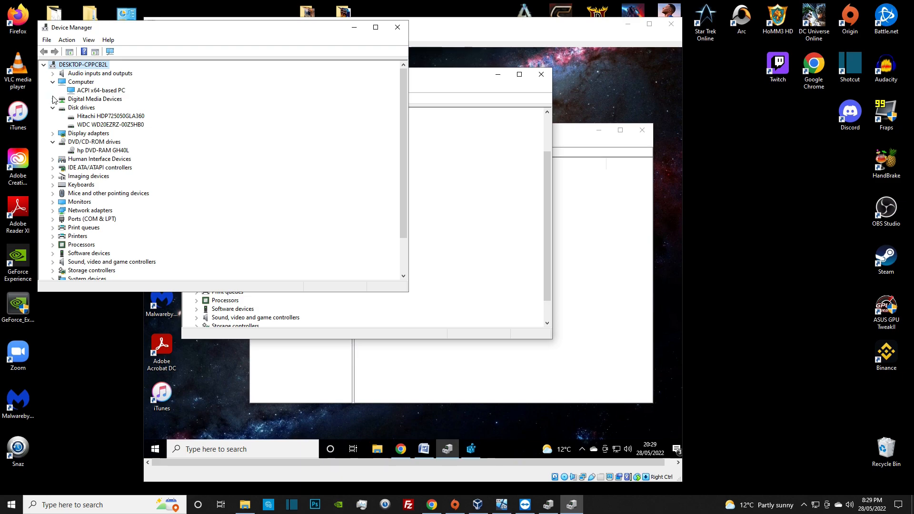
pyautogui.click(52, 99)
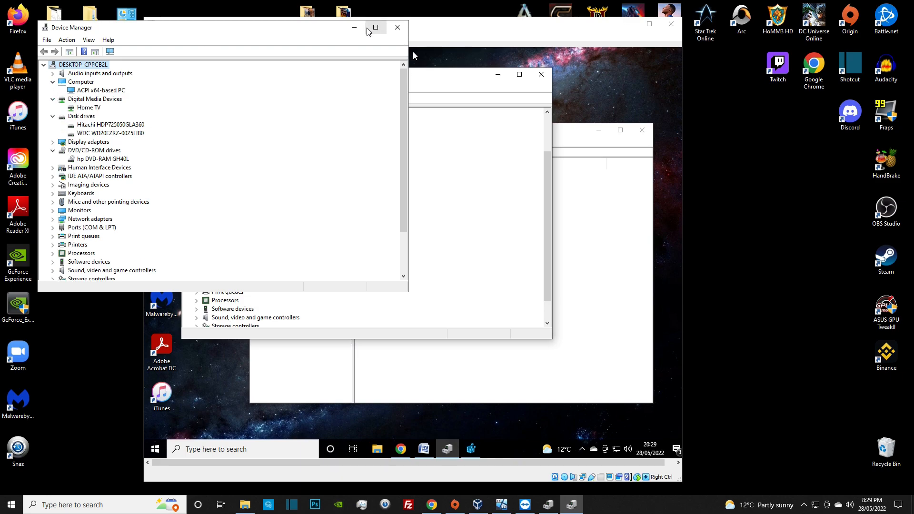
pyautogui.moveTo(353, 28)
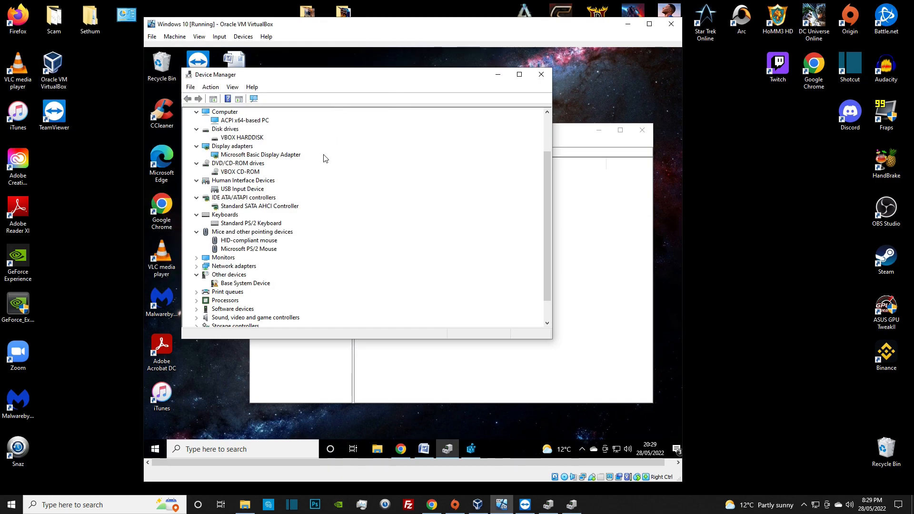
pyautogui.moveTo(291, 382)
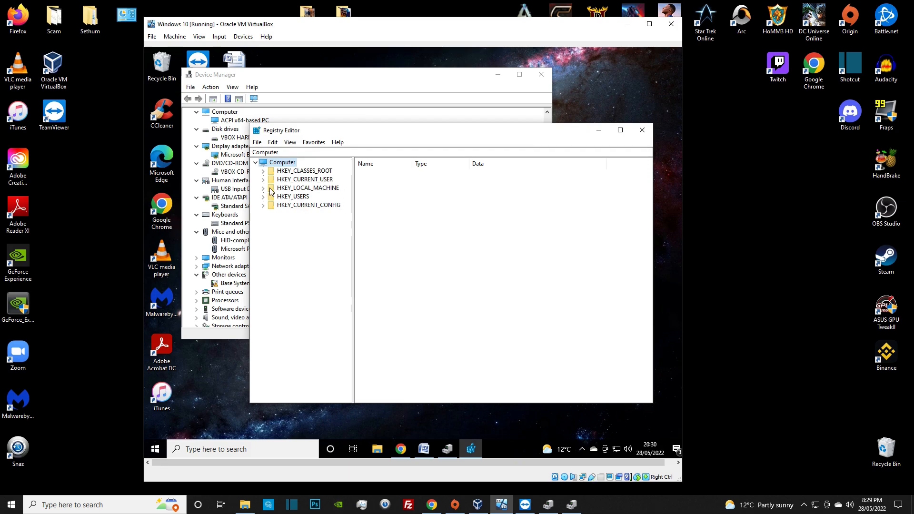
# Drill down HKEY_LOCAL_MACHINE, SYSTEM, ControlSet001 to Enum in the registry tree
pyautogui.click(263, 187)
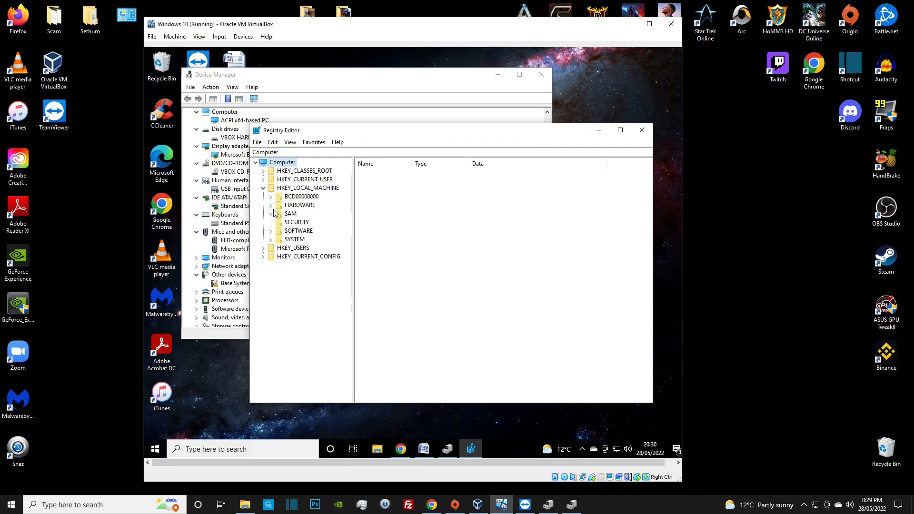
pyautogui.click(271, 239)
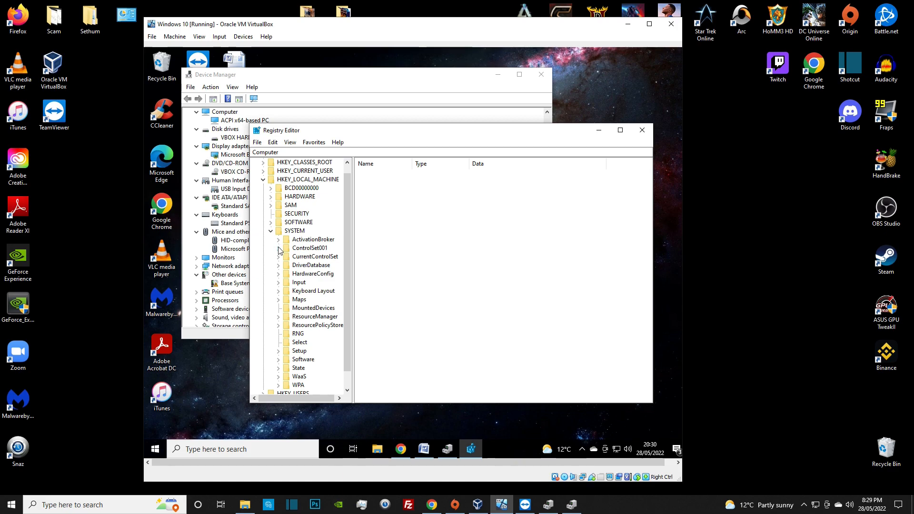
pyautogui.click(278, 247)
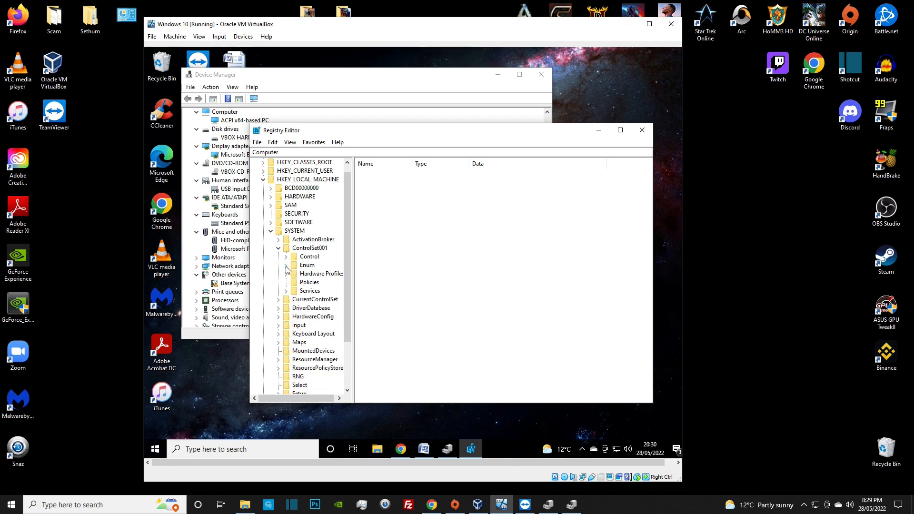
pyautogui.click(285, 265)
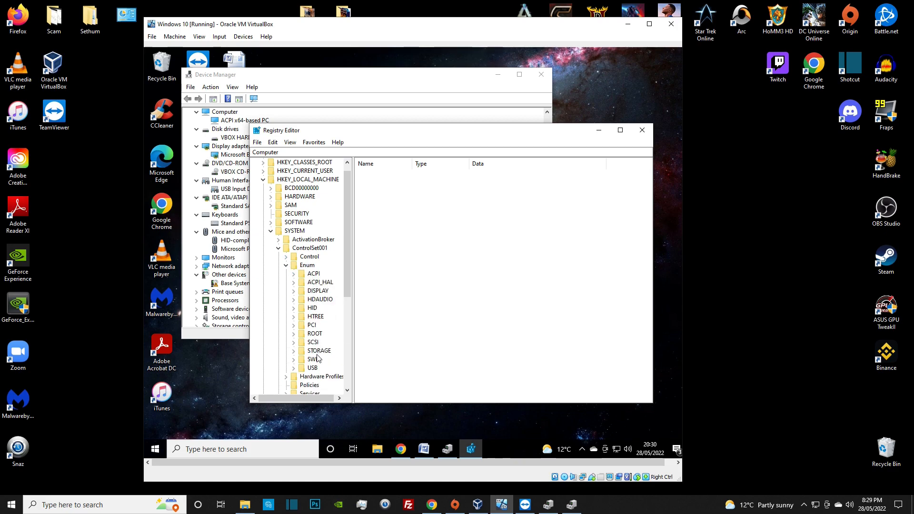
pyautogui.moveTo(320, 310)
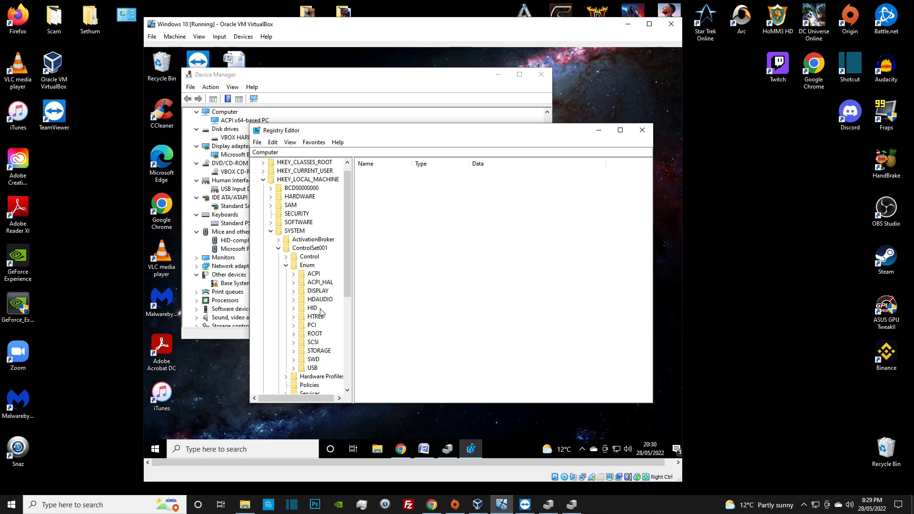
pyautogui.moveTo(319, 308)
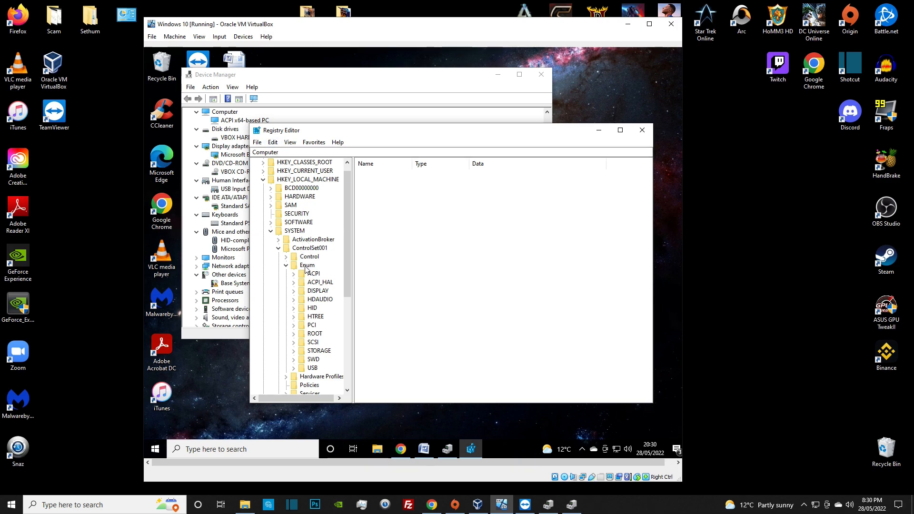
# Open Permissions for the Enum key and give Users Full Control
pyautogui.rightClick(307, 265)
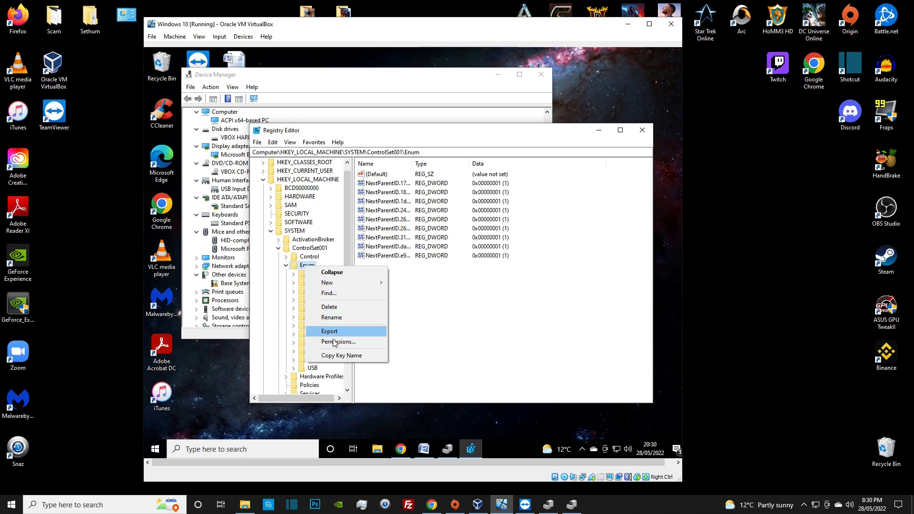
pyautogui.click(337, 342)
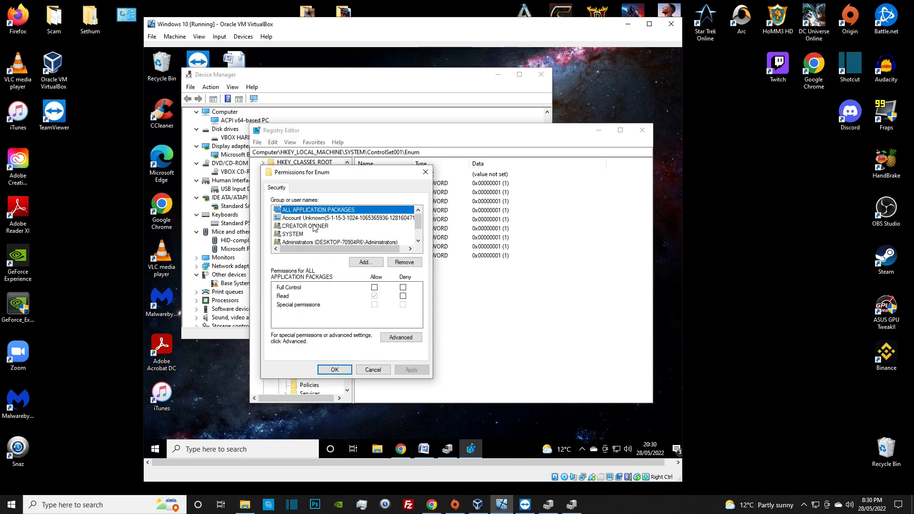
pyautogui.scroll(-3)
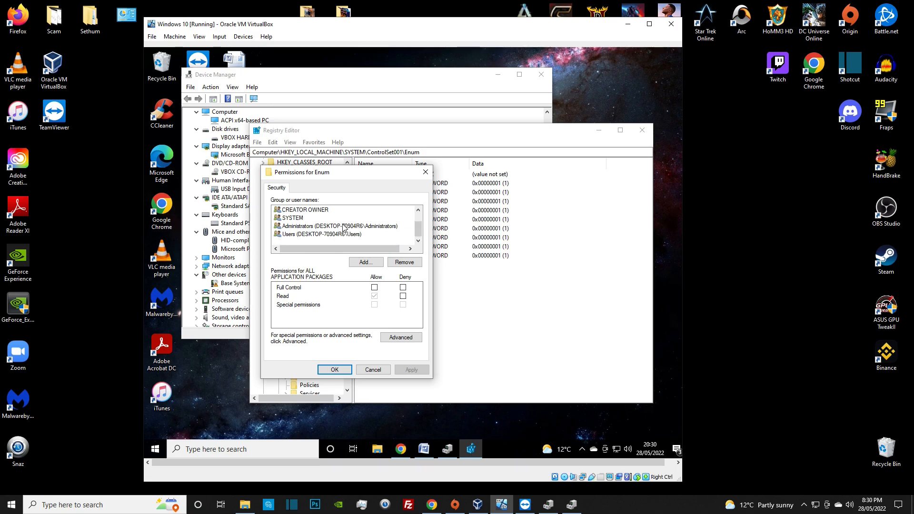
pyautogui.click(327, 234)
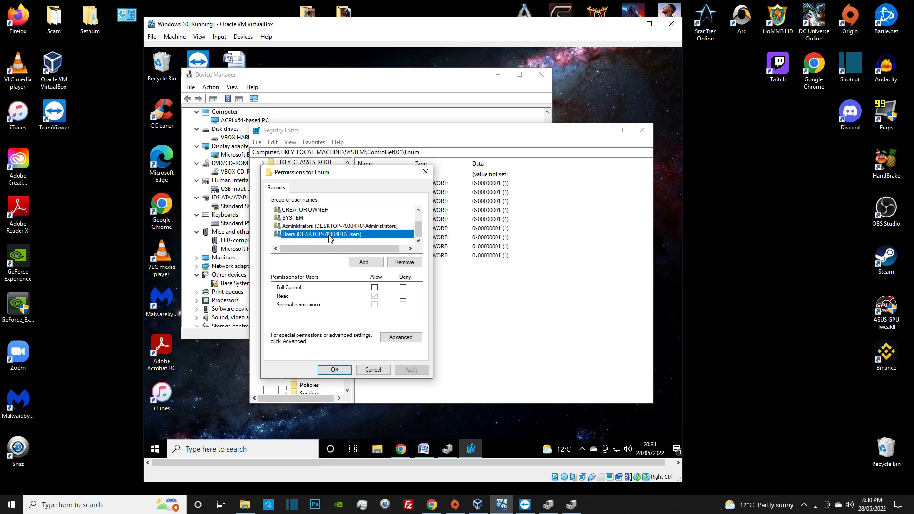
pyautogui.click(374, 288)
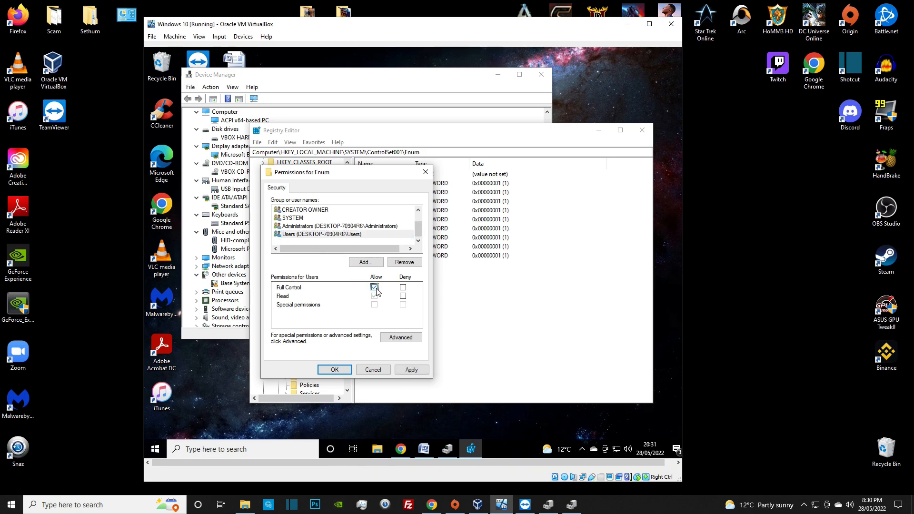
# Review Administrators and SYSTEM, granting Full Control to CREATOR OWNER and the unknown account
pyautogui.click(315, 226)
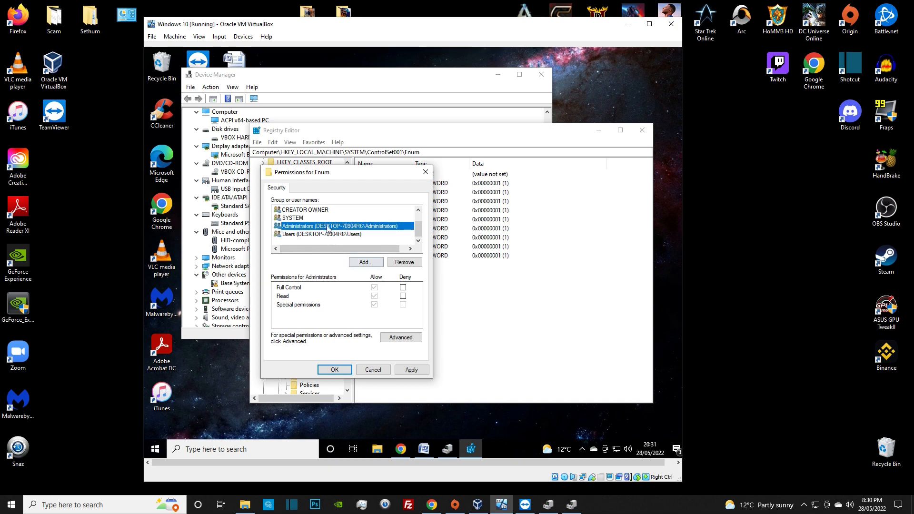
pyautogui.click(292, 217)
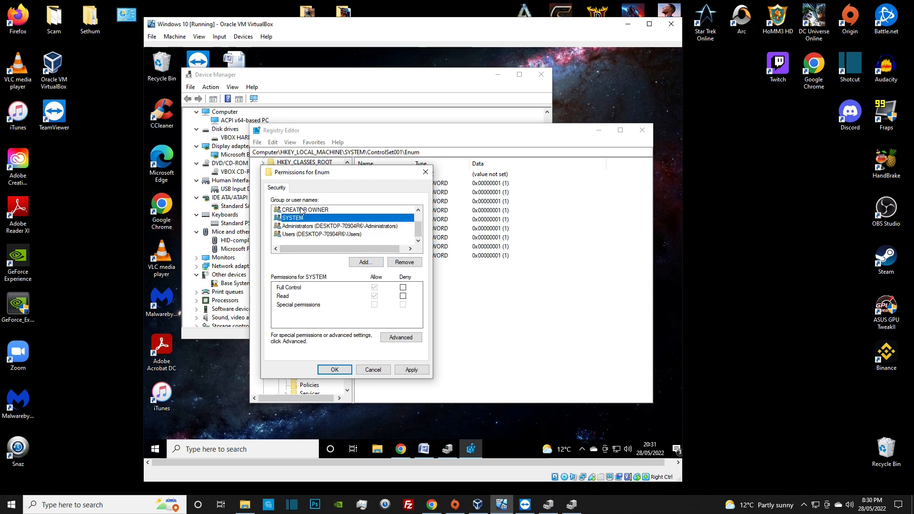
pyautogui.click(303, 209)
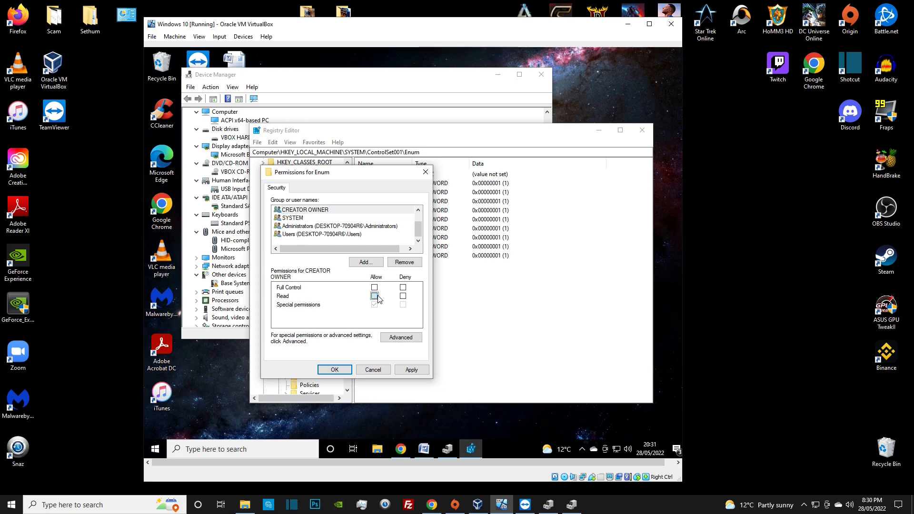
pyautogui.click(375, 287)
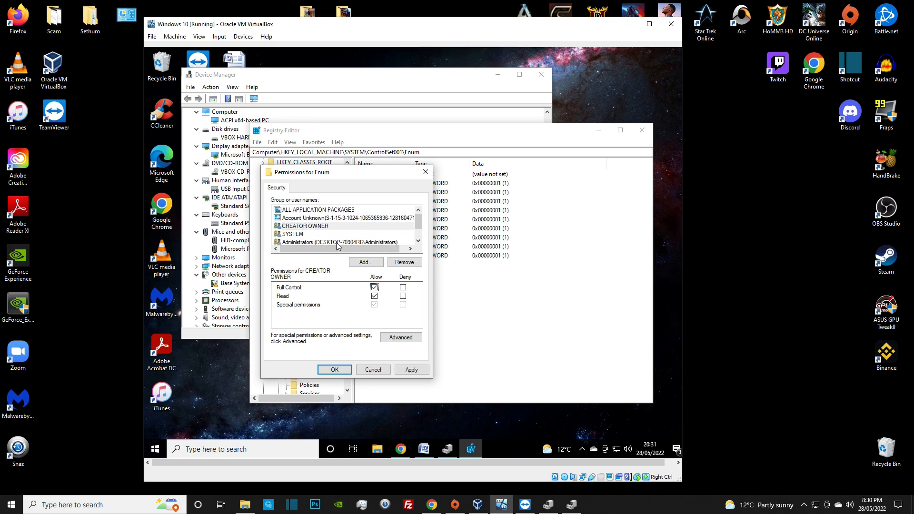
pyautogui.click(293, 234)
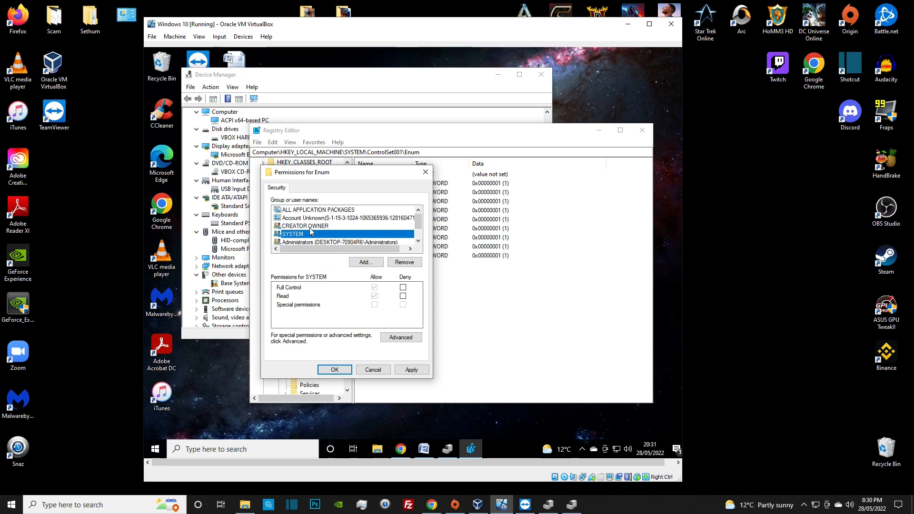
pyautogui.click(344, 218)
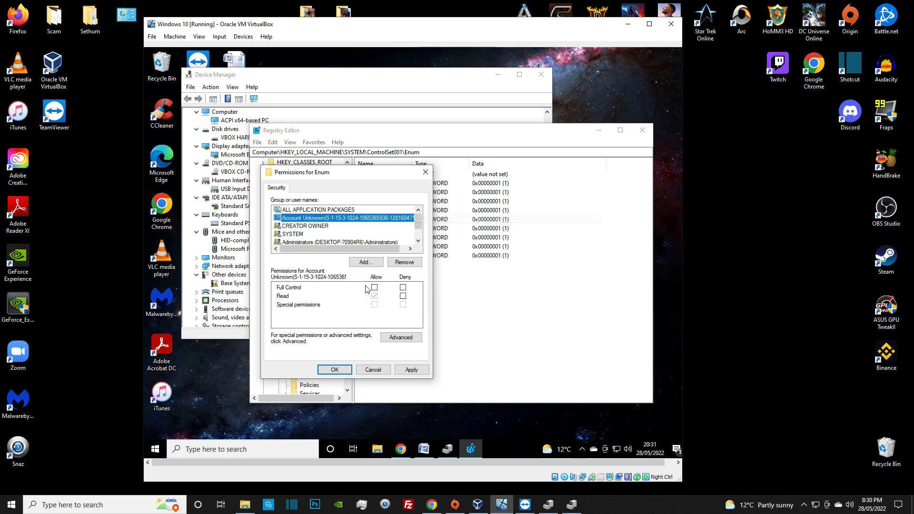
pyautogui.click(374, 288)
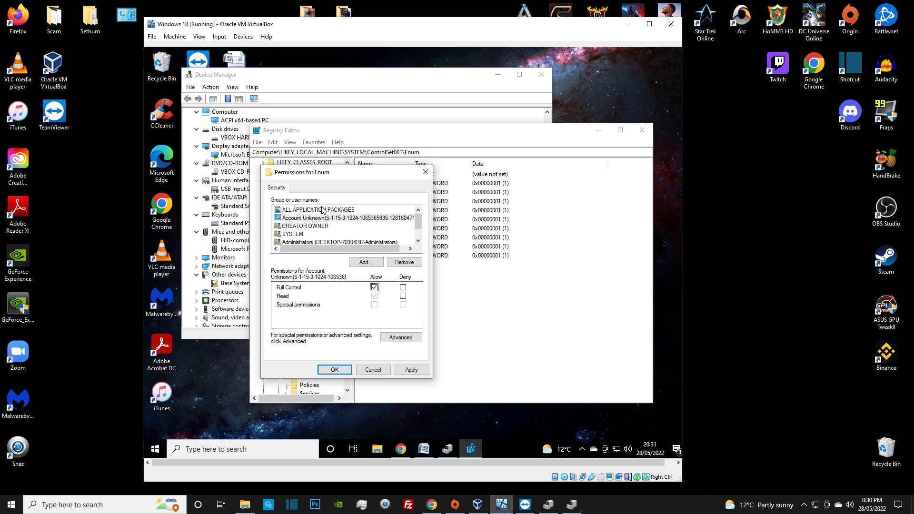
# Check ALL APPLICATION PACKAGES, then view and dismiss Enum's advanced security settings
pyautogui.click(316, 210)
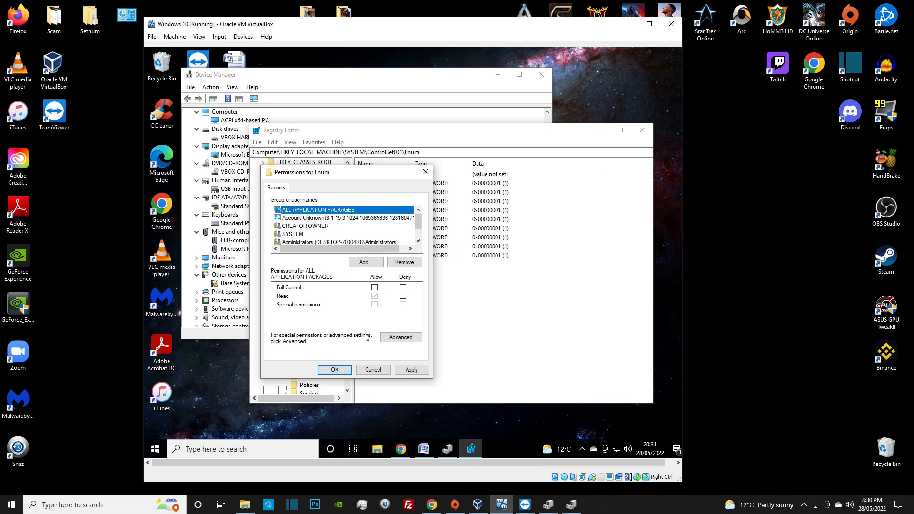
pyautogui.click(401, 337)
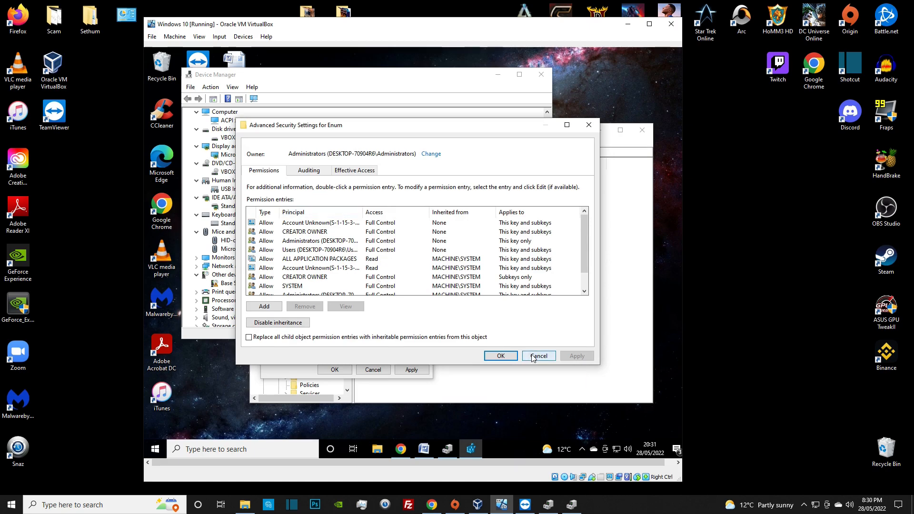
pyautogui.click(537, 355)
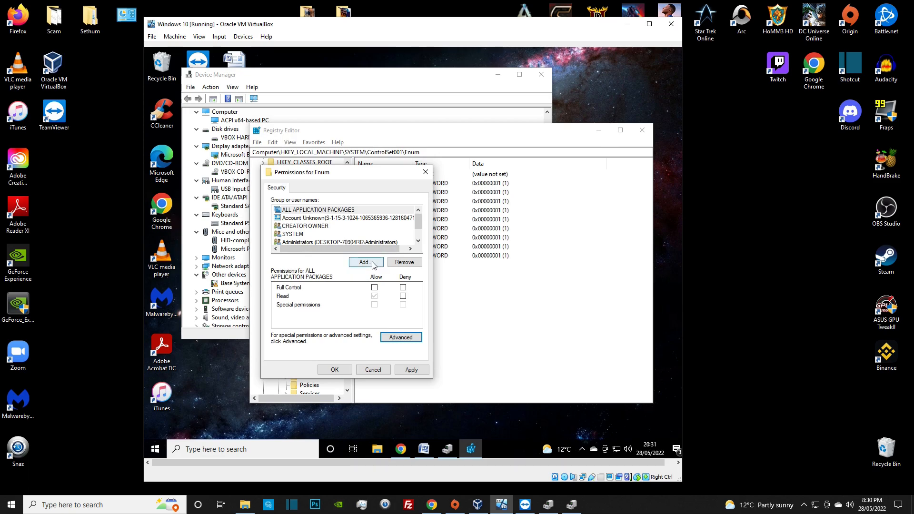
# Add a user to Enum's permissions, entering the account name 'Sethpok.com'
pyautogui.click(364, 262)
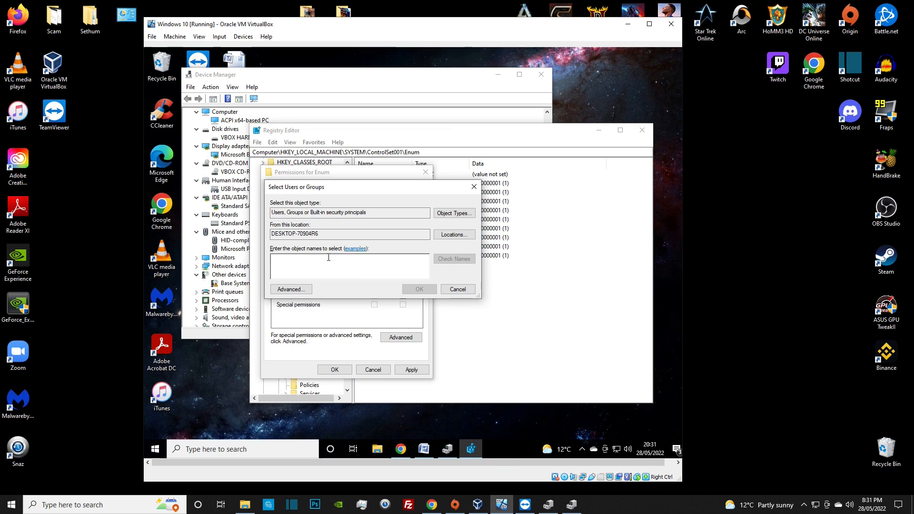
pyautogui.write('Sethto')
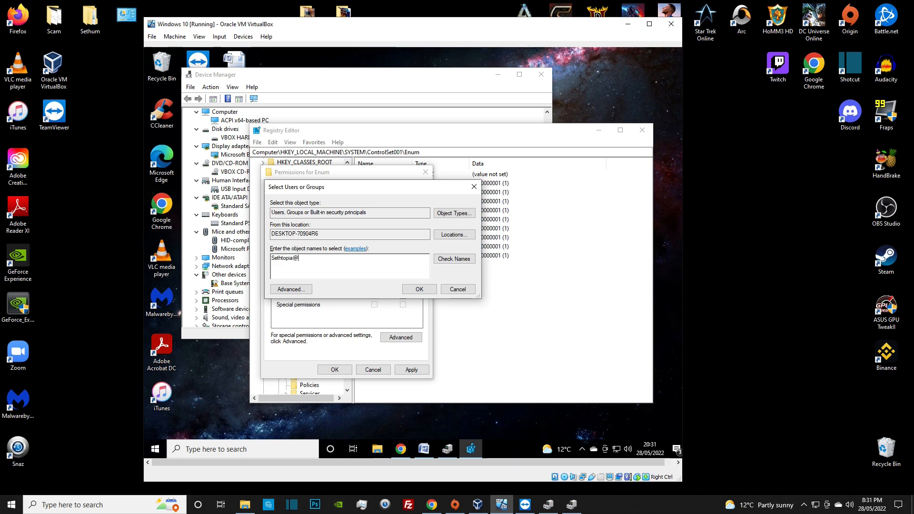
pyautogui.write('pi')
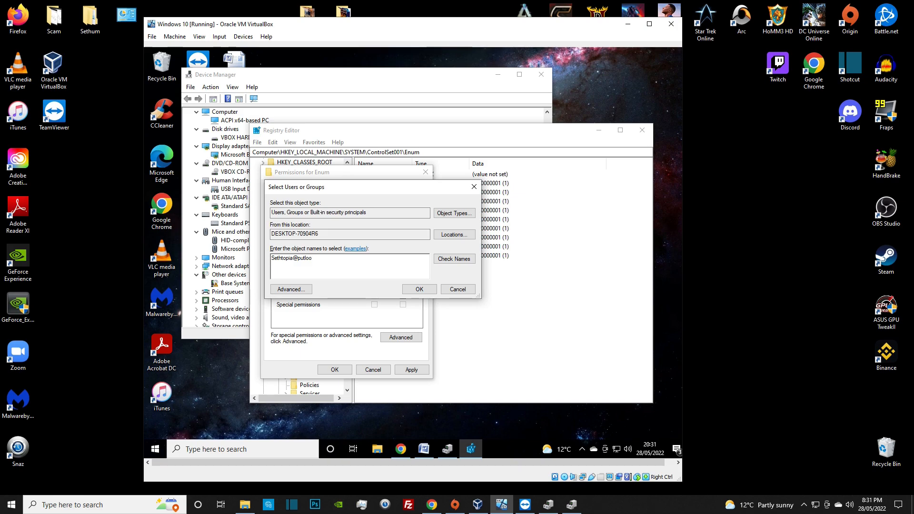
pyautogui.press('BackSpace')
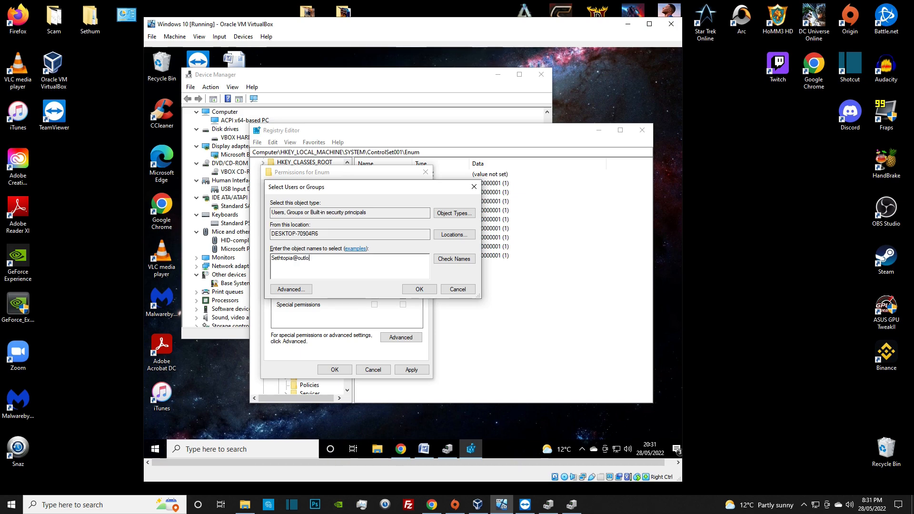
pyautogui.write('ok')
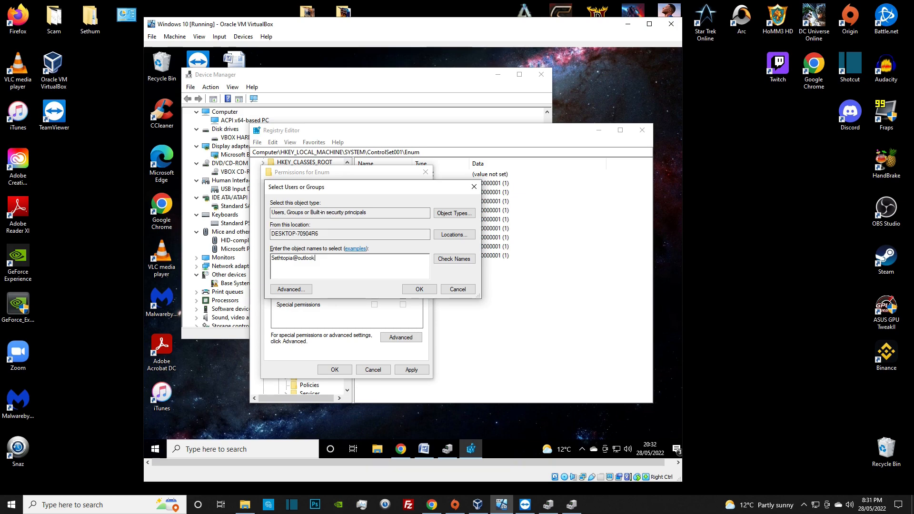
pyautogui.write('.com')
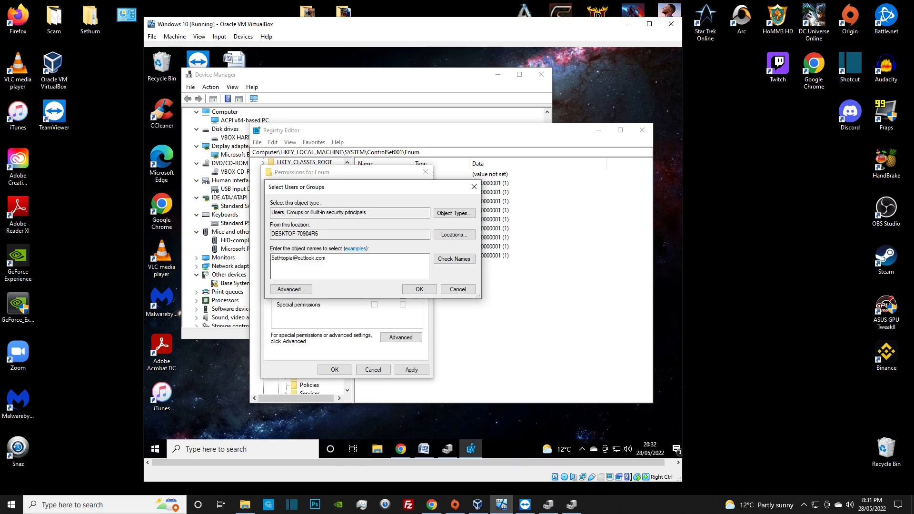
pyautogui.moveTo(423, 214)
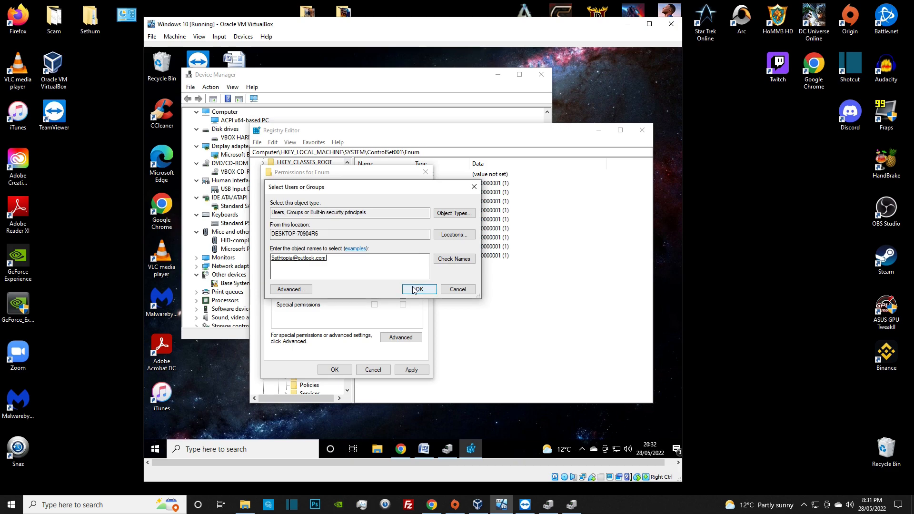
# Confirm the new account, allow it Full Control on Enum, and save
pyautogui.click(419, 289)
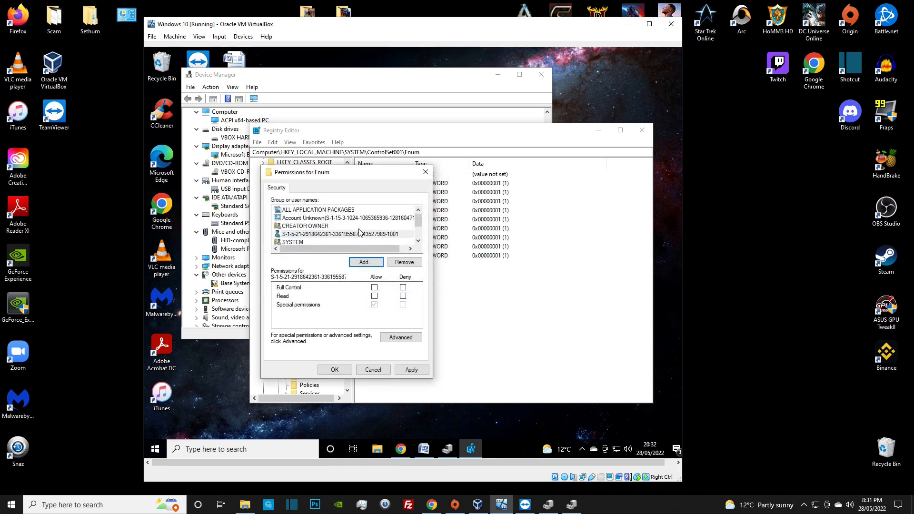
pyautogui.click(340, 234)
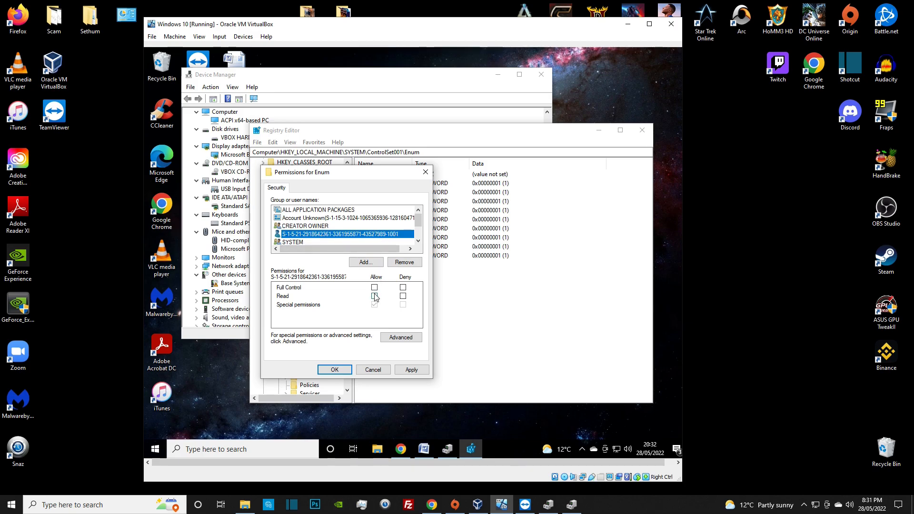
pyautogui.click(374, 287)
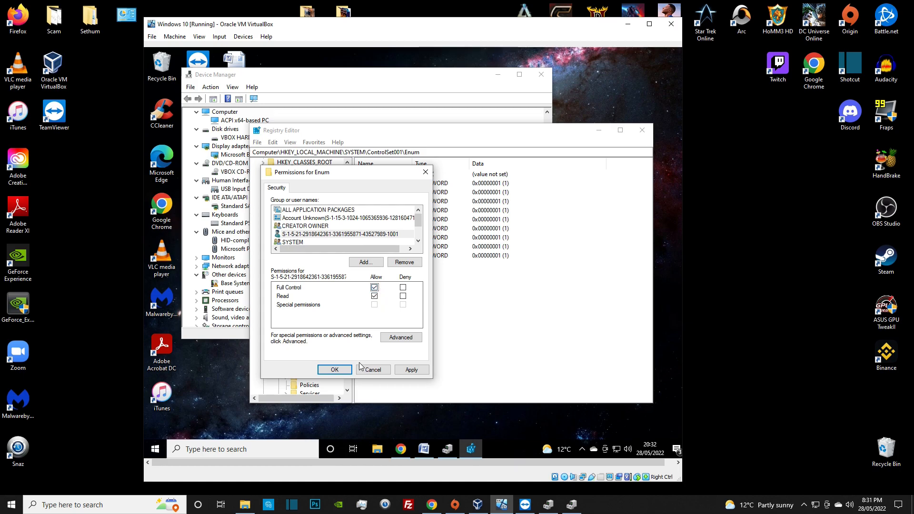
pyautogui.click(335, 369)
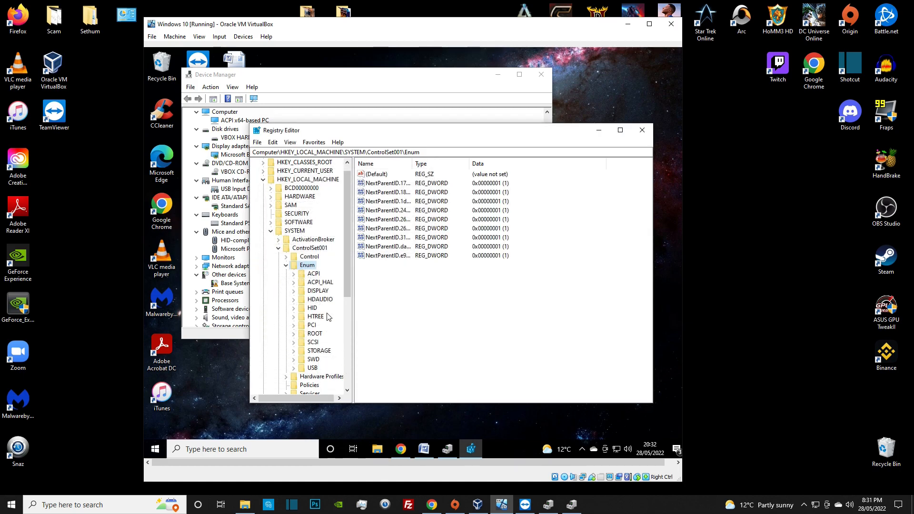
# Reopen Enum's permissions, select the added account, and open Advanced security settings
pyautogui.rightClick(307, 266)
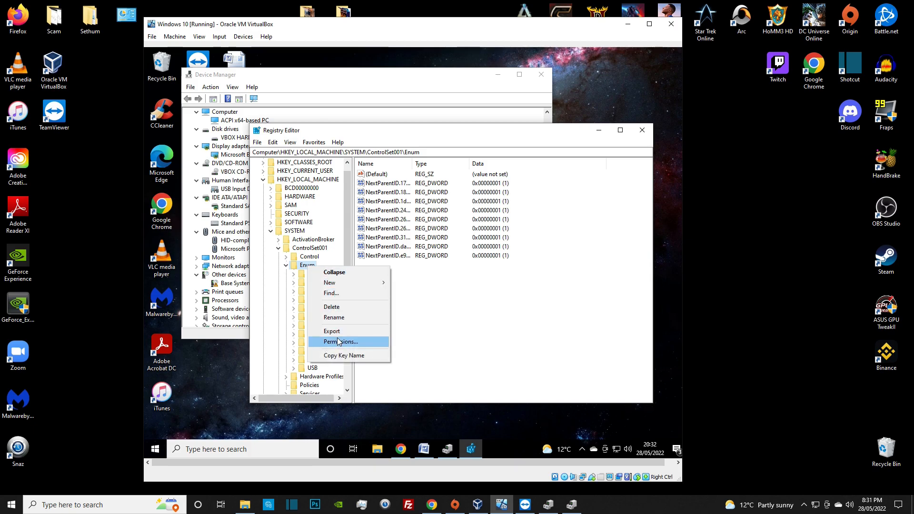
pyautogui.click(340, 342)
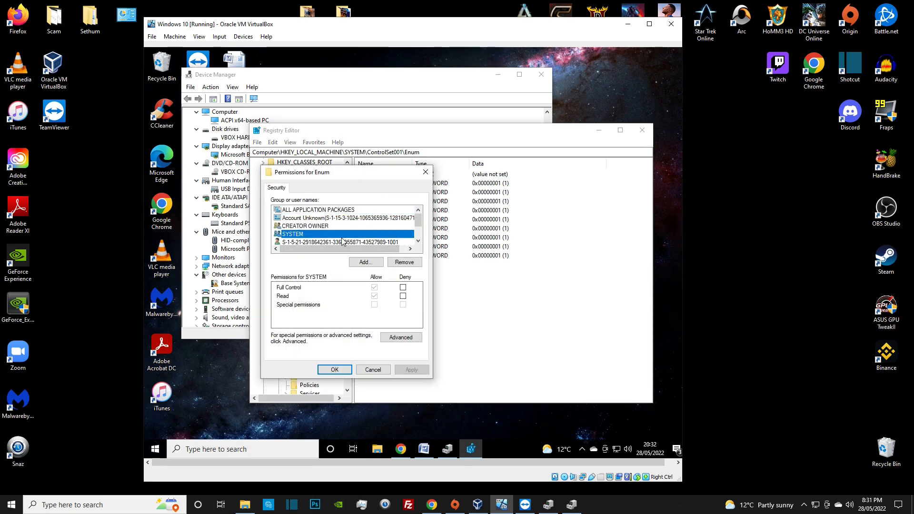
pyautogui.click(341, 234)
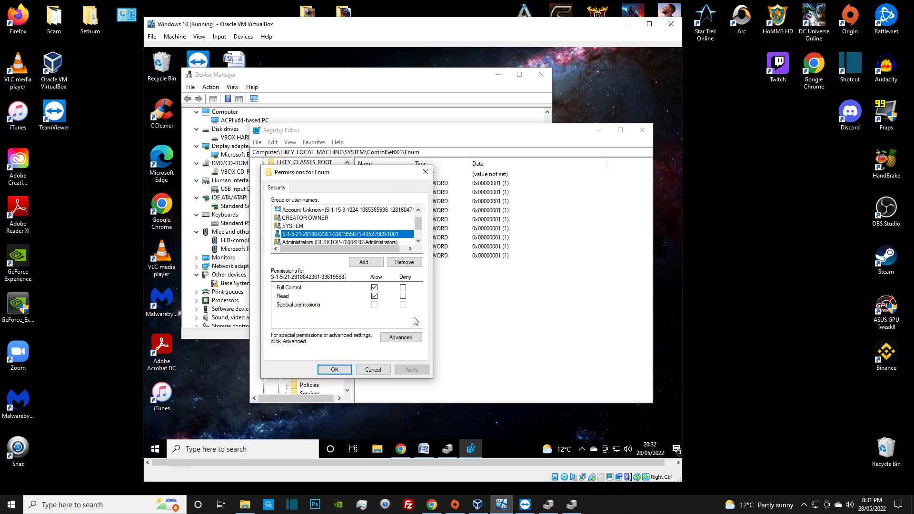
pyautogui.click(400, 337)
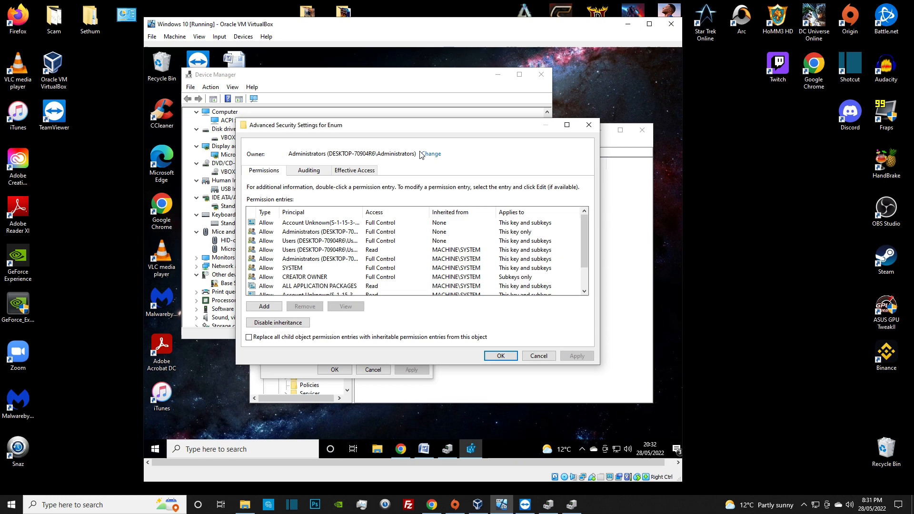
# Change Enum's owner from Administrators to the user's own account
pyautogui.click(431, 154)
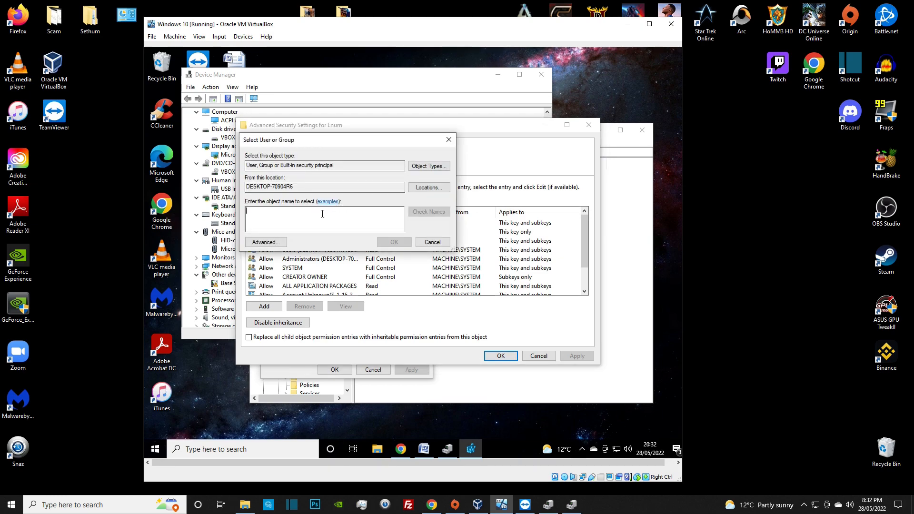
pyautogui.write('seth')
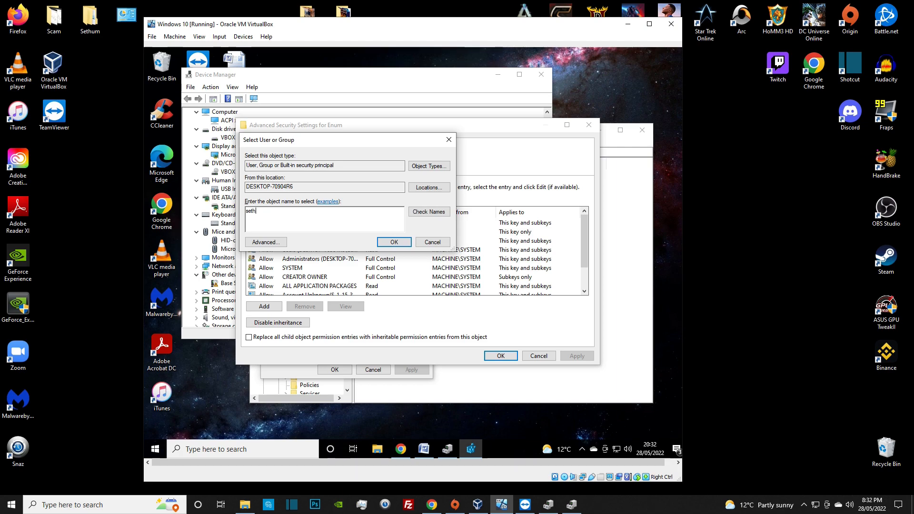
pyautogui.write('topia')
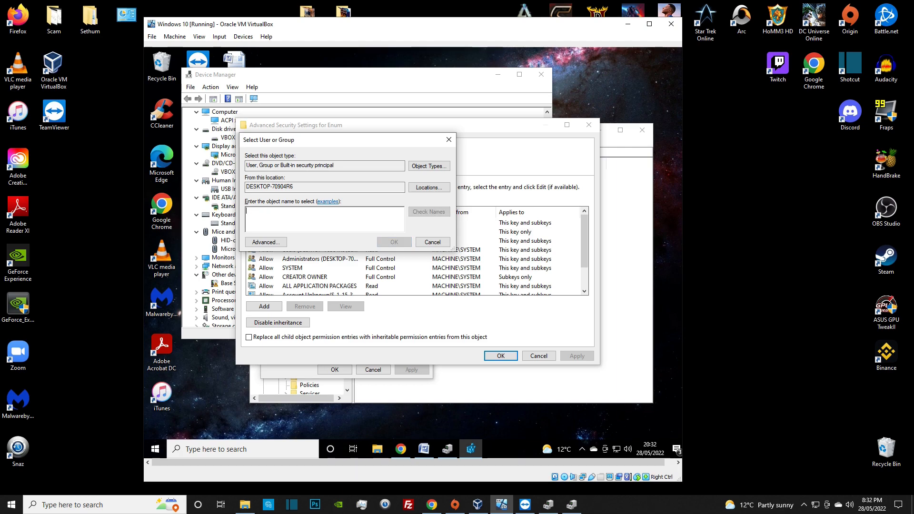
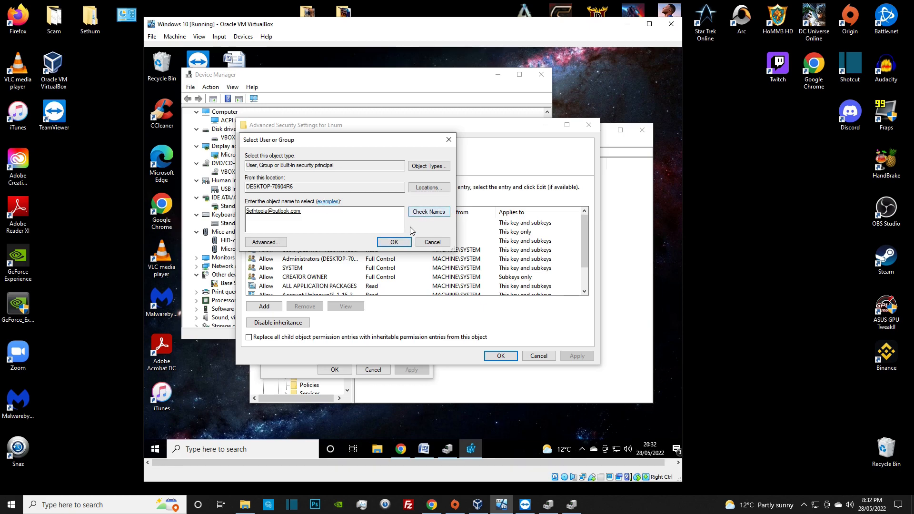
pyautogui.click(392, 242)
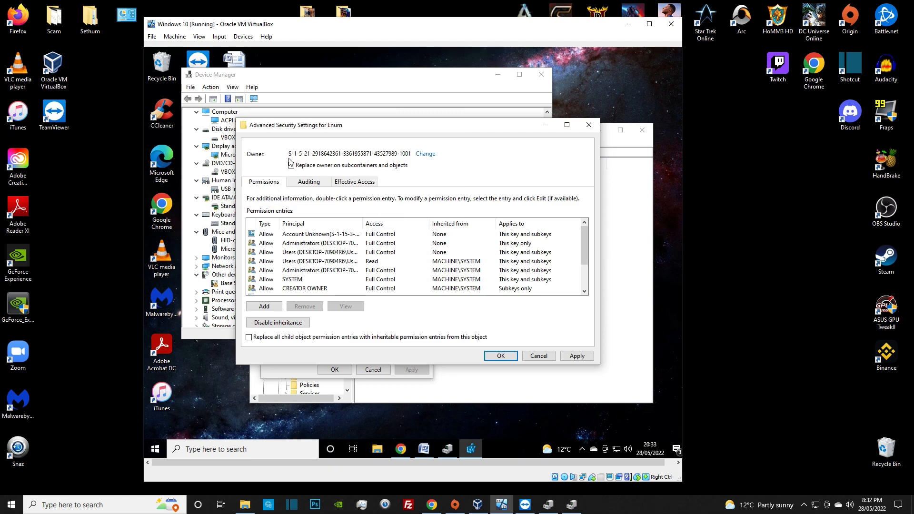
# Enable replacing the owner and child permission entries on all subkeys, then apply
pyautogui.doubleClick(311, 154)
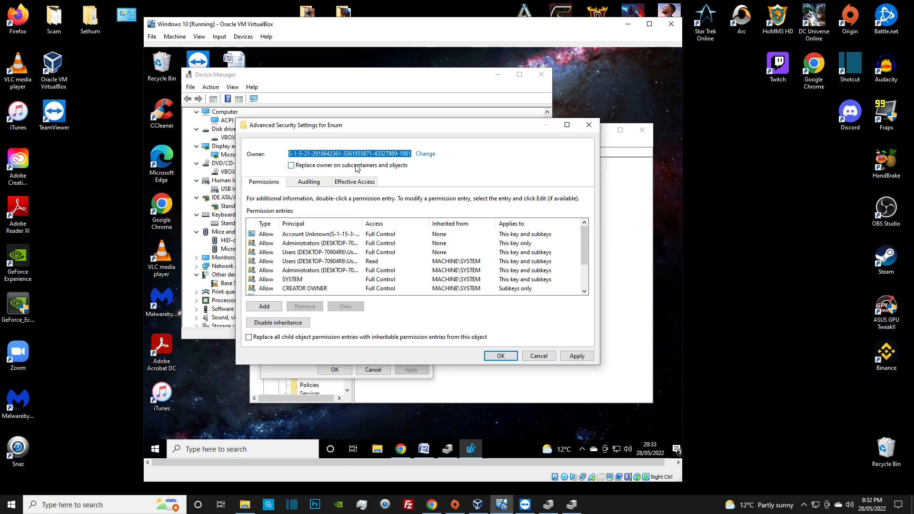
pyautogui.click(291, 165)
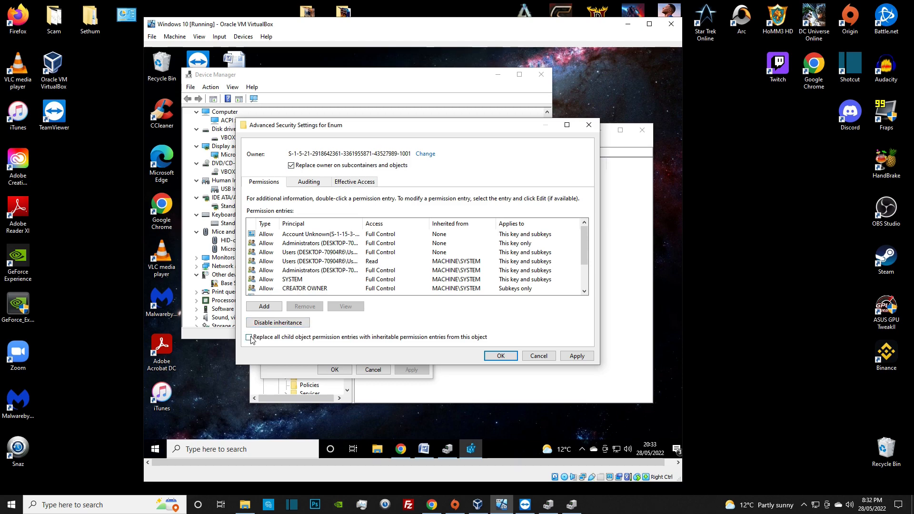
pyautogui.click(249, 337)
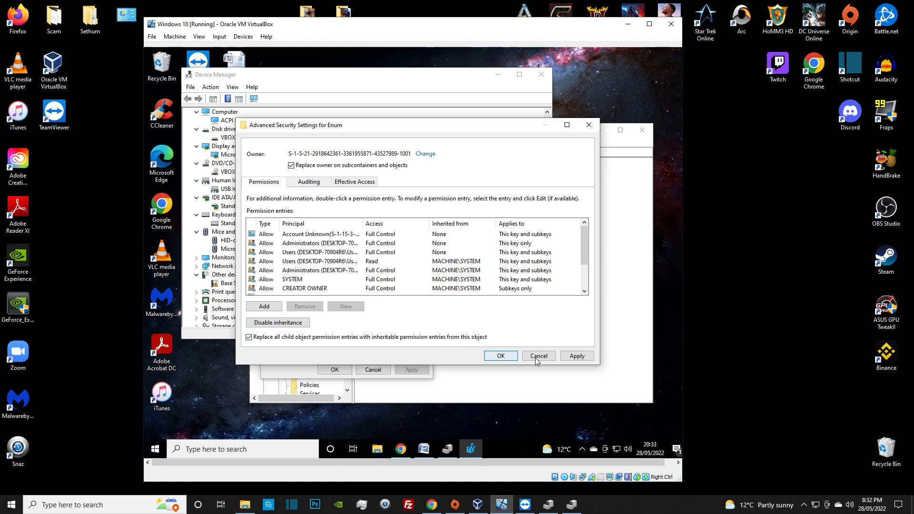
pyautogui.click(576, 356)
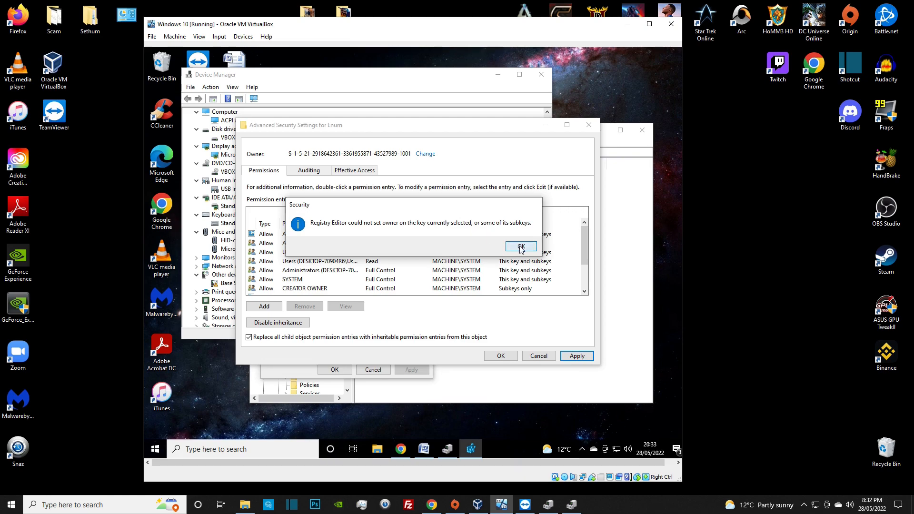
# Accept replacing descendants' permissions, dismiss the subkey errors, and close advanced settings
pyautogui.click(519, 246)
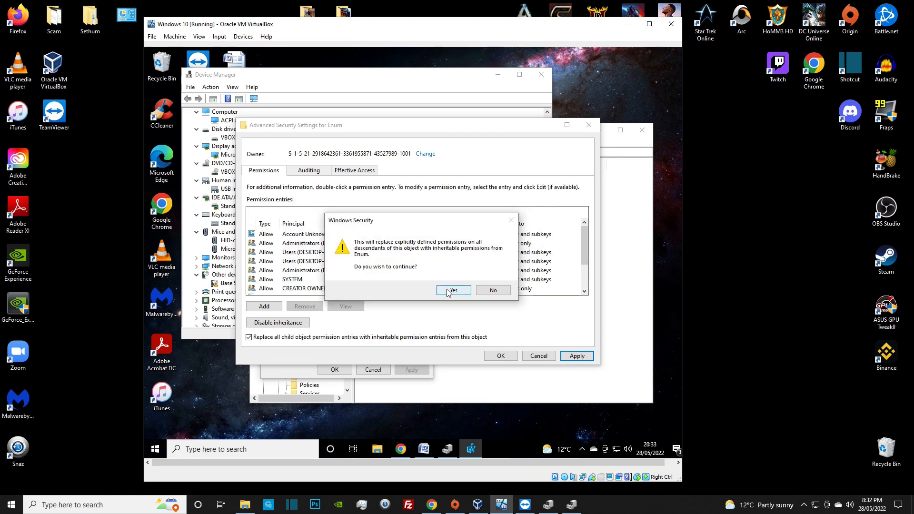
pyautogui.click(453, 290)
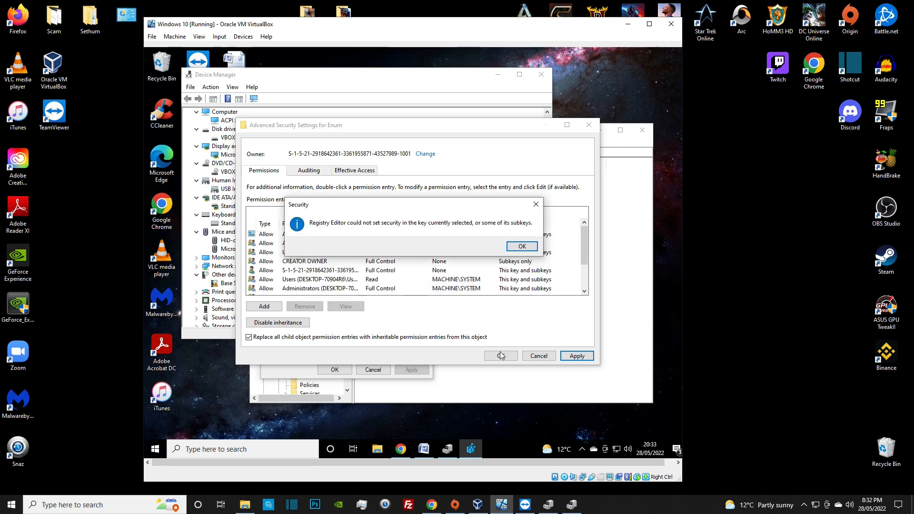
pyautogui.click(521, 246)
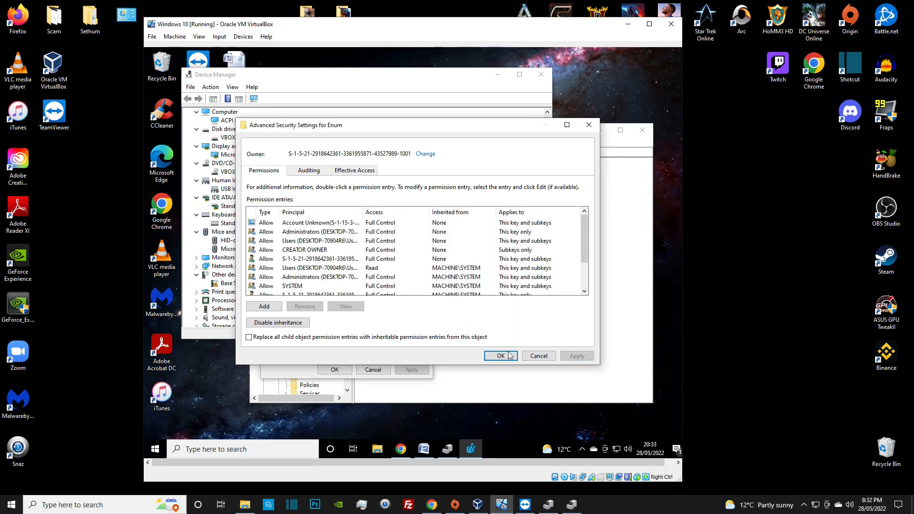
pyautogui.click(499, 355)
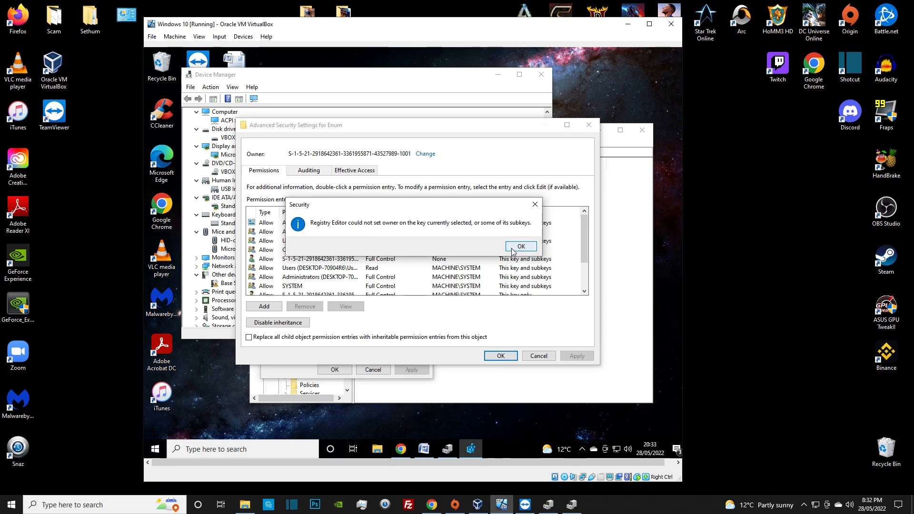
pyautogui.click(520, 247)
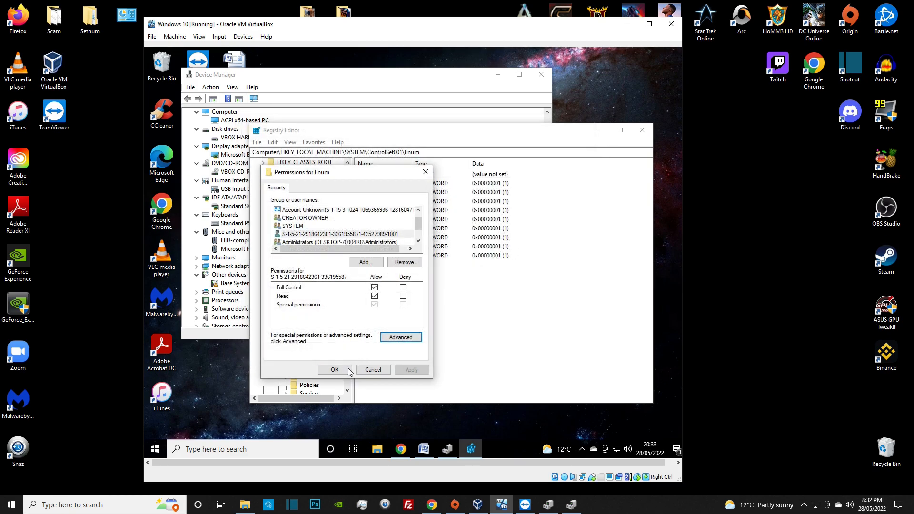
# Confirm Enum's permissions and search Enum for GUID 4d36e967-e325-11ce-bfc1-08002be10318
pyautogui.click(334, 370)
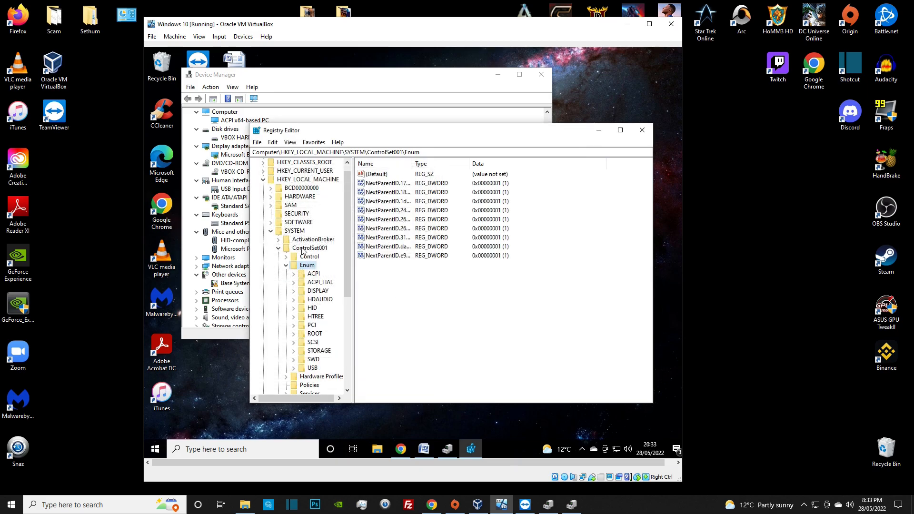
pyautogui.rightClick(307, 264)
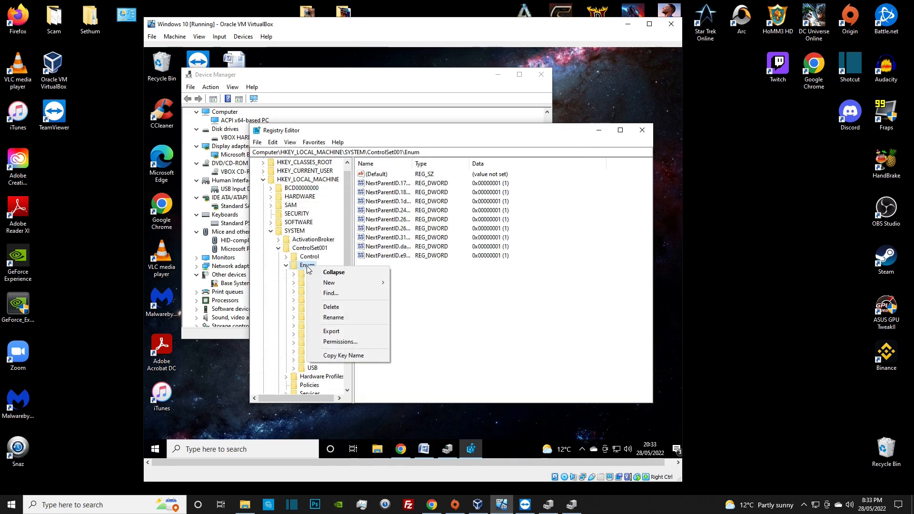
pyautogui.click(330, 293)
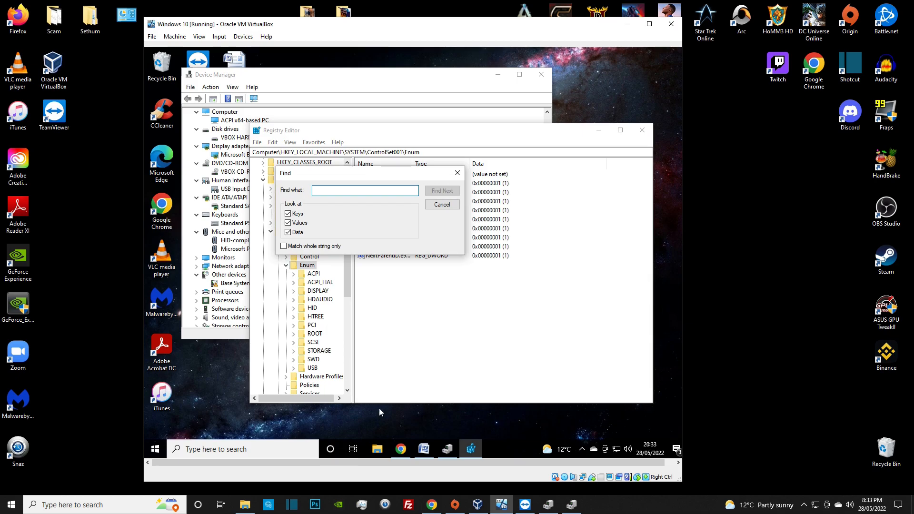
pyautogui.moveTo(436, 449)
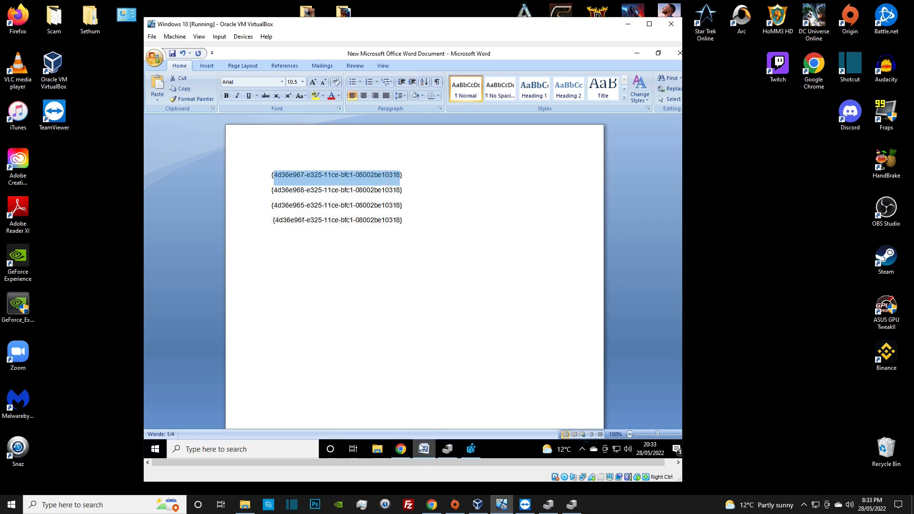
pyautogui.click(423, 449)
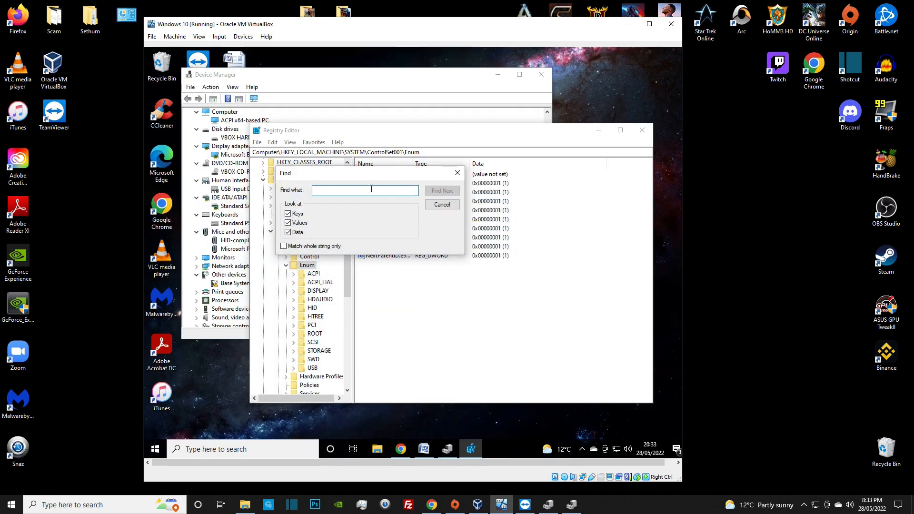
pyautogui.write('4d36e967-e325-11ce-bfc1-08002be10318')
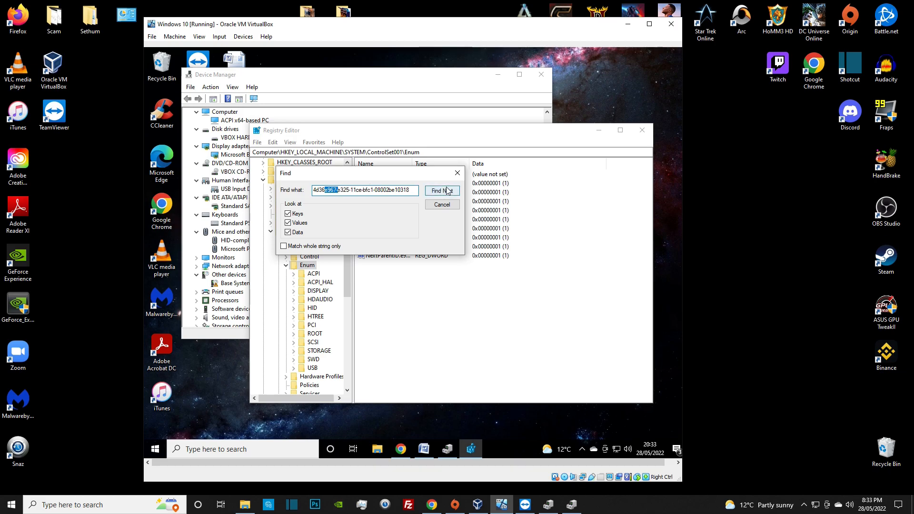
pyautogui.click(442, 189)
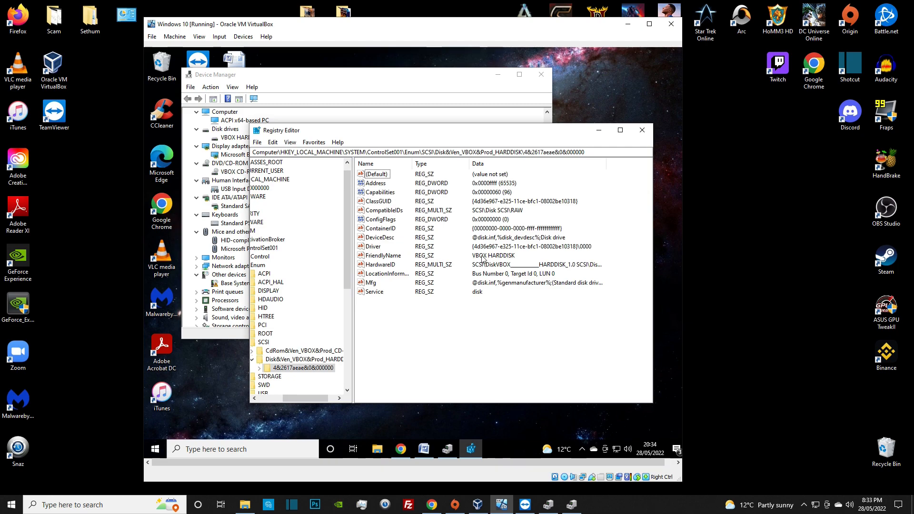
pyautogui.moveTo(415, 251)
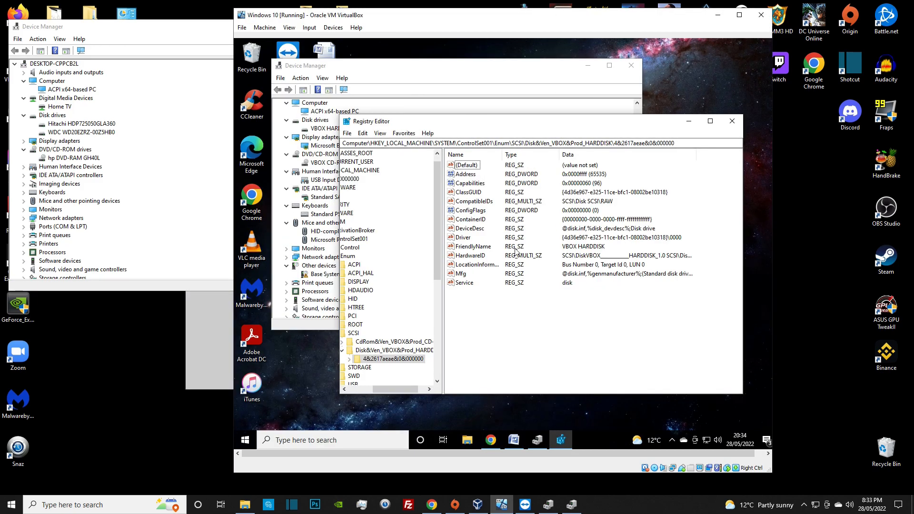
# Right-click the VBOX HARDDISK key's FriendlyName value and choose an option from its menu
pyautogui.rightClick(473, 246)
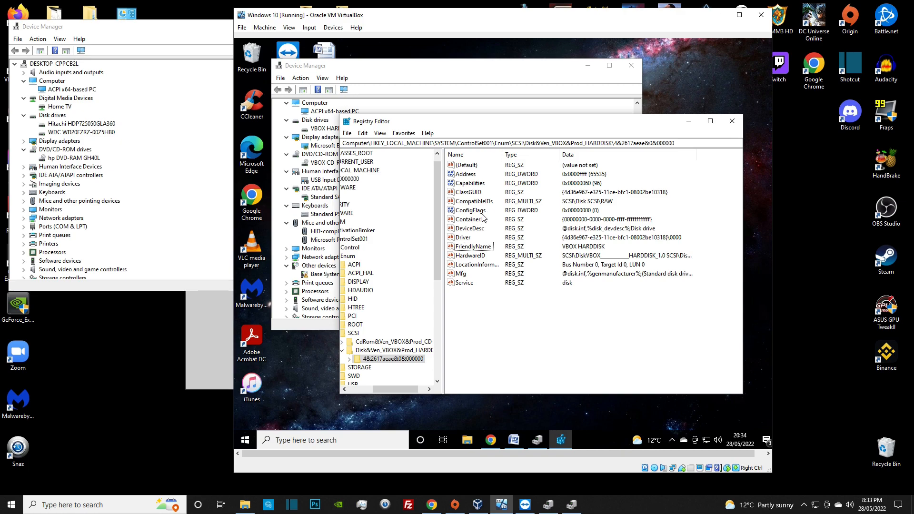
pyautogui.click(469, 228)
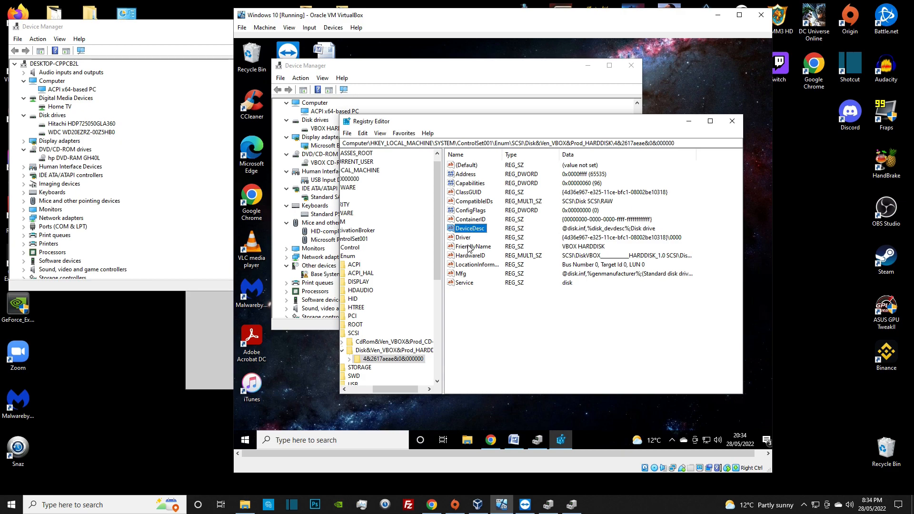
# Set the disk's FriendlyName data to 'WDC WD20EZRZ-00Z5HB0'
pyautogui.doubleClick(472, 246)
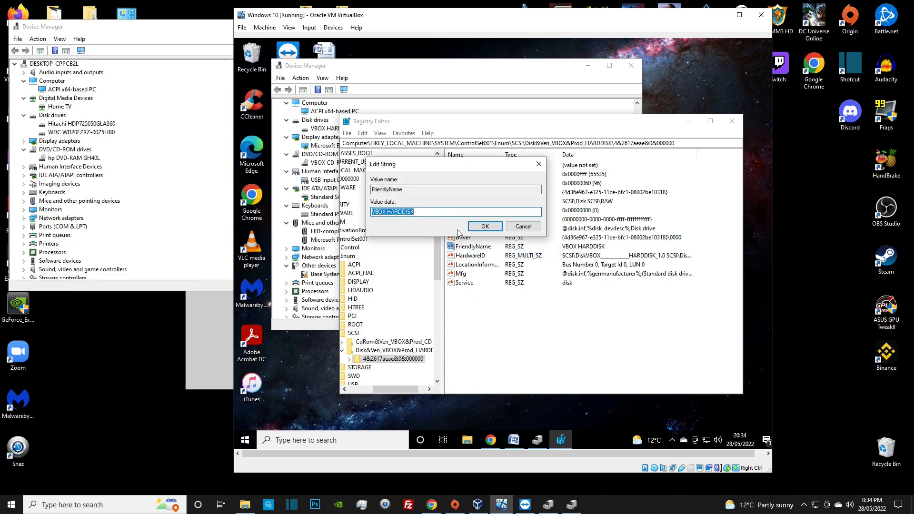
pyautogui.write('WDC WD20EZRZ')
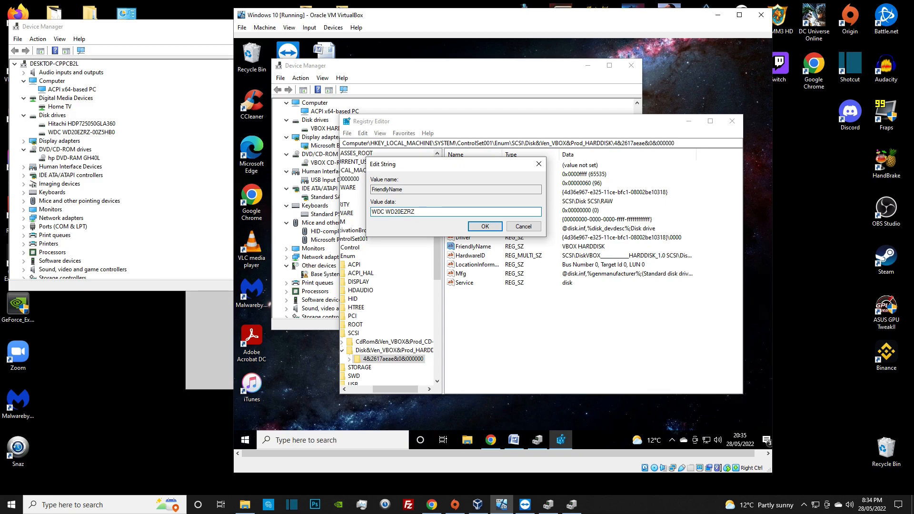
pyautogui.write('-')
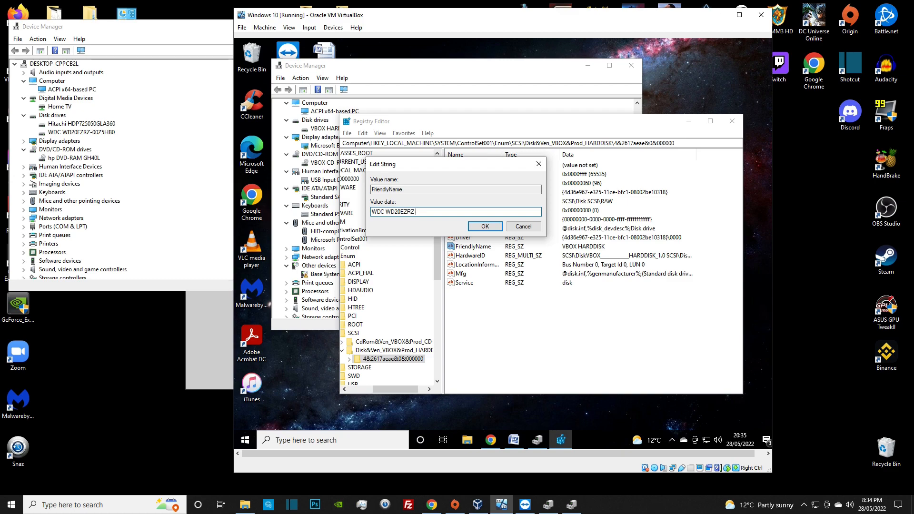
pyautogui.write('002')
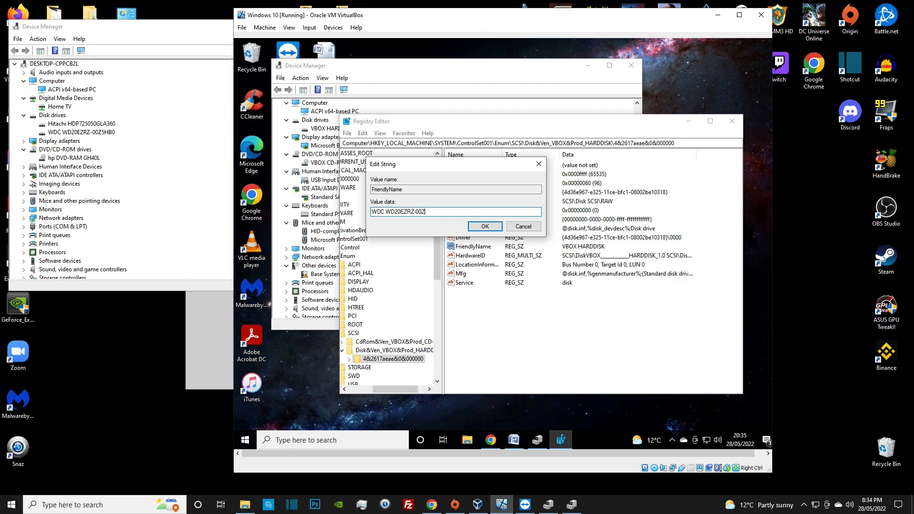
pyautogui.write('5')
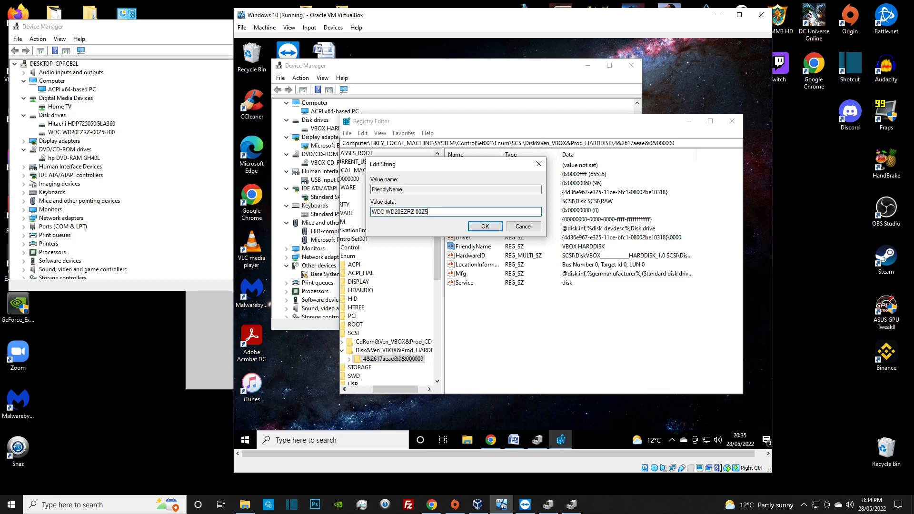
pyautogui.write('HB0')
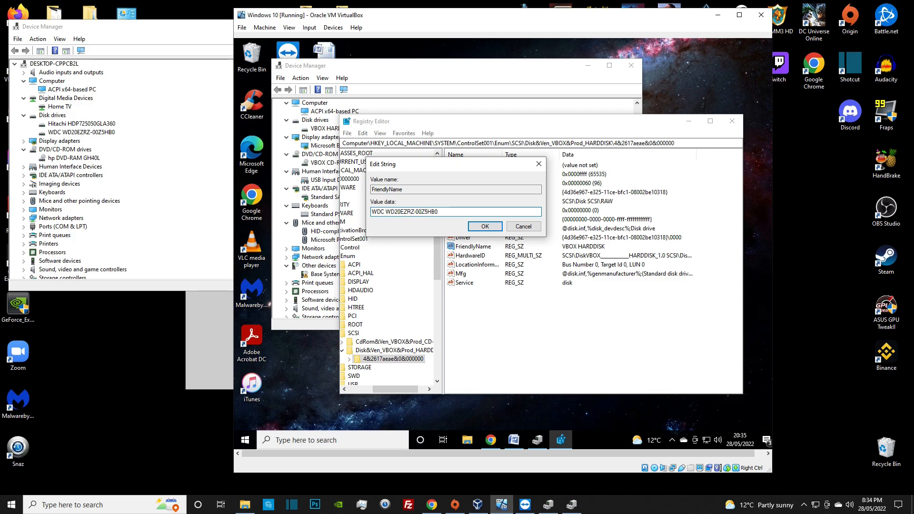
pyautogui.click(484, 226)
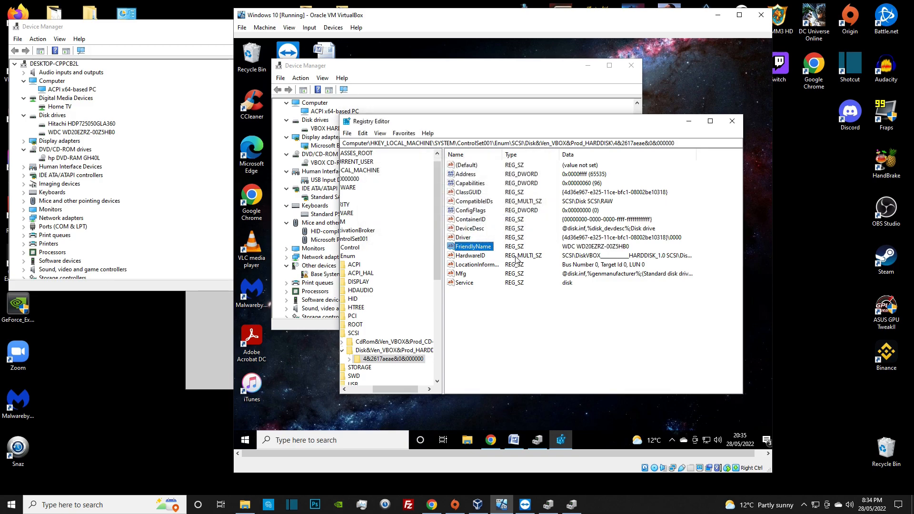
# Open the disk's Mfg value for editing and confirm it
pyautogui.rightClick(461, 273)
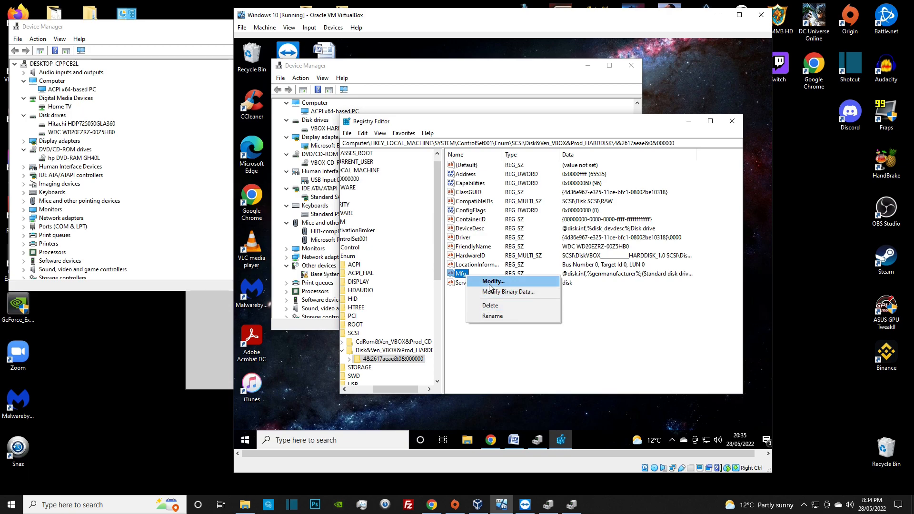
pyautogui.click(493, 282)
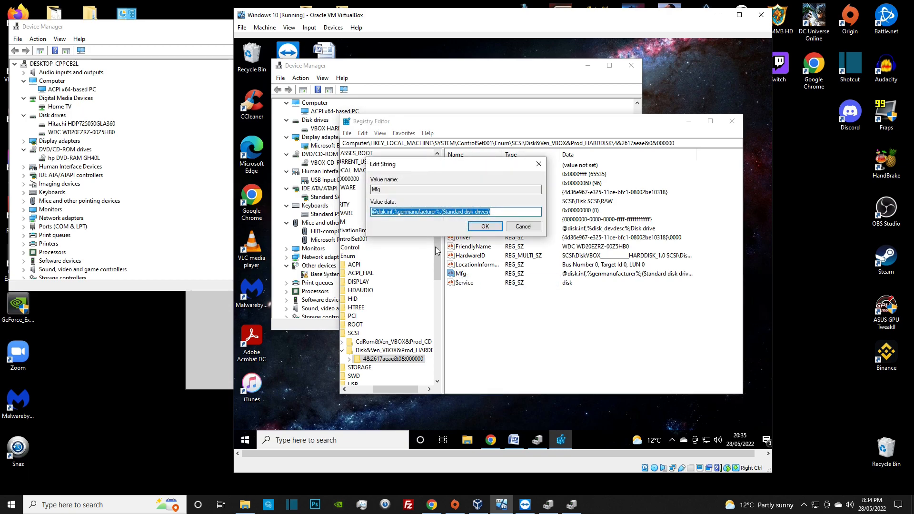
pyautogui.click(483, 226)
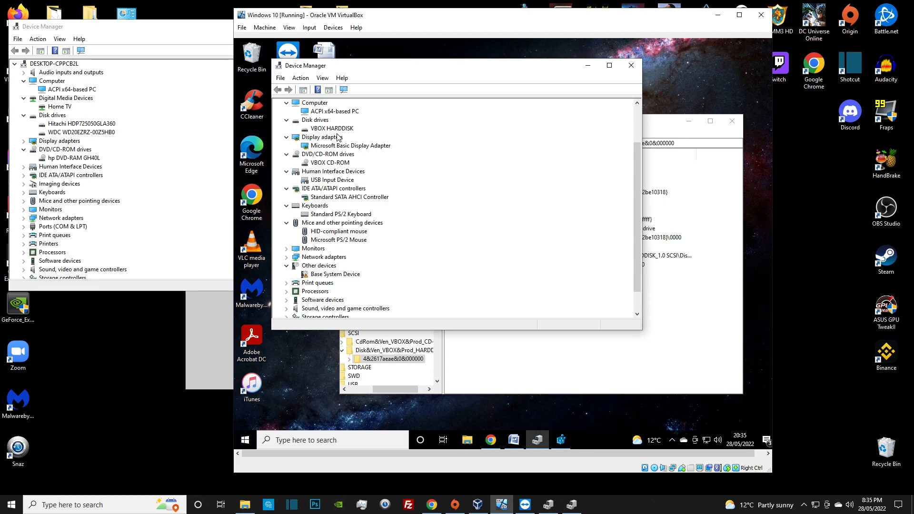
# Select the VBOX HARDDISK entry and scan for hardware changes
pyautogui.click(332, 128)
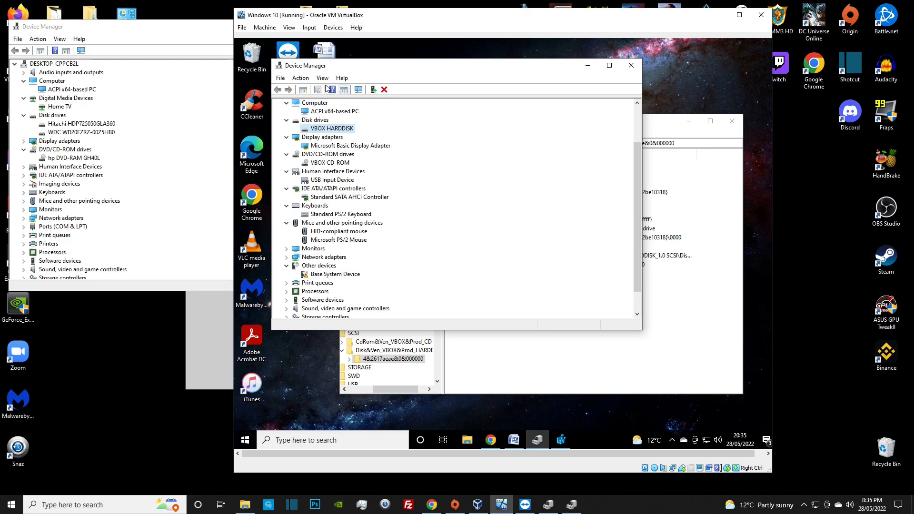
pyautogui.click(300, 78)
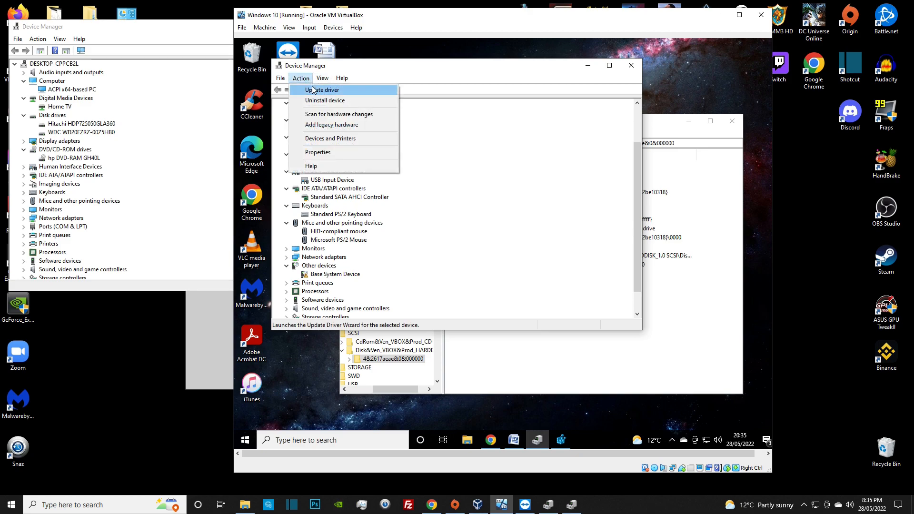
pyautogui.moveTo(338, 114)
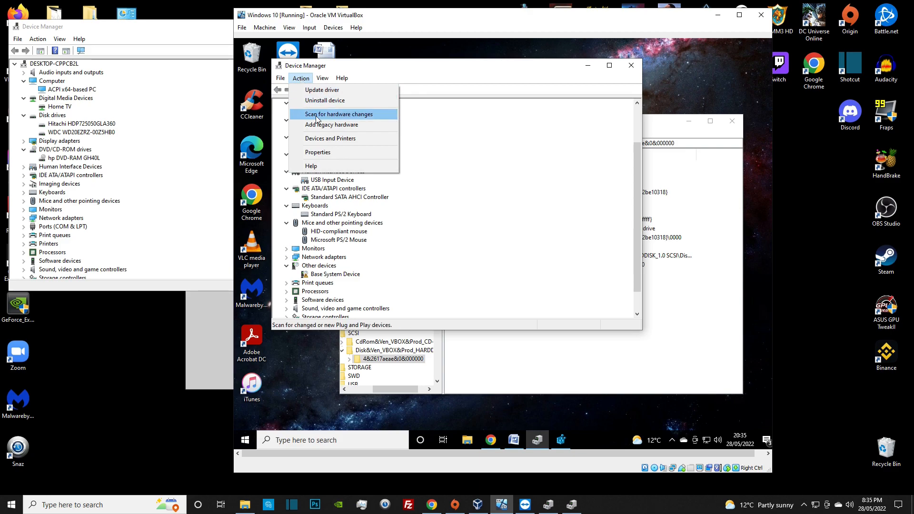
pyautogui.click(338, 114)
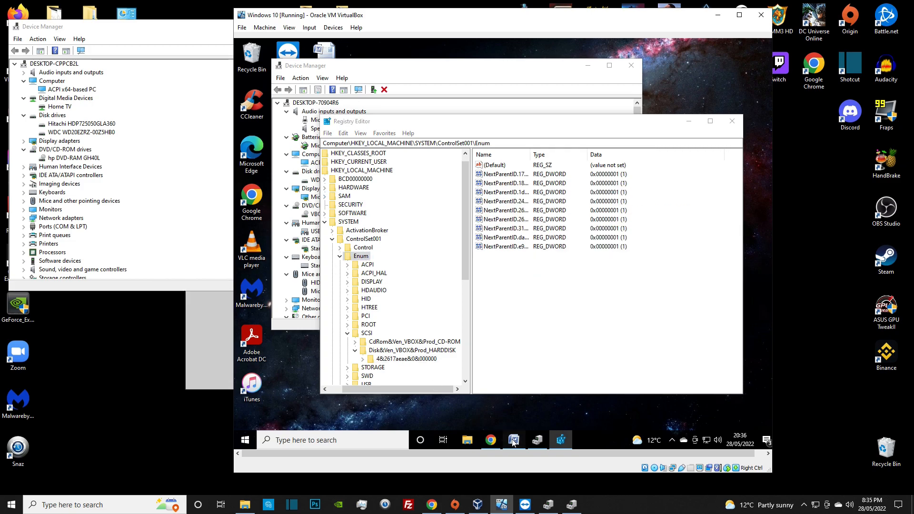
# Search Enum for display GUID 4d36e968 and select the VEN_80EE&DEV_BEEF DeviceDesc value
pyautogui.click(513, 440)
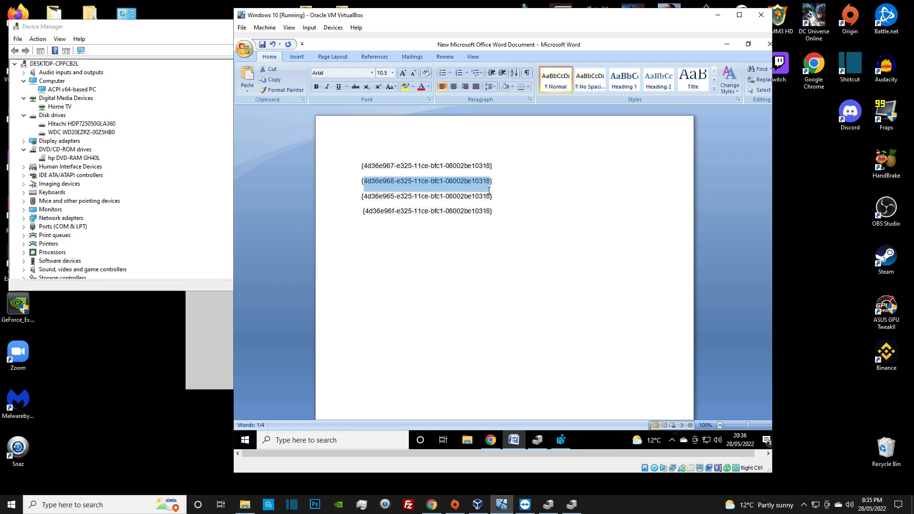
pyautogui.write('{C')
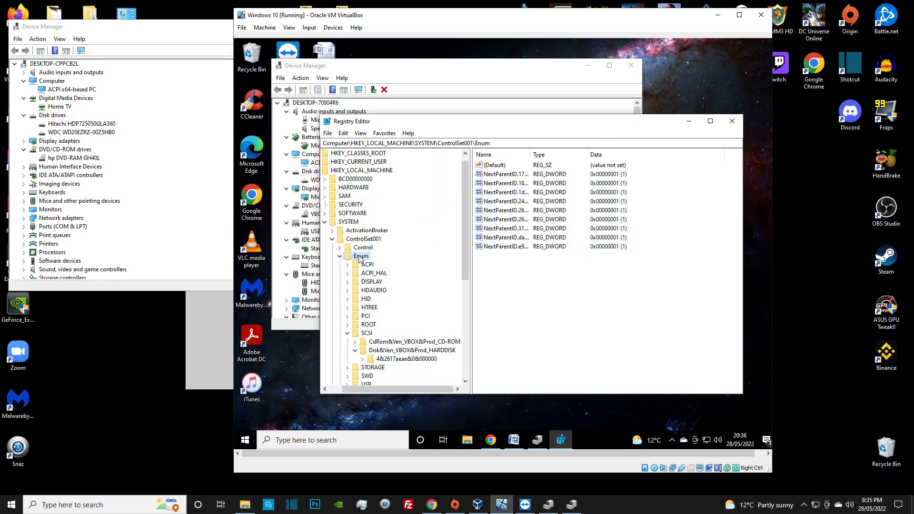
pyautogui.rightClick(360, 257)
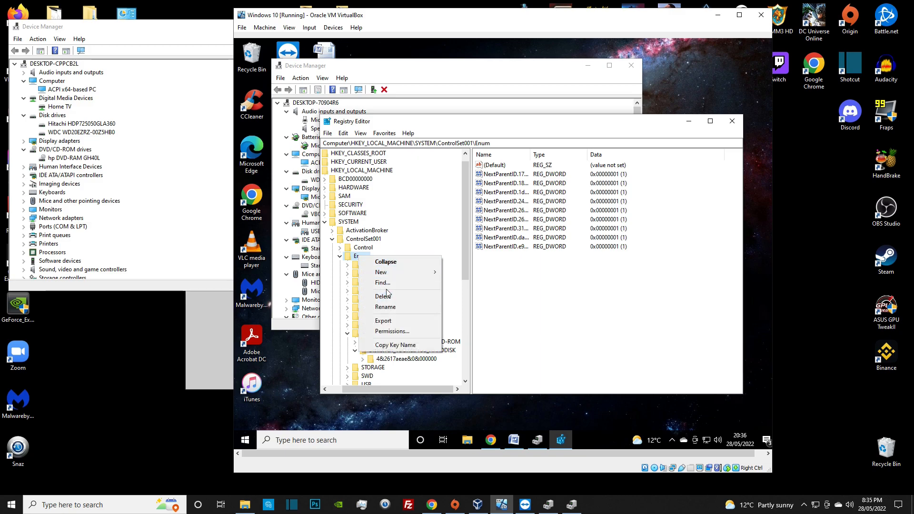
pyautogui.click(382, 283)
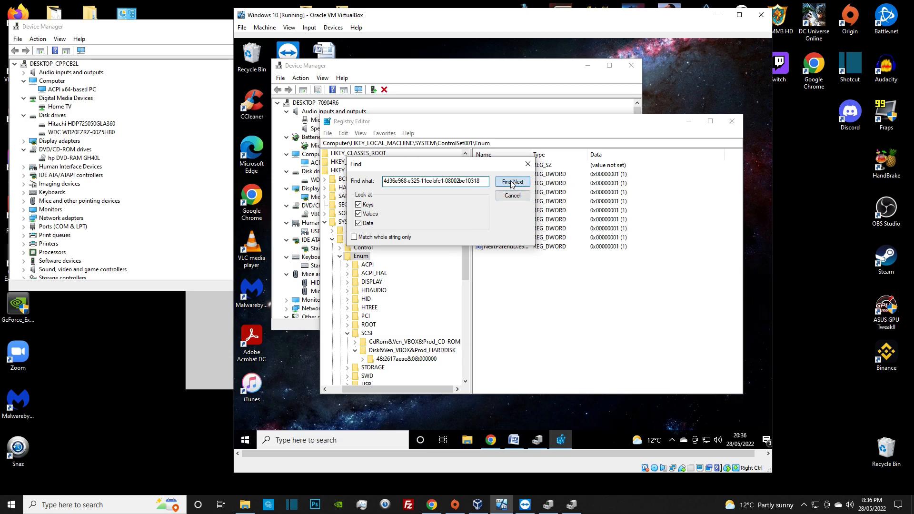
pyautogui.click(511, 182)
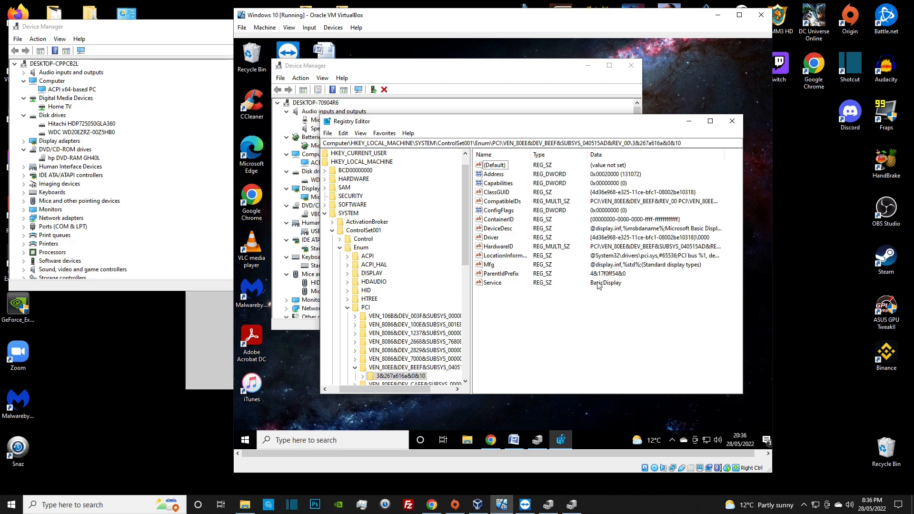
pyautogui.click(497, 228)
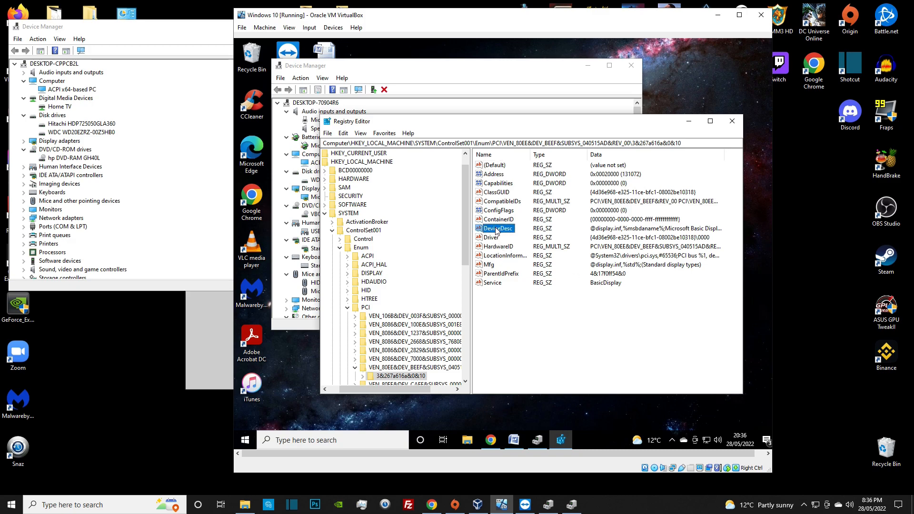
# Replace the VEN_80EE&DEV_BEEF adapter's DeviceDesc data with 'Samsung LG19-2310'
pyautogui.rightClick(496, 228)
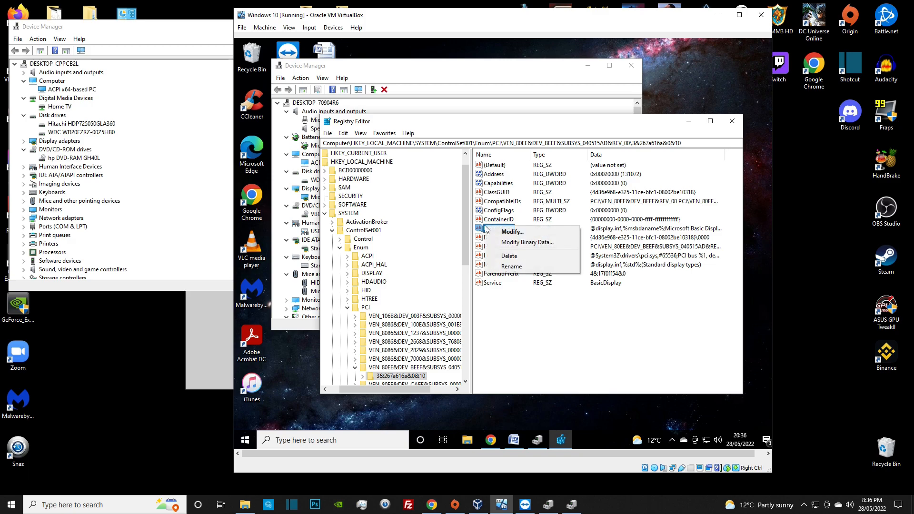
pyautogui.moveTo(511, 232)
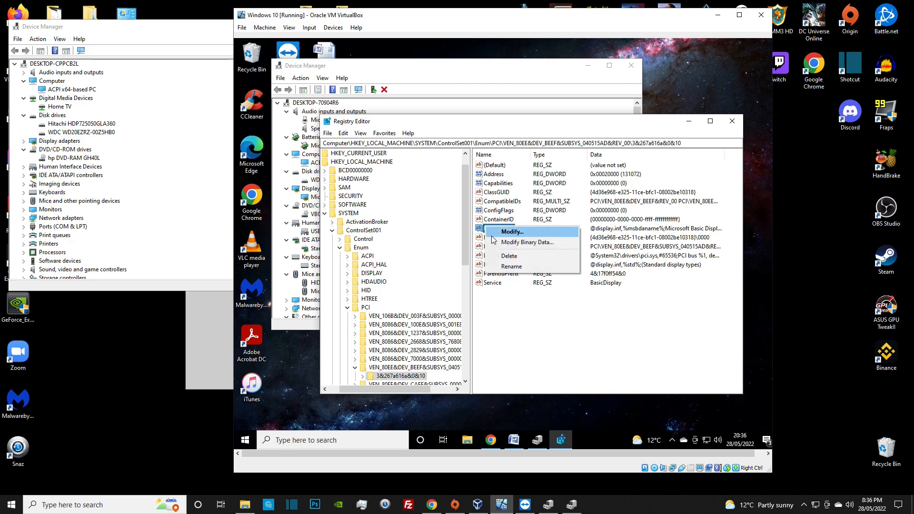
pyautogui.click(510, 231)
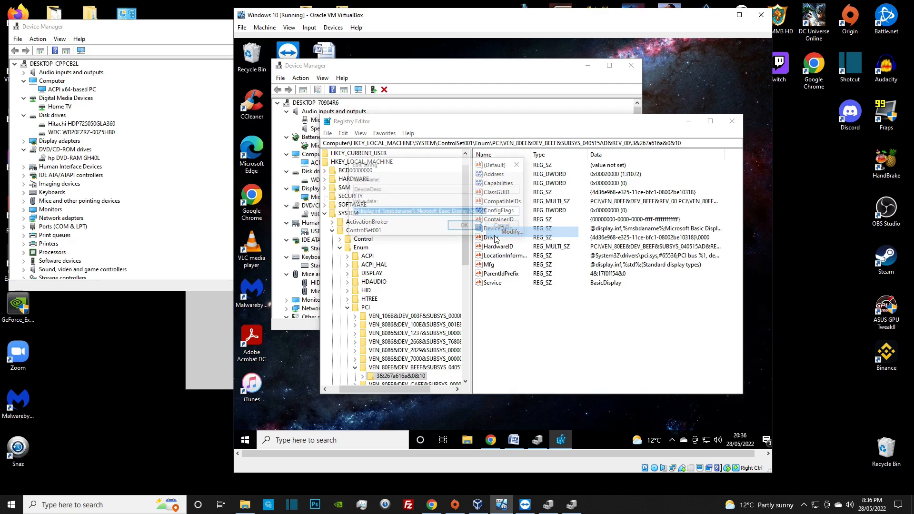
pyautogui.click(508, 232)
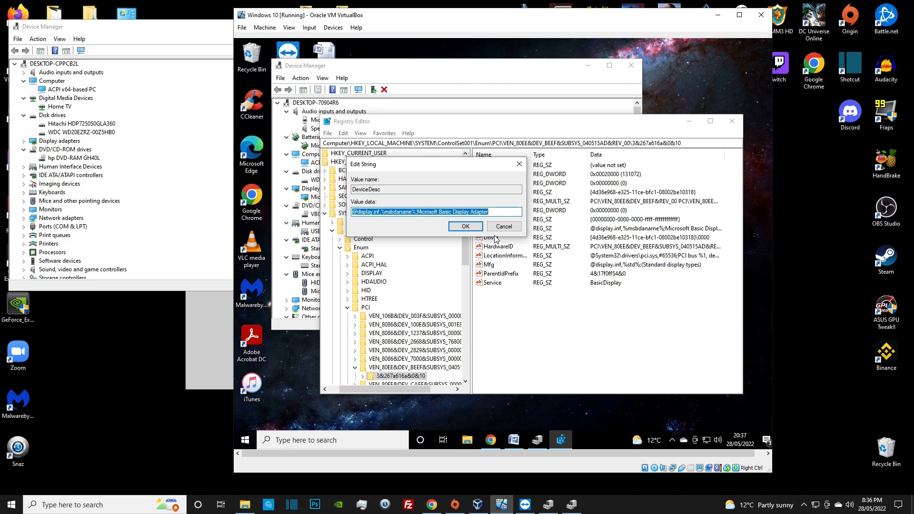
pyautogui.write('Samsung')
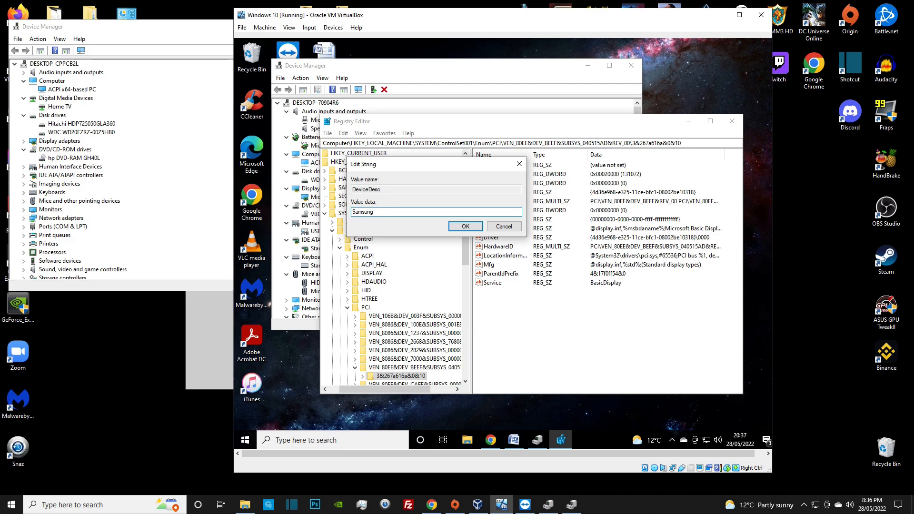
pyautogui.write('L')
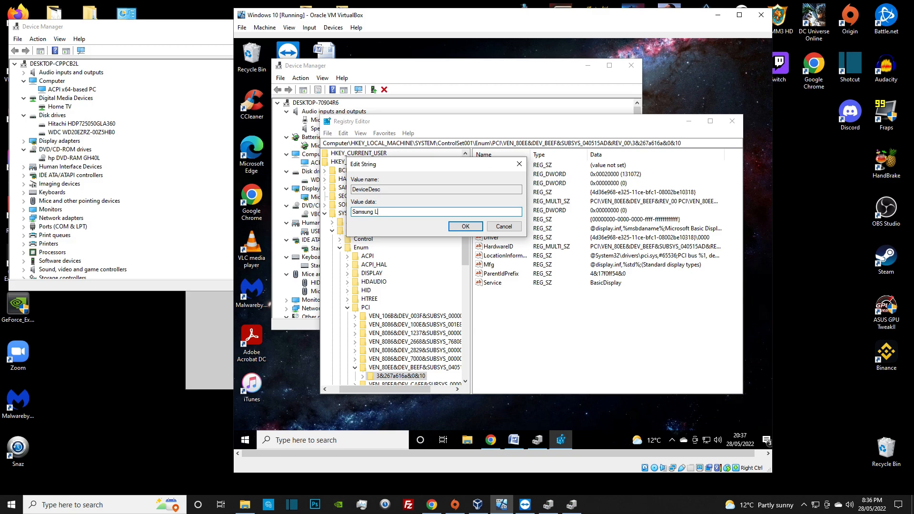
pyautogui.write('G19')
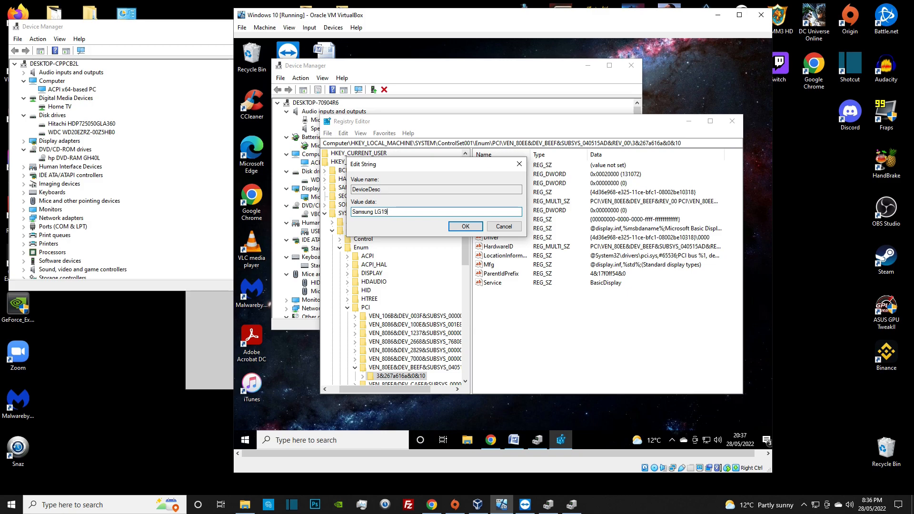
pyautogui.write('-')
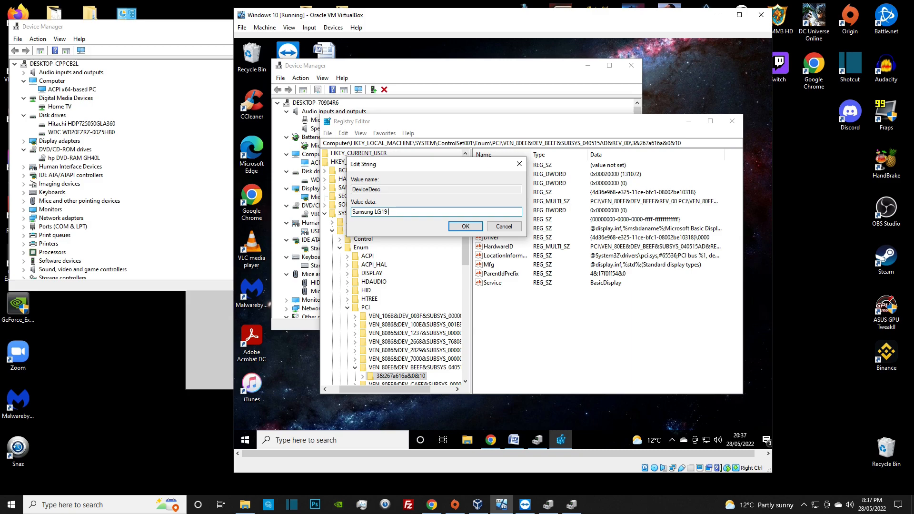
pyautogui.write('-23')
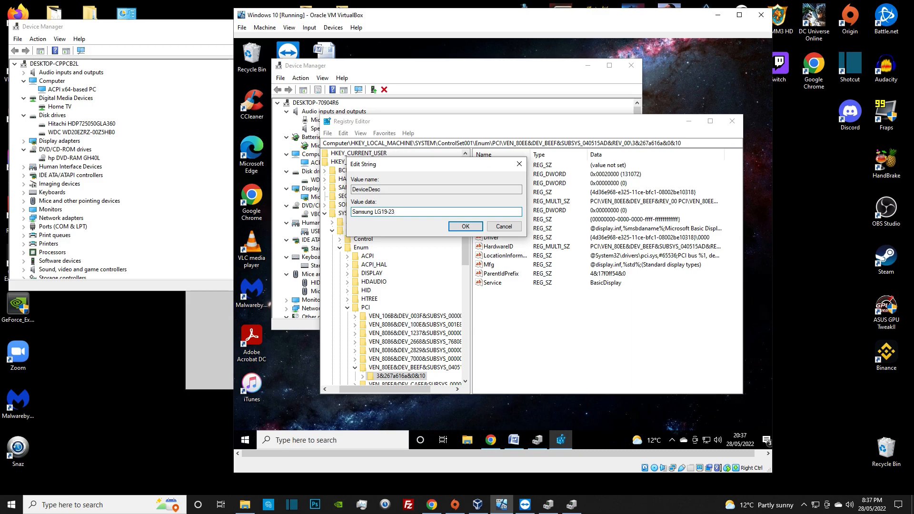
pyautogui.write('10')
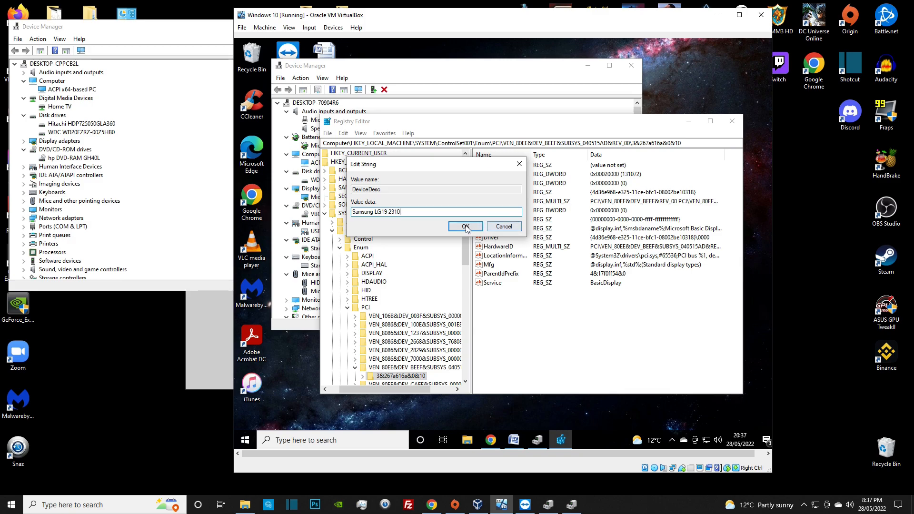
pyautogui.click(464, 227)
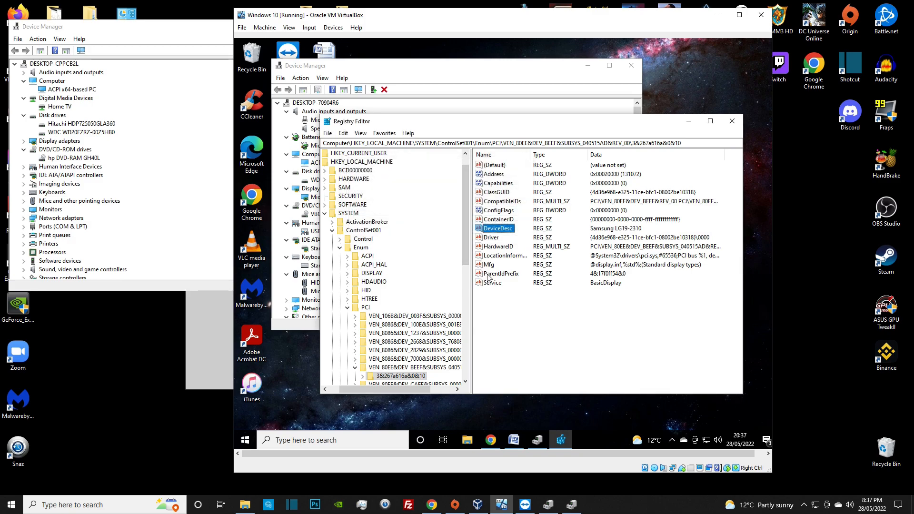
# Set the adapter's Service data to 'Samsung' and rescan hardware in Device Manager
pyautogui.rightClick(491, 283)
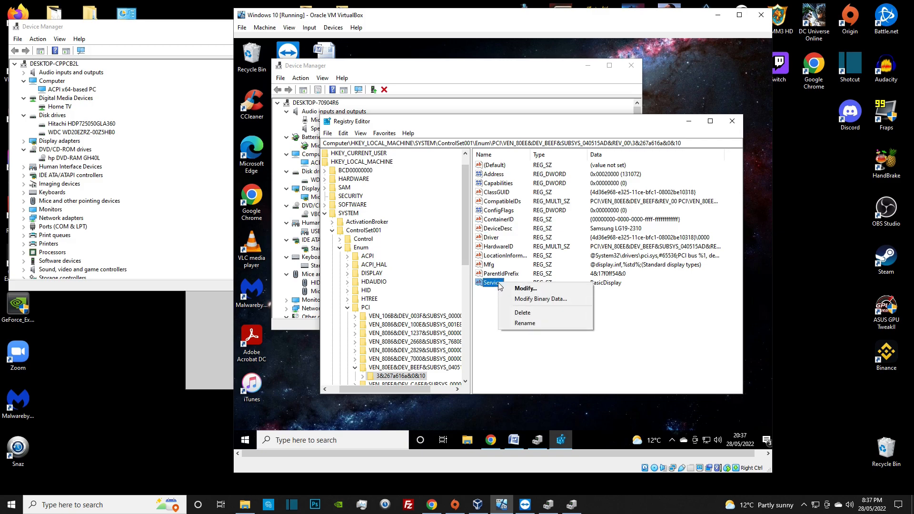
pyautogui.click(524, 288)
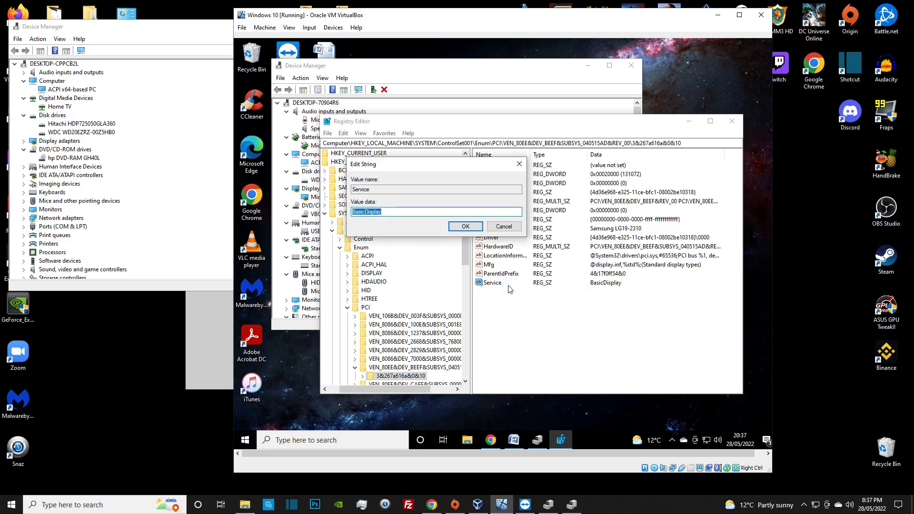
pyautogui.write('Samsung')
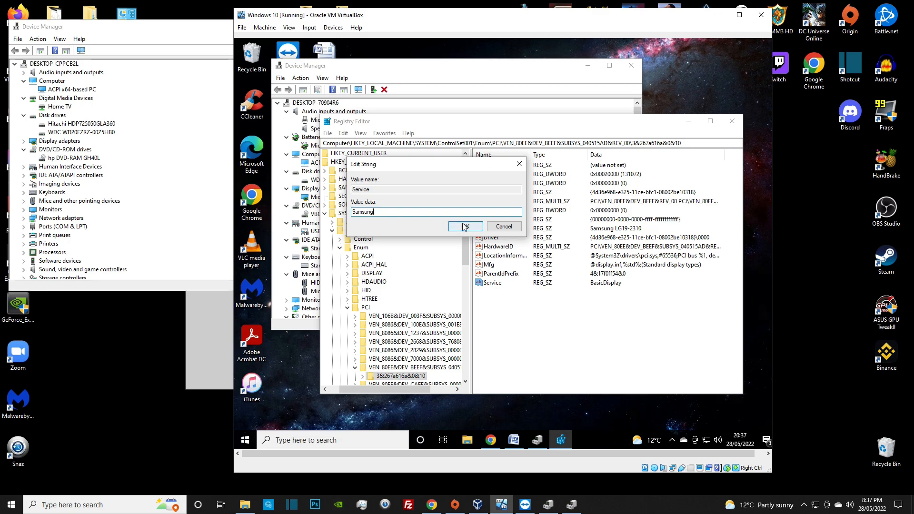
pyautogui.click(463, 226)
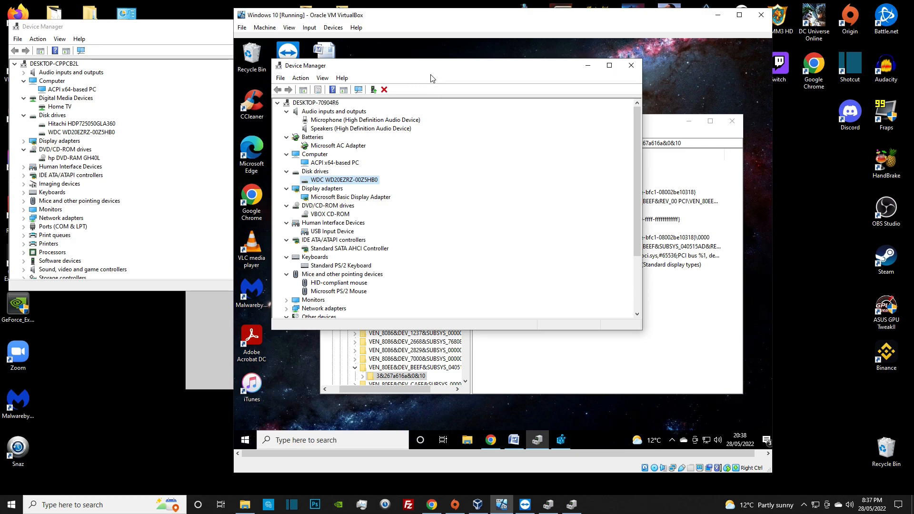
pyautogui.click(300, 78)
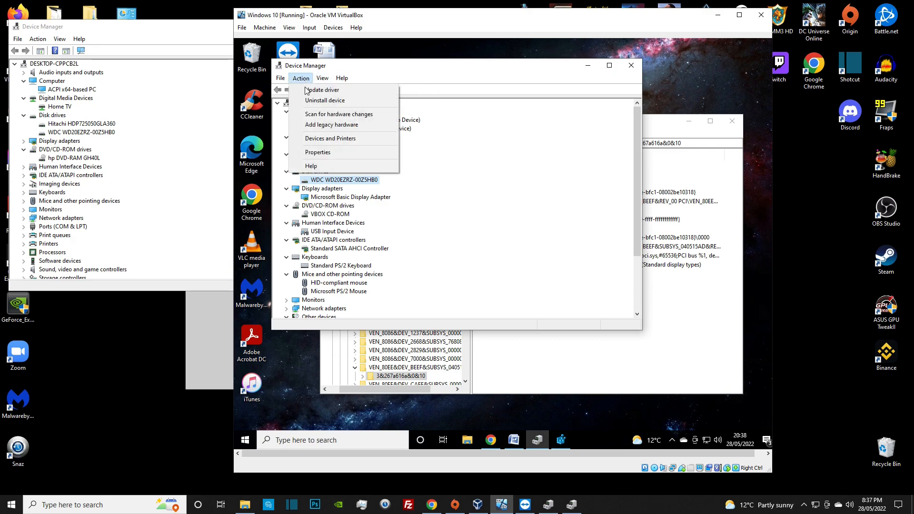
pyautogui.click(338, 114)
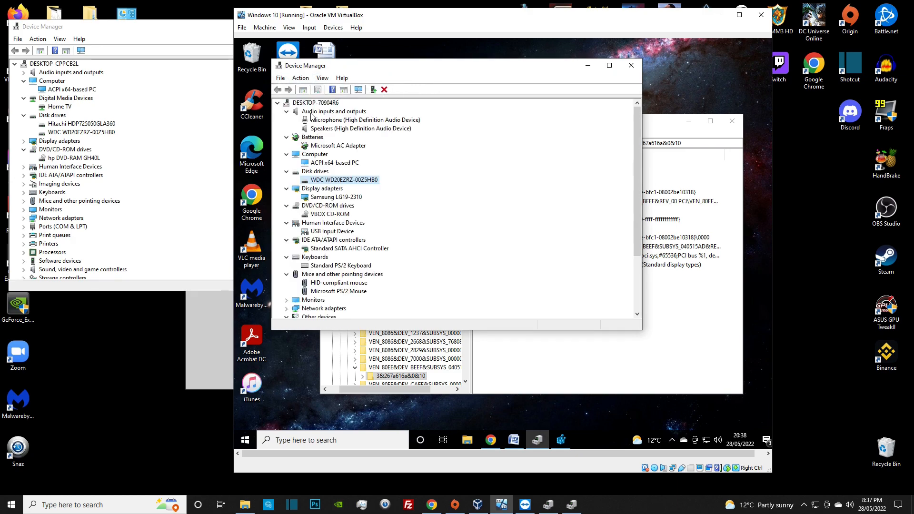
pyautogui.moveTo(364, 201)
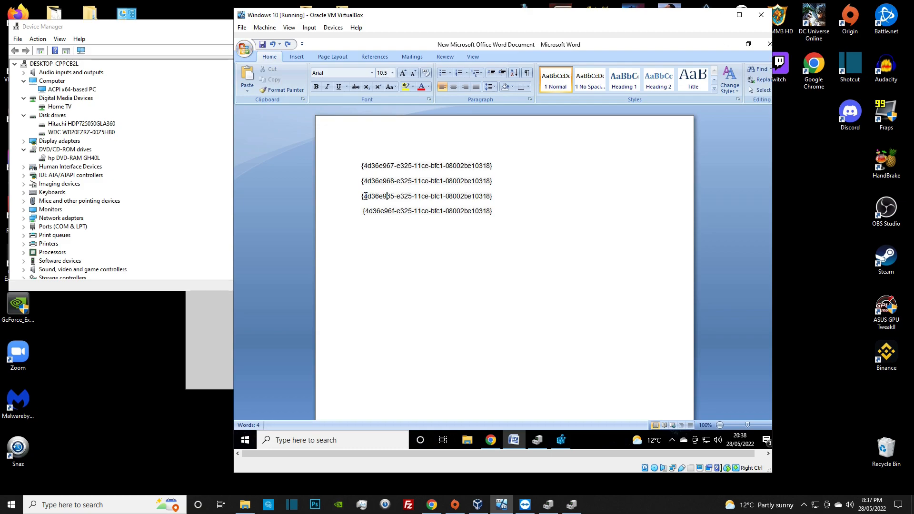
# Copy the third GUID from the notes and search Enum to find the VBOX CD-ROM key
pyautogui.tripleClick(426, 196)
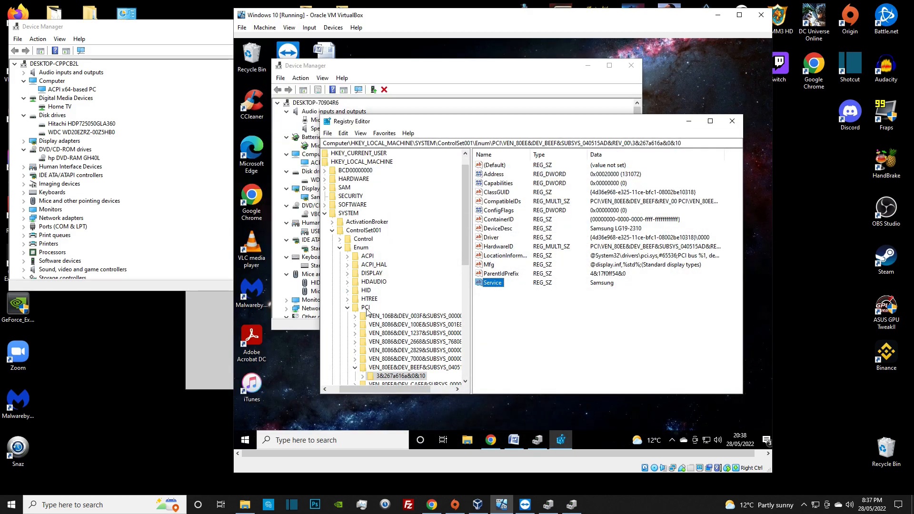
pyautogui.rightClick(364, 307)
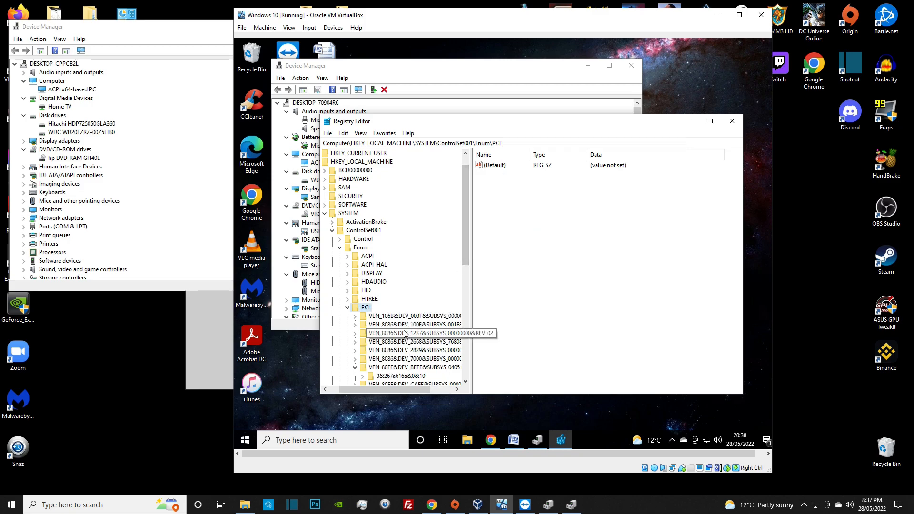
pyautogui.rightClick(360, 248)
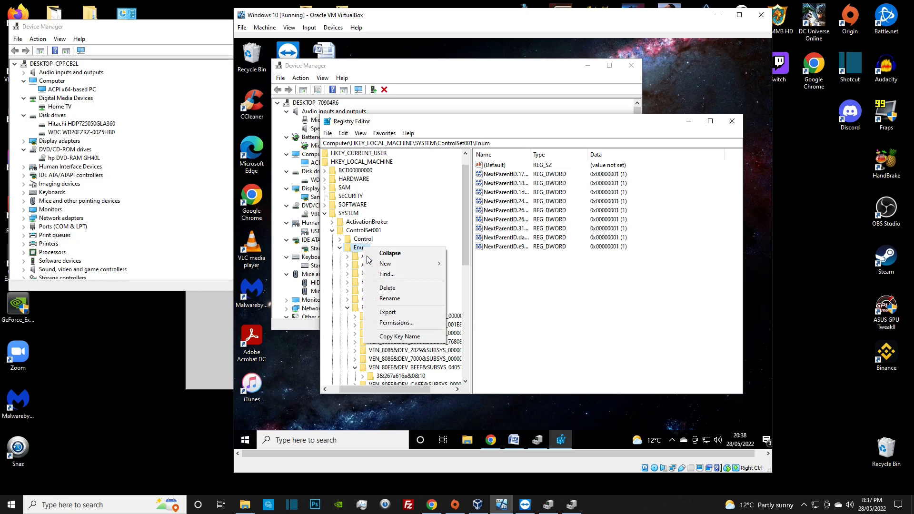
pyautogui.moveTo(390, 298)
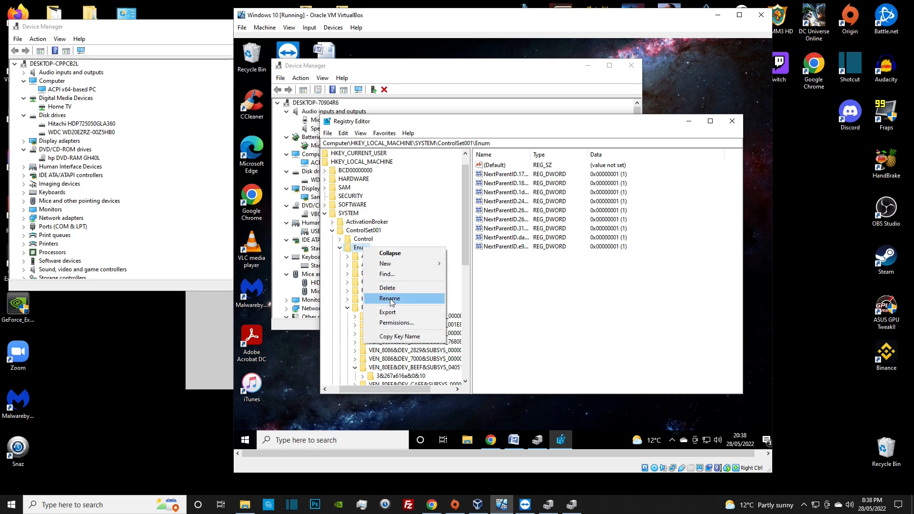
pyautogui.click(387, 274)
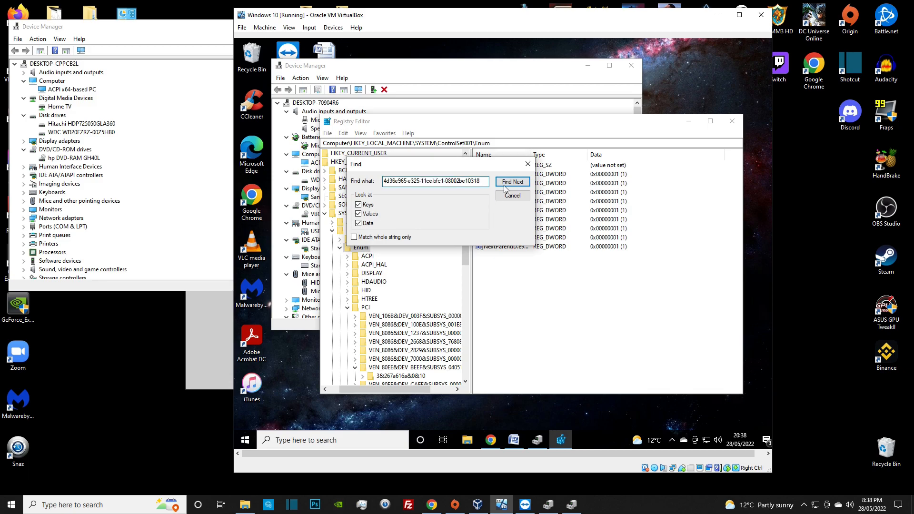
pyautogui.click(512, 182)
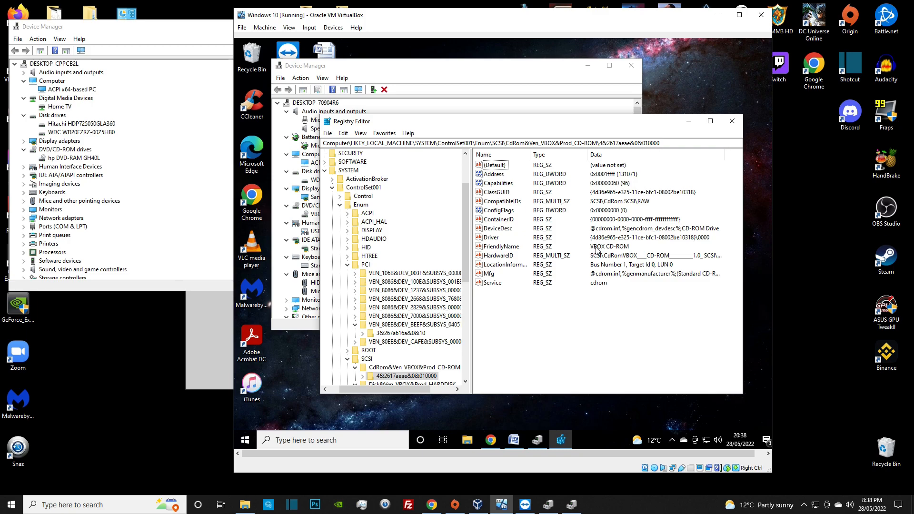
# Rename the CD-ROM's FriendlyName to 'HP DVD-RW GH40L'
pyautogui.rightClick(499, 246)
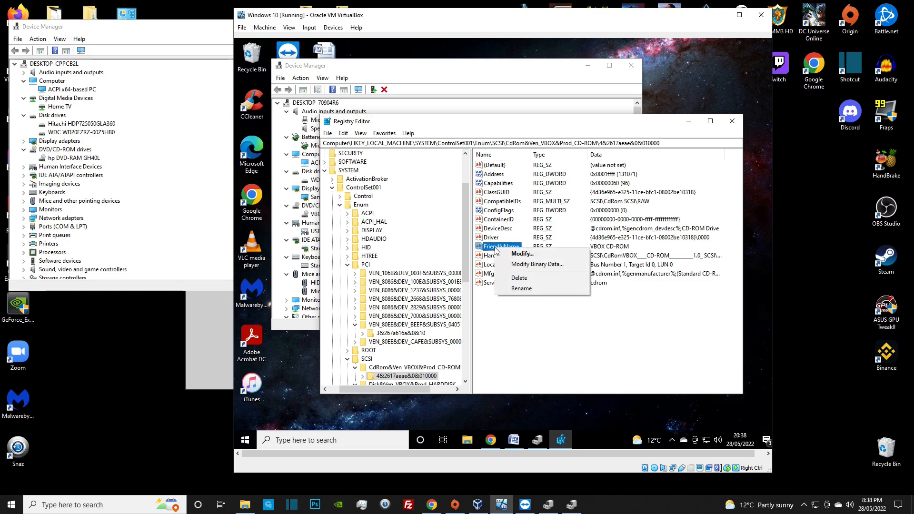
pyautogui.moveTo(537, 265)
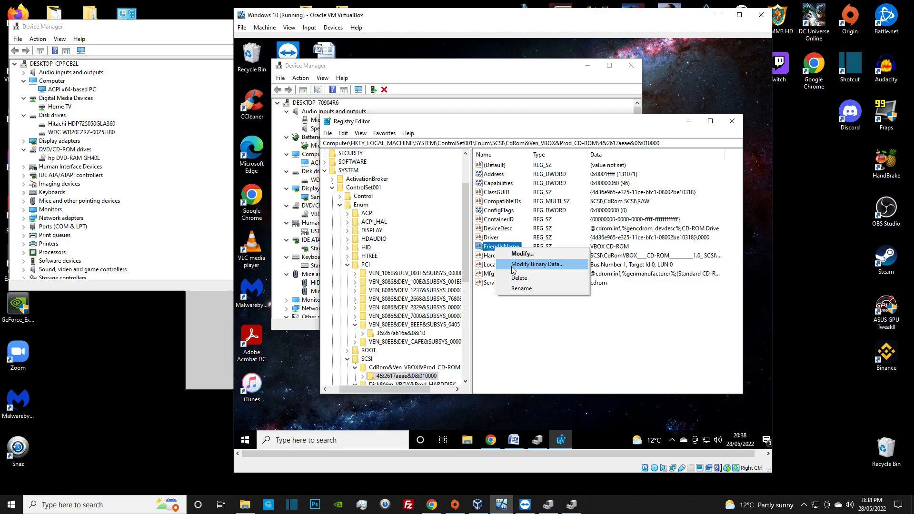
pyautogui.click(520, 253)
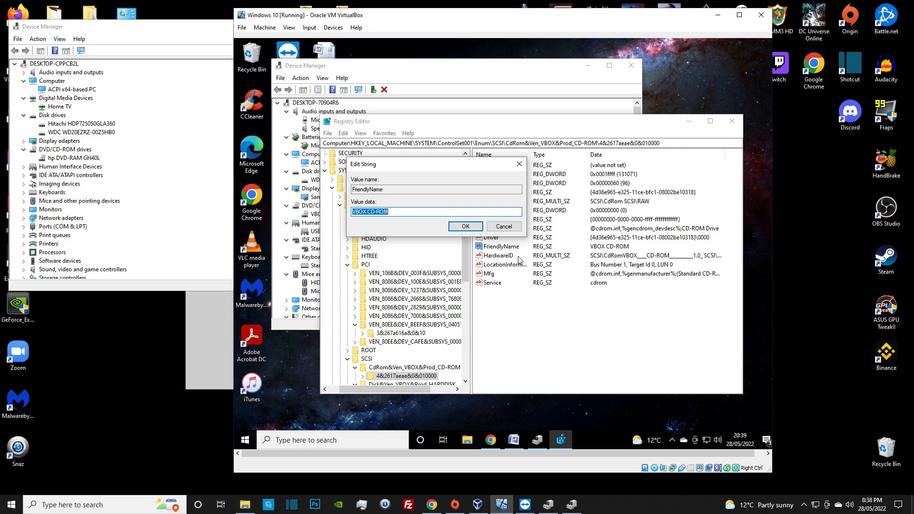
pyautogui.write('HP DVD-')
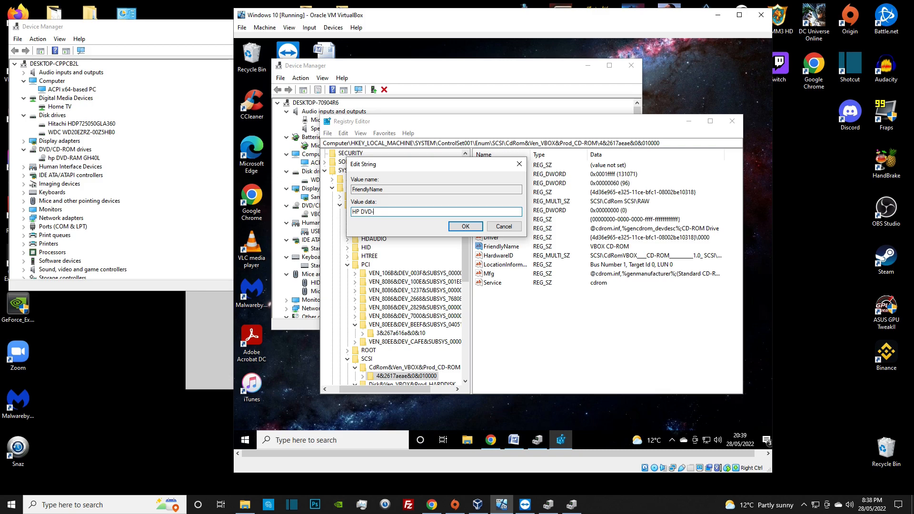
pyautogui.write('RW G')
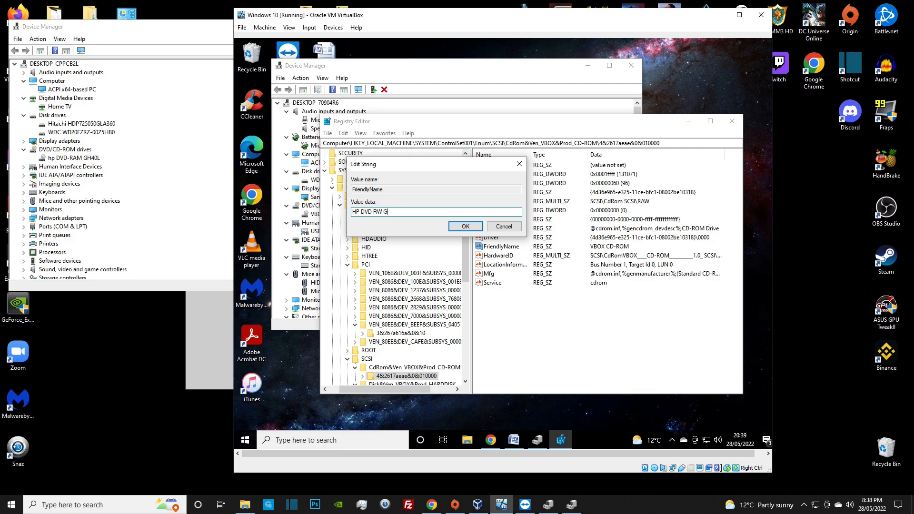
pyautogui.write('H40L')
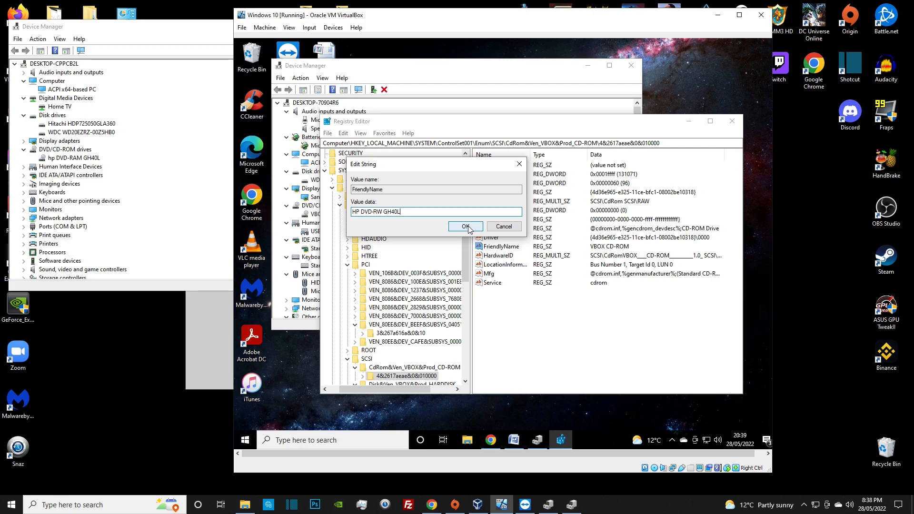
pyautogui.click(466, 226)
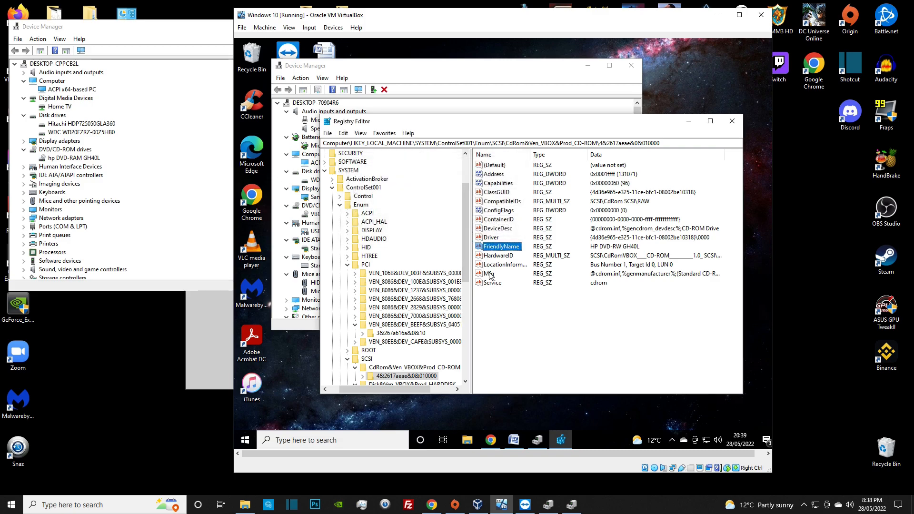
# Set the CD-ROM's Mfg value data to 'HP'
pyautogui.rightClick(488, 273)
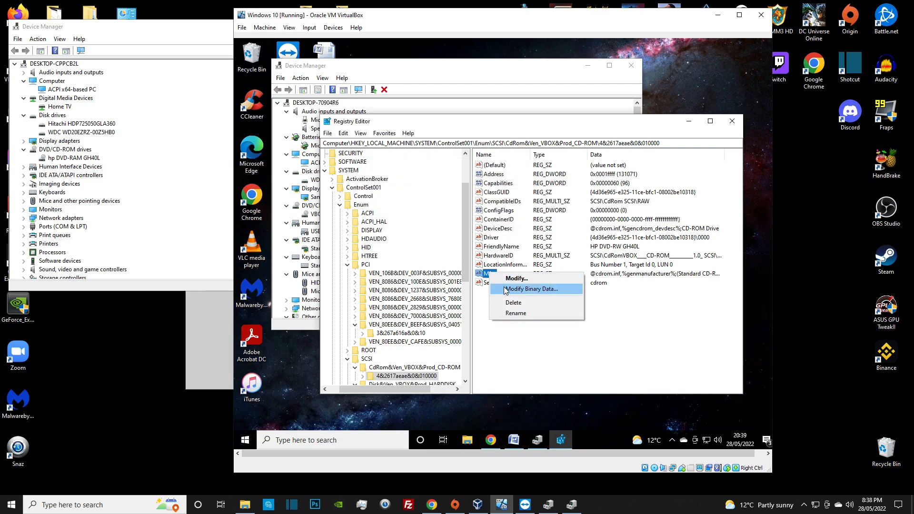
pyautogui.click(515, 278)
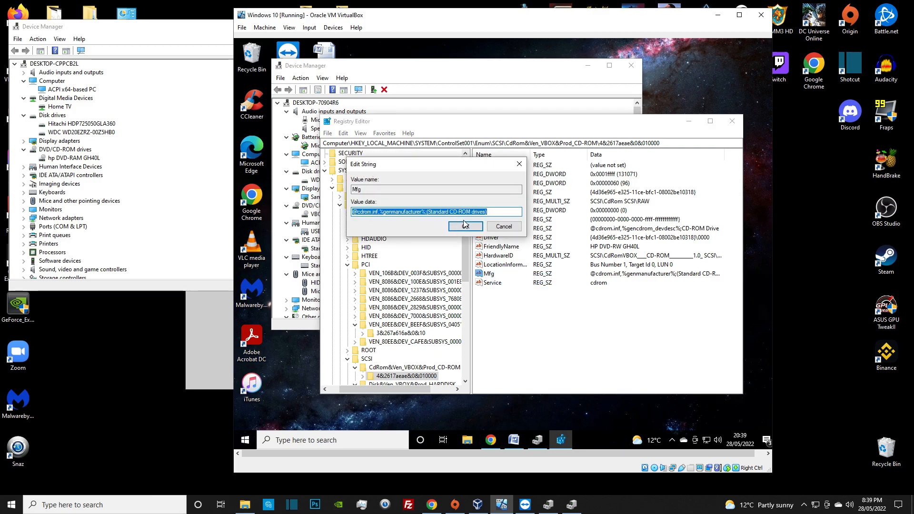
pyautogui.write('HP')
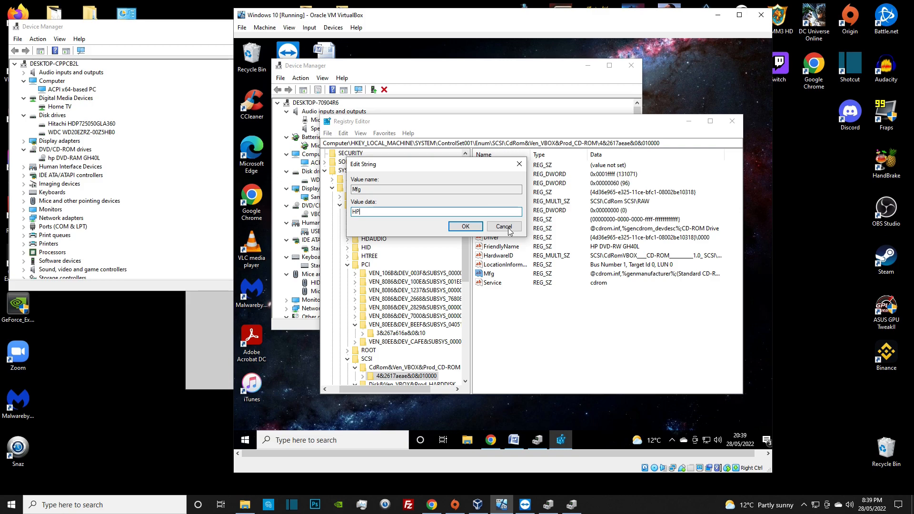
pyautogui.click(464, 226)
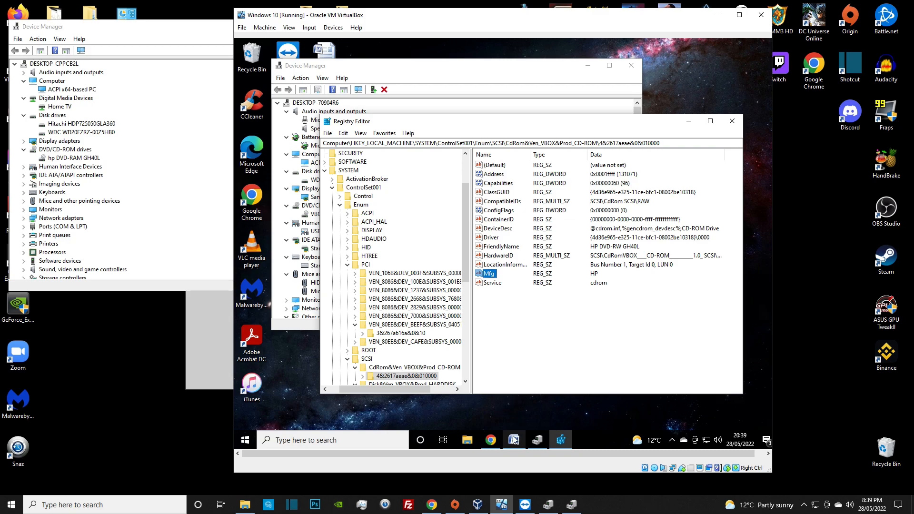
# Search Enum for mouse GUID 4d36e96f to reach the ACPI\PNP0F03 key
pyautogui.click(512, 440)
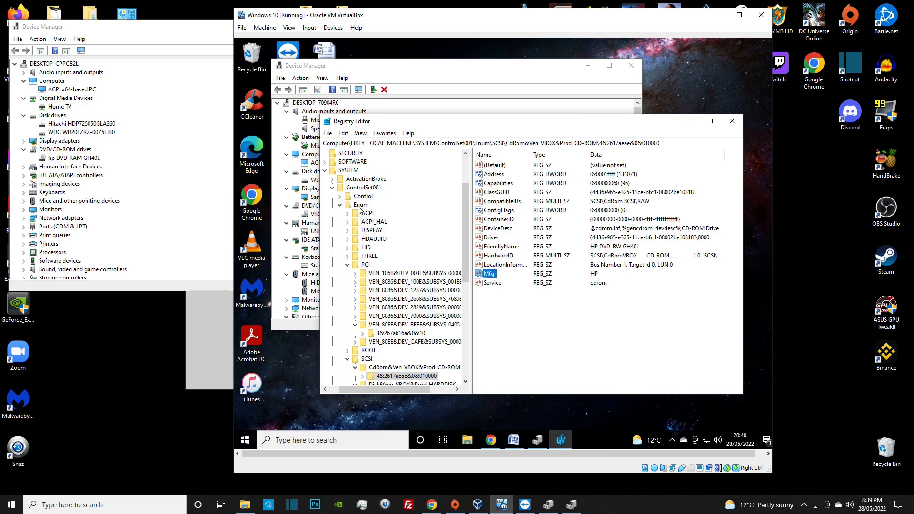
pyautogui.rightClick(361, 205)
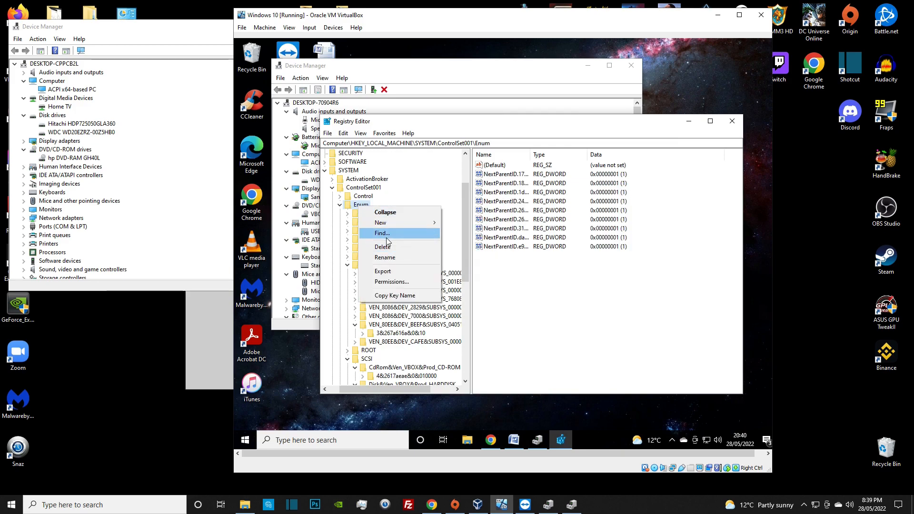
pyautogui.moveTo(385, 226)
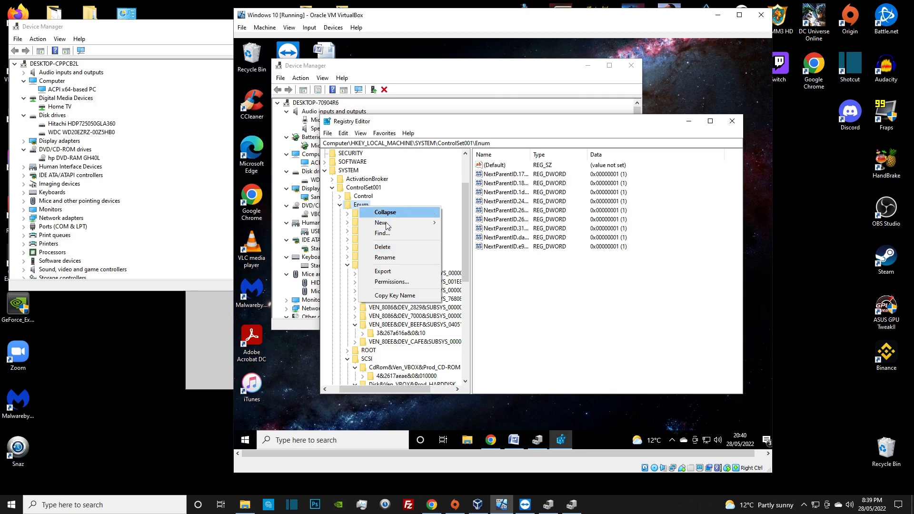
pyautogui.click(382, 233)
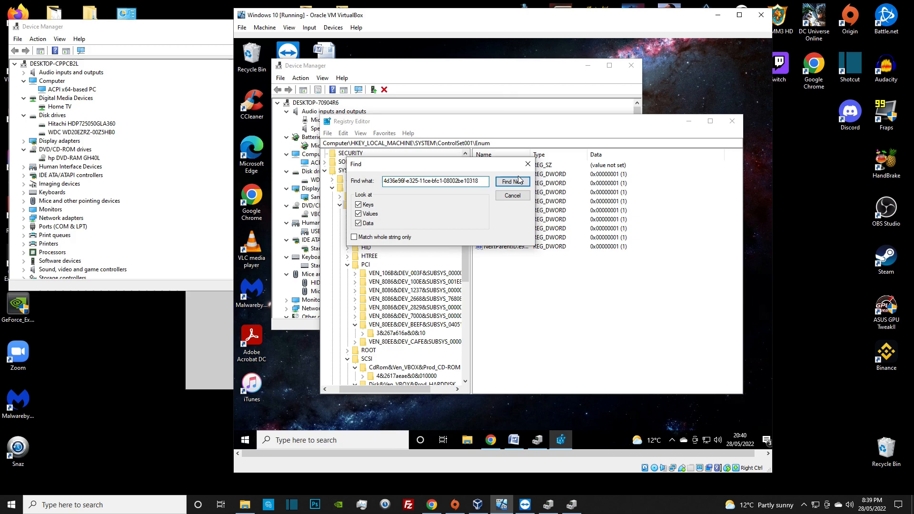
pyautogui.click(512, 181)
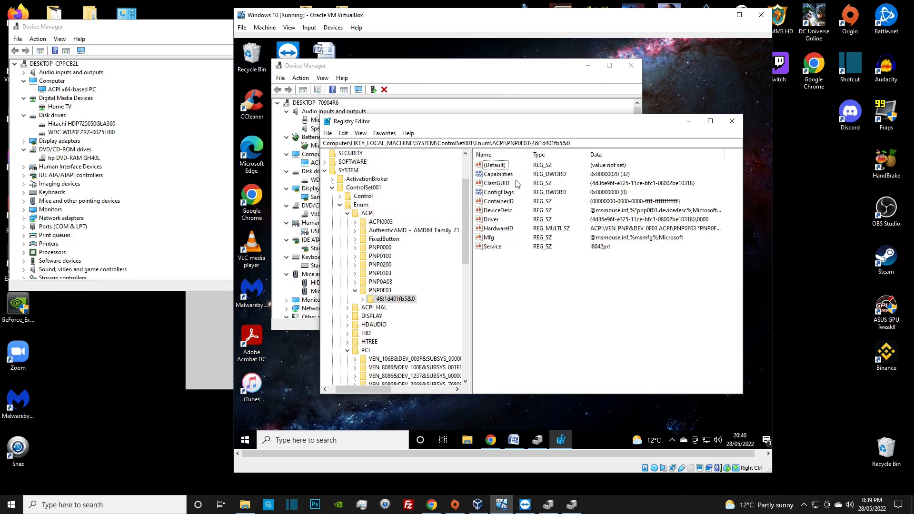
pyautogui.moveTo(589, 241)
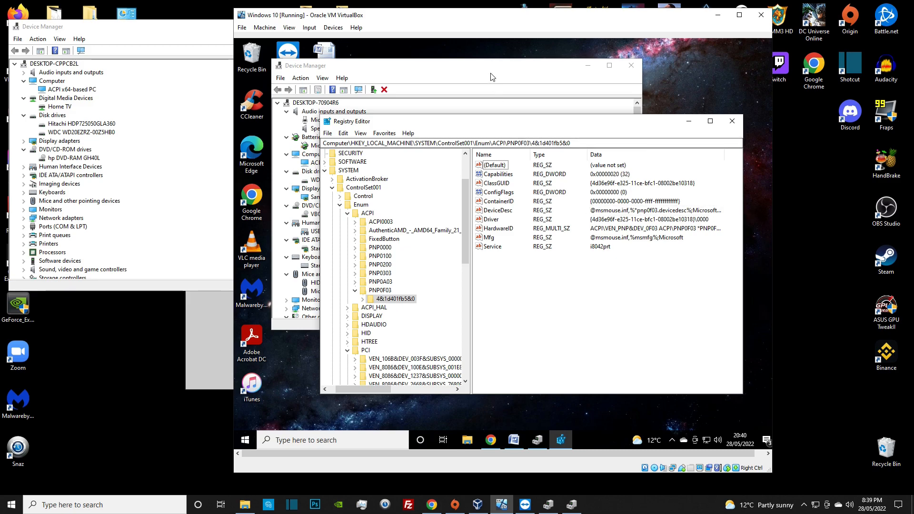
# Rescan hardware, then set the PNP0F03 mouse's DeviceDesc to 'Logitech G502 Hero'
pyautogui.click(301, 78)
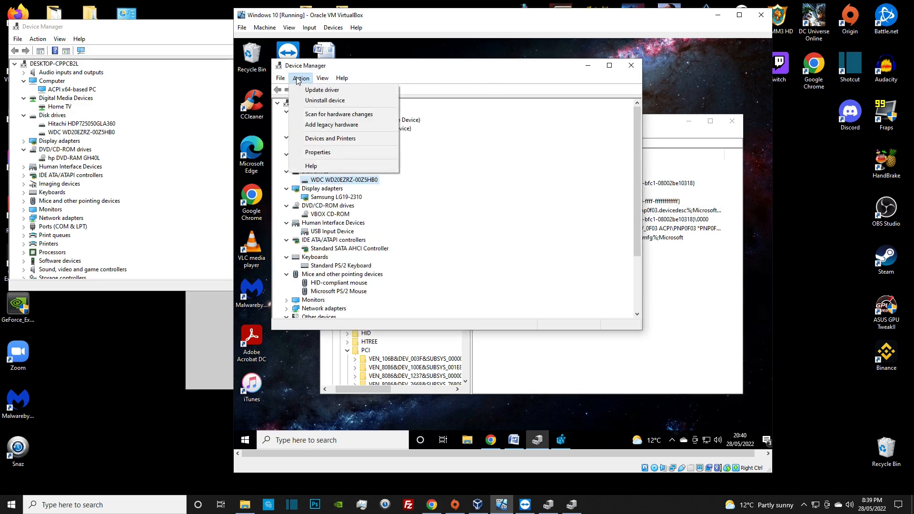
pyautogui.click(339, 113)
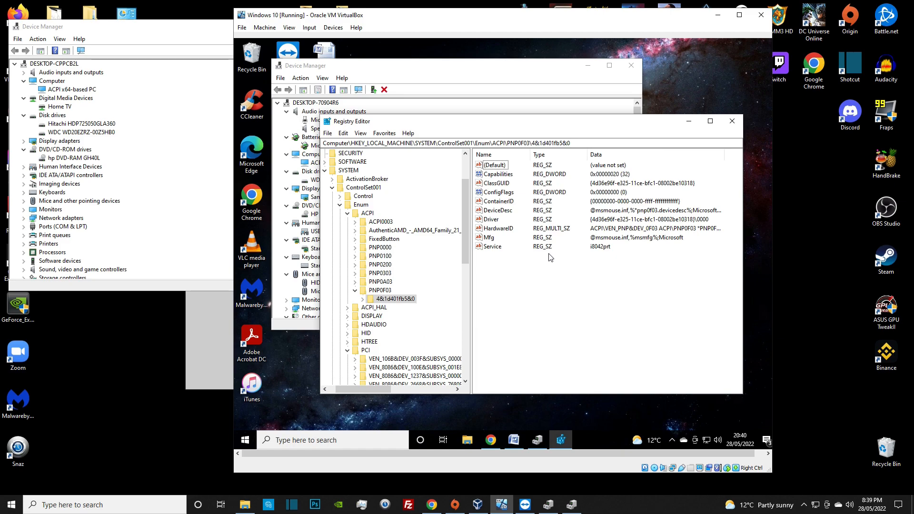
pyautogui.moveTo(504, 219)
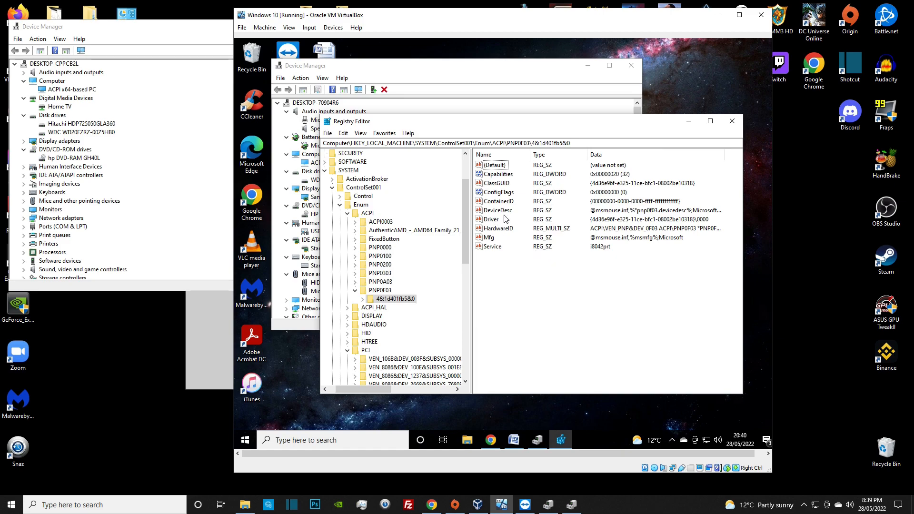
pyautogui.click(496, 209)
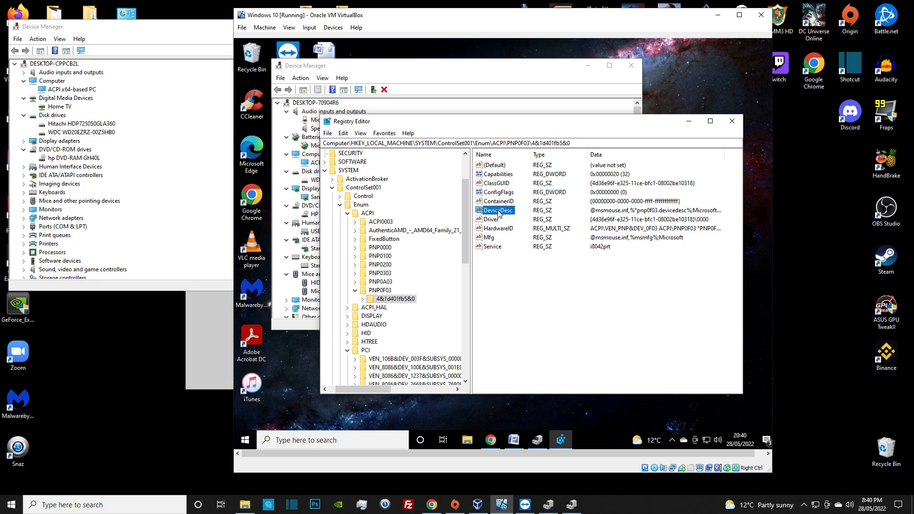
pyautogui.rightClick(496, 210)
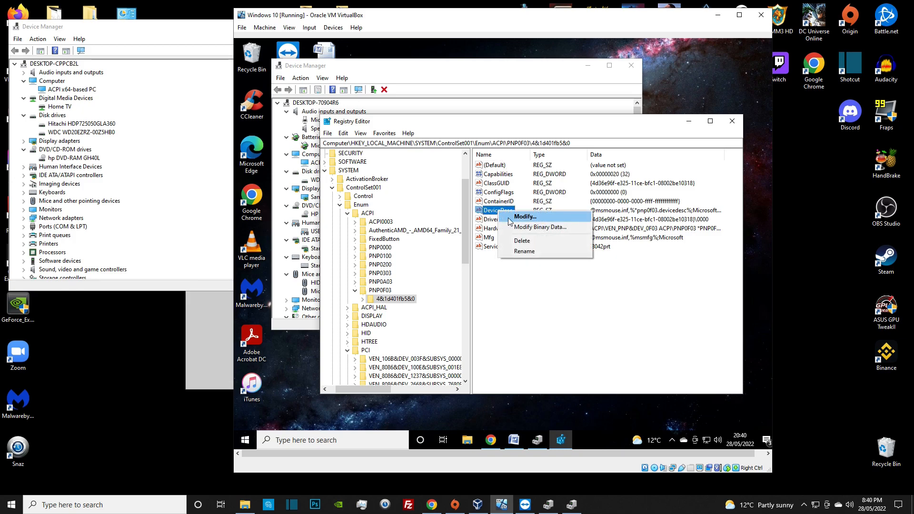
pyautogui.click(523, 216)
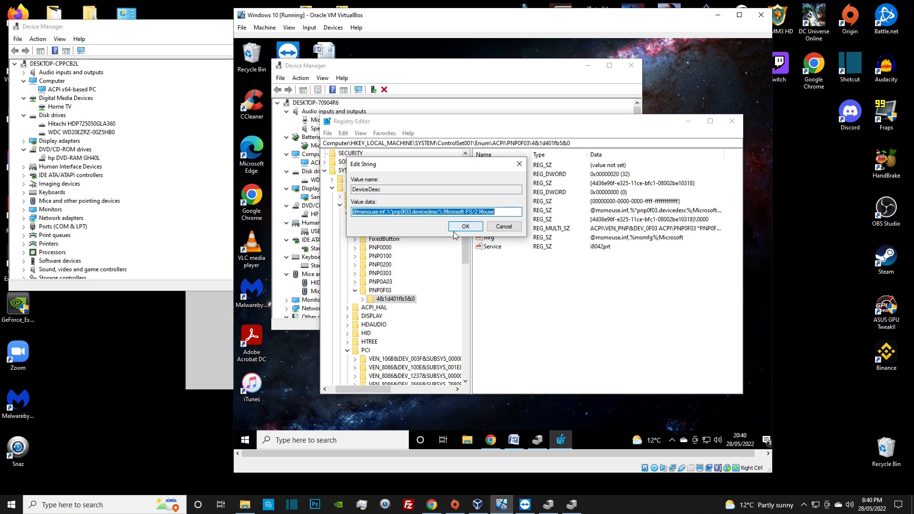
pyautogui.write('Logitech g')
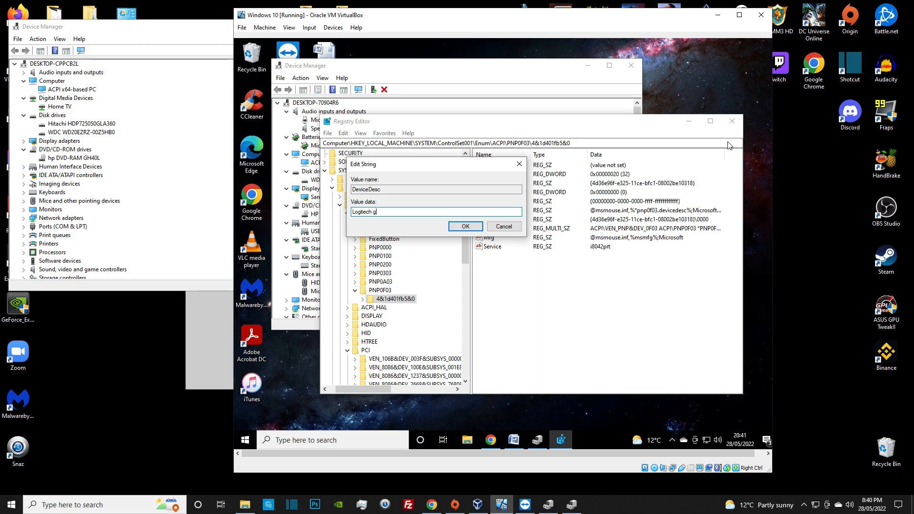
pyautogui.press('BackSpace')
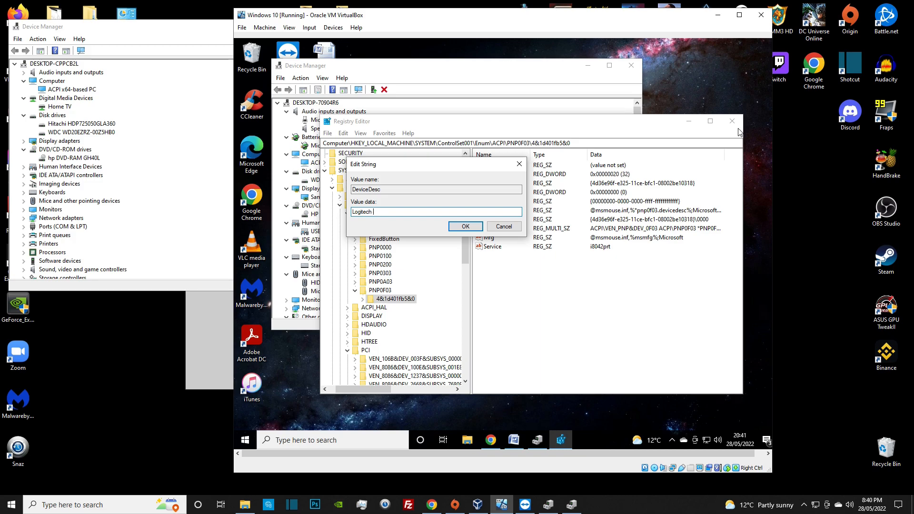
pyautogui.write('G')
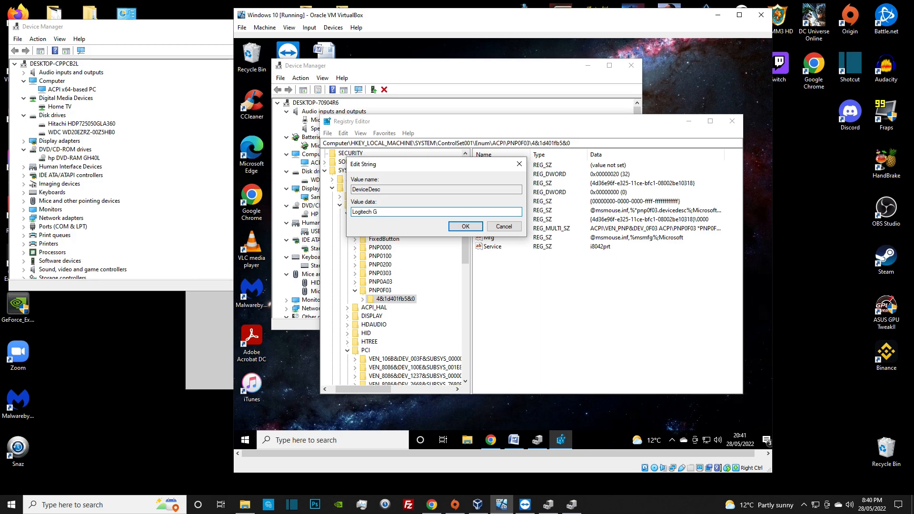
pyautogui.write('502')
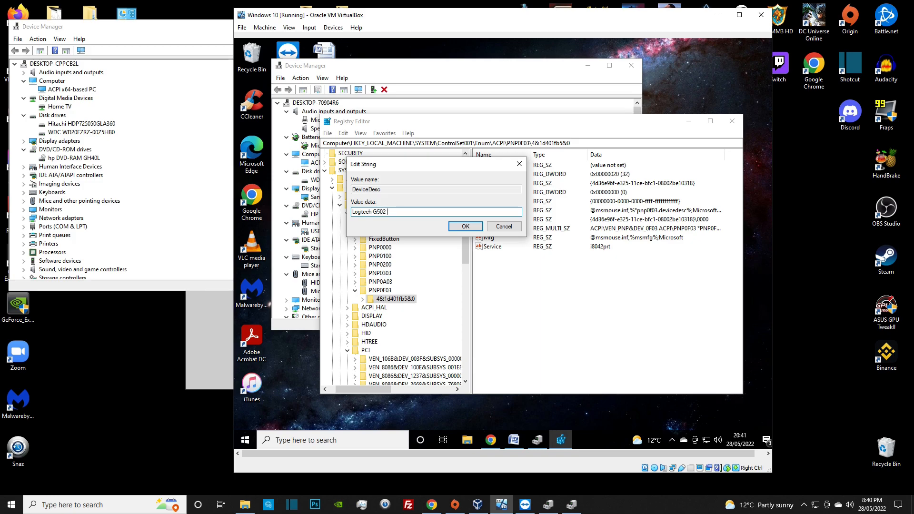
pyautogui.write('Hero')
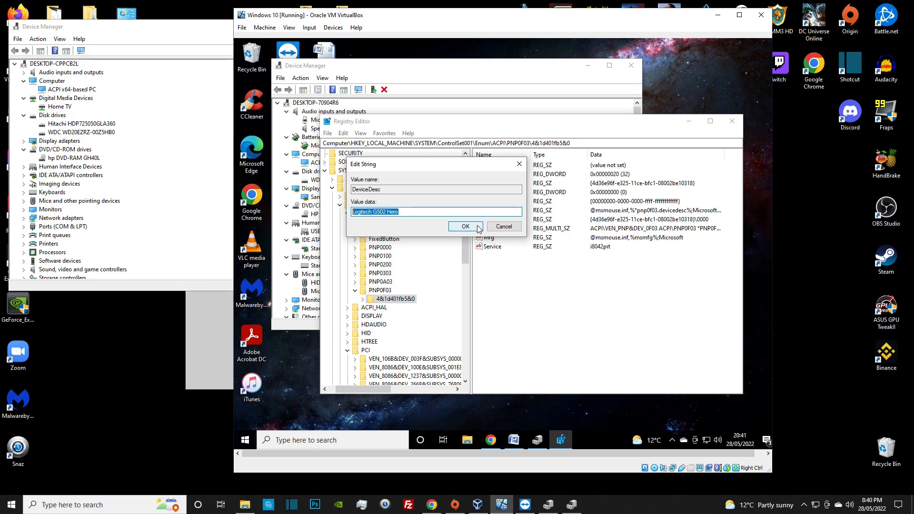
pyautogui.click(465, 226)
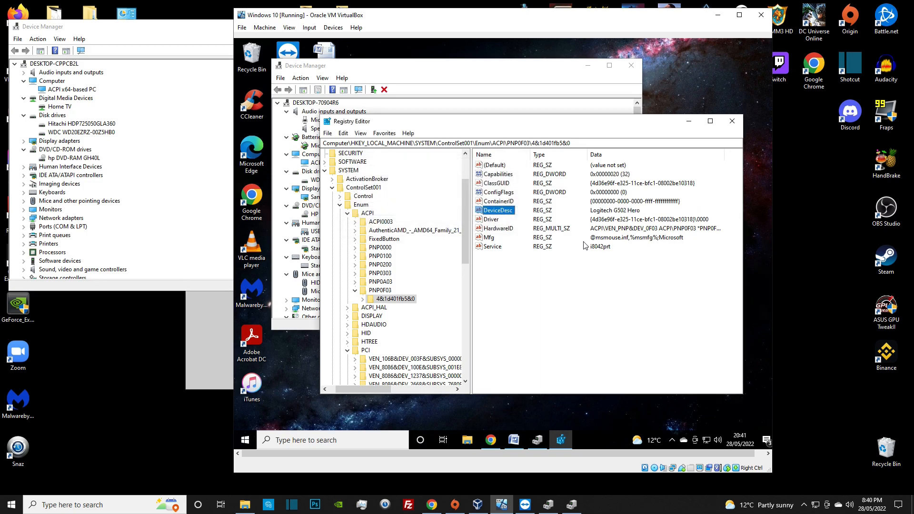
pyautogui.moveTo(497, 239)
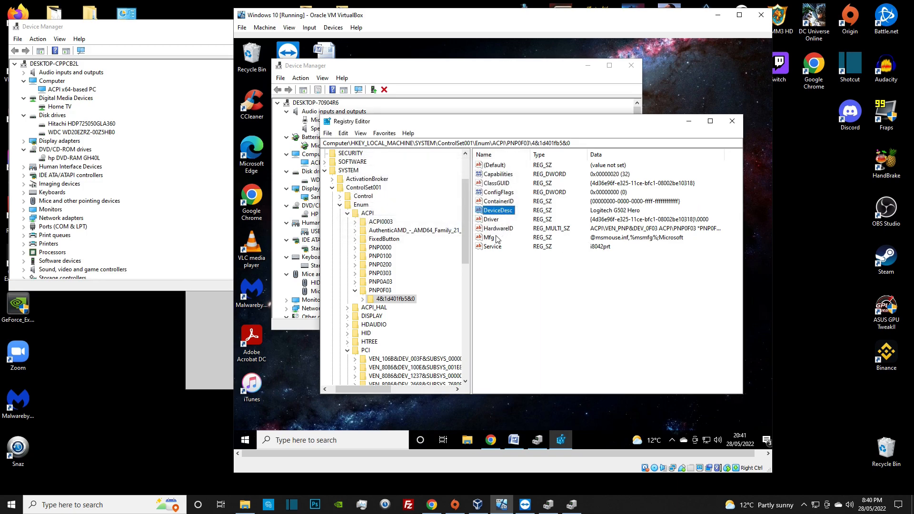
# Change the PNP0F03 mouse's Mfg data to 'Logitech'
pyautogui.rightClick(488, 237)
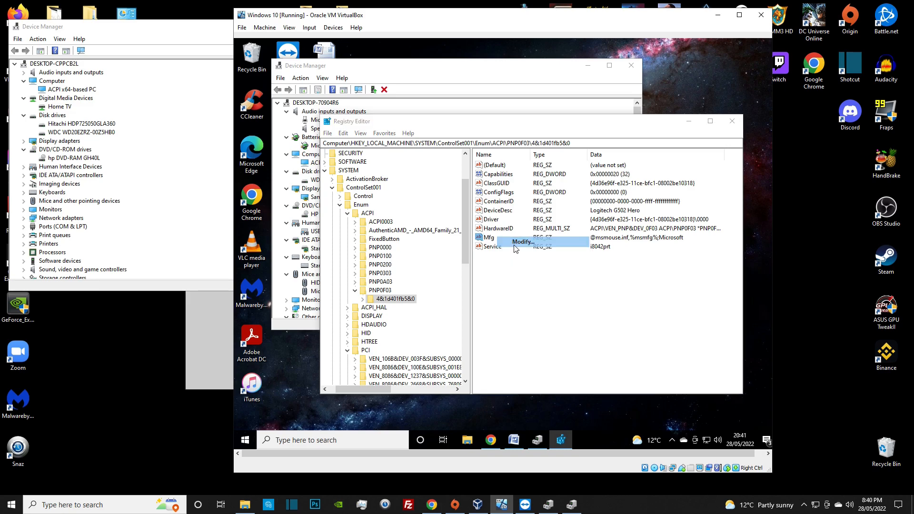
pyautogui.click(523, 242)
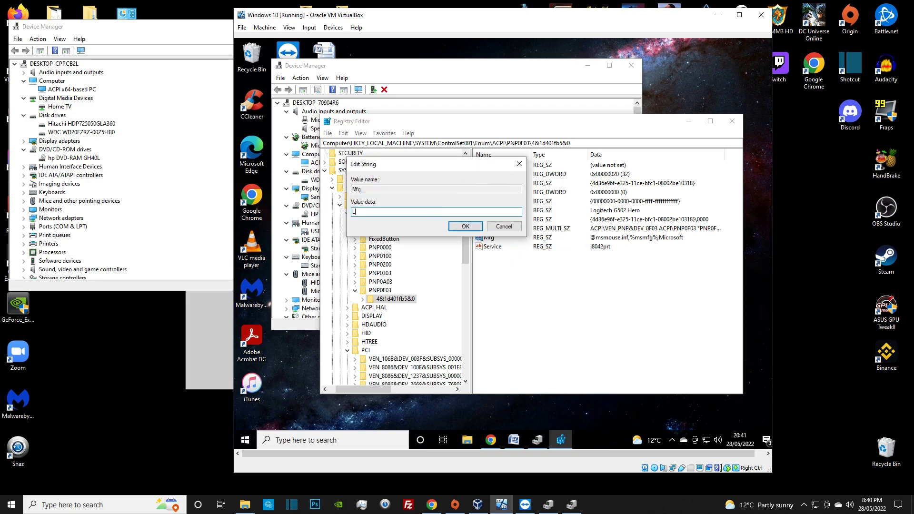
pyautogui.write('ogit')
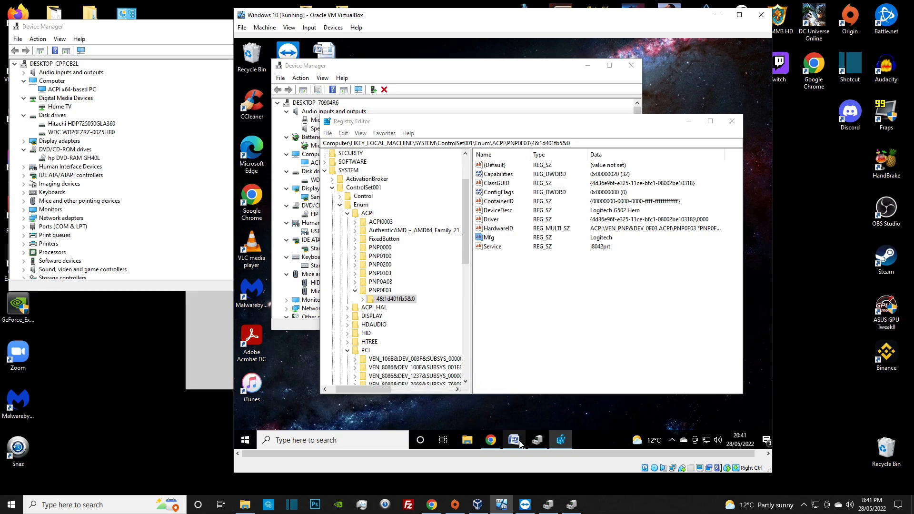
# Switch to the Word GUID notes and type 'F£3' on a new line below the list
pyautogui.click(514, 440)
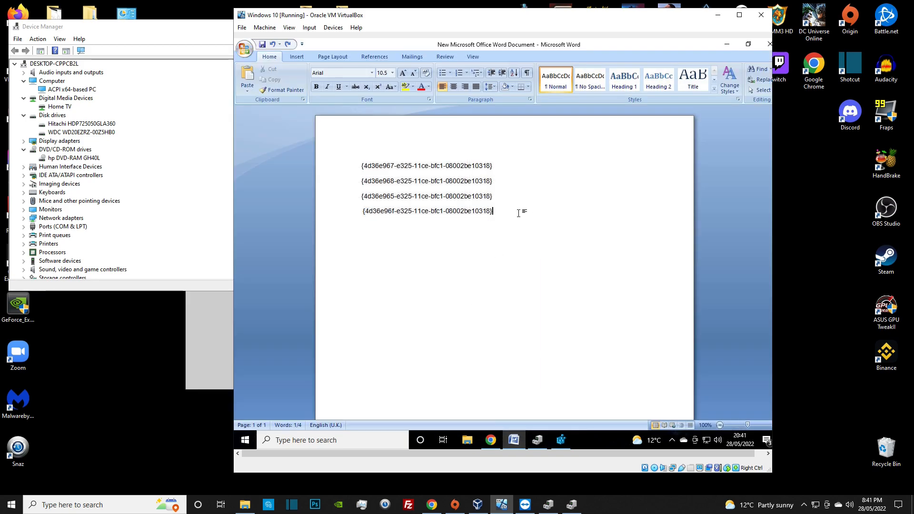
pyautogui.tripleClick(426, 210)
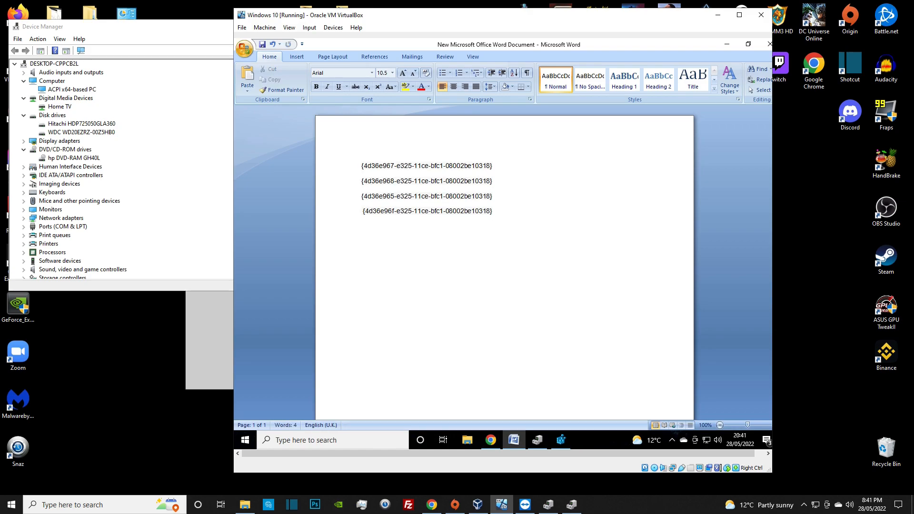
pyautogui.write('F£')
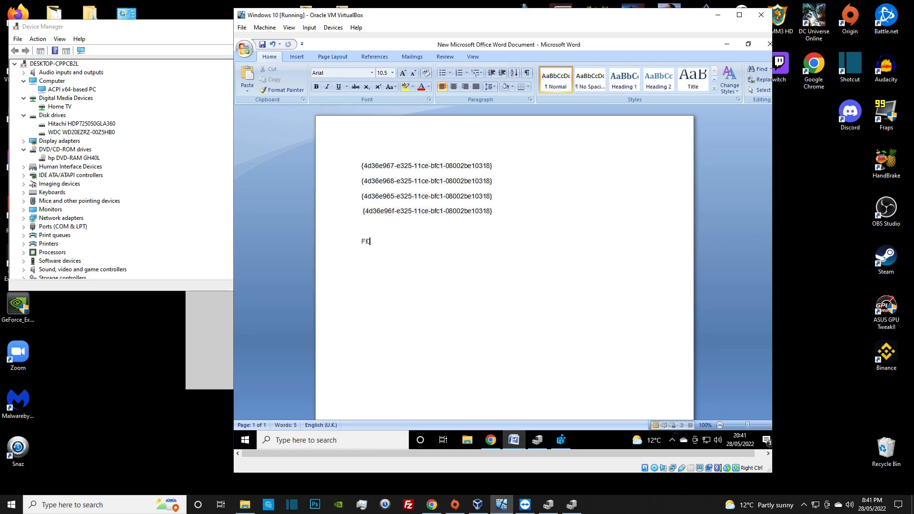
pyautogui.write('3')
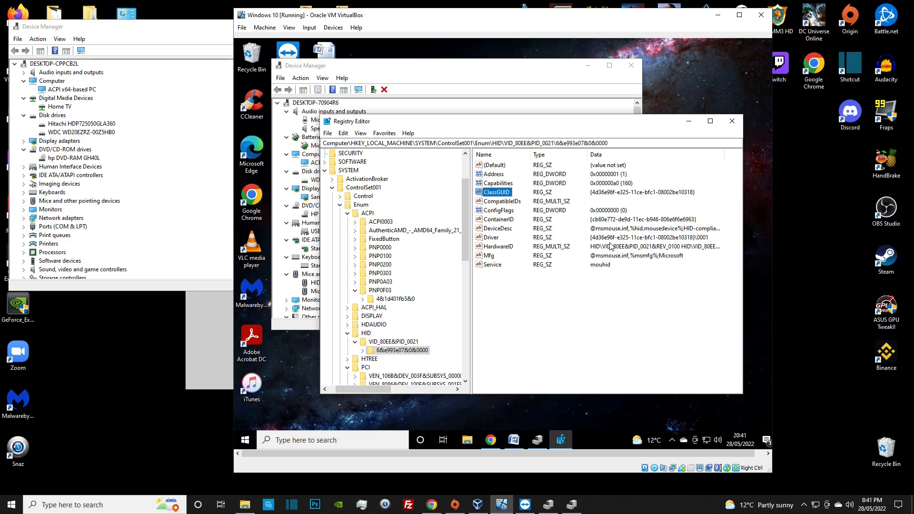
pyautogui.moveTo(499, 233)
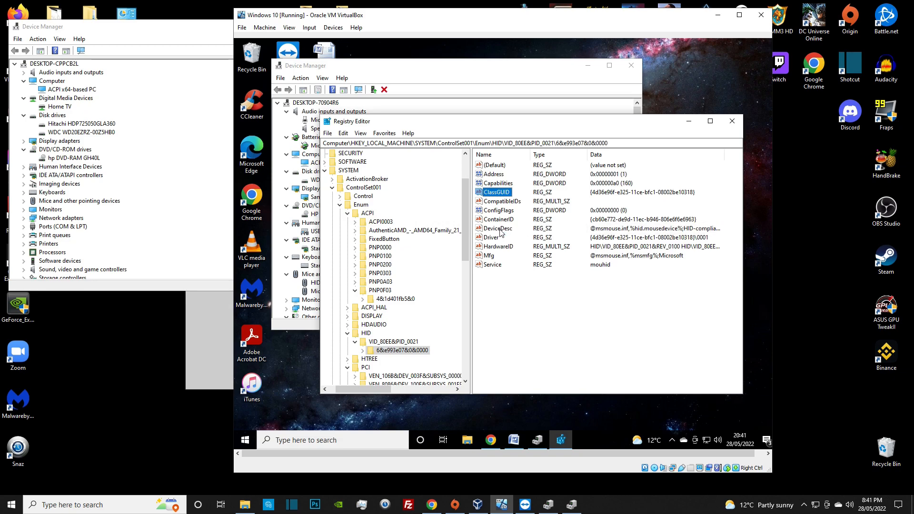
# Change the HID mouse's DeviceDesc value to 'Logitech G502 Hero'
pyautogui.rightClick(499, 228)
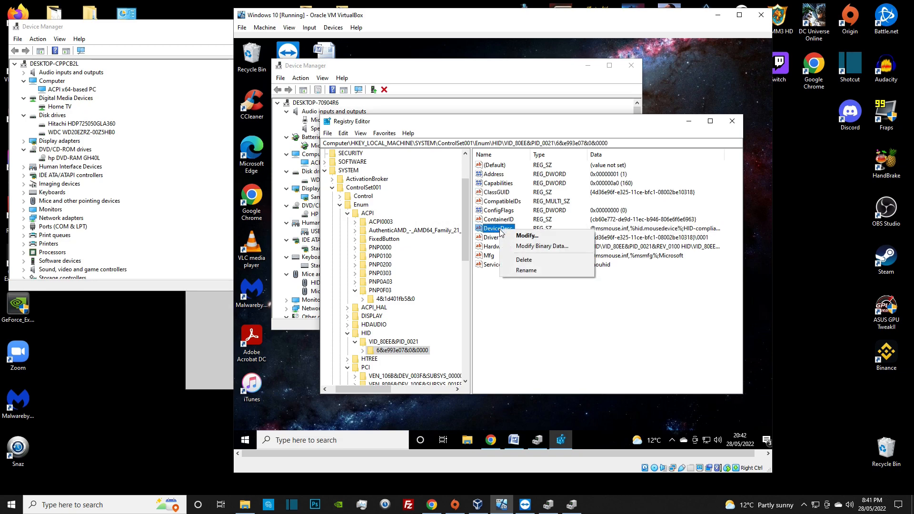
pyautogui.click(525, 236)
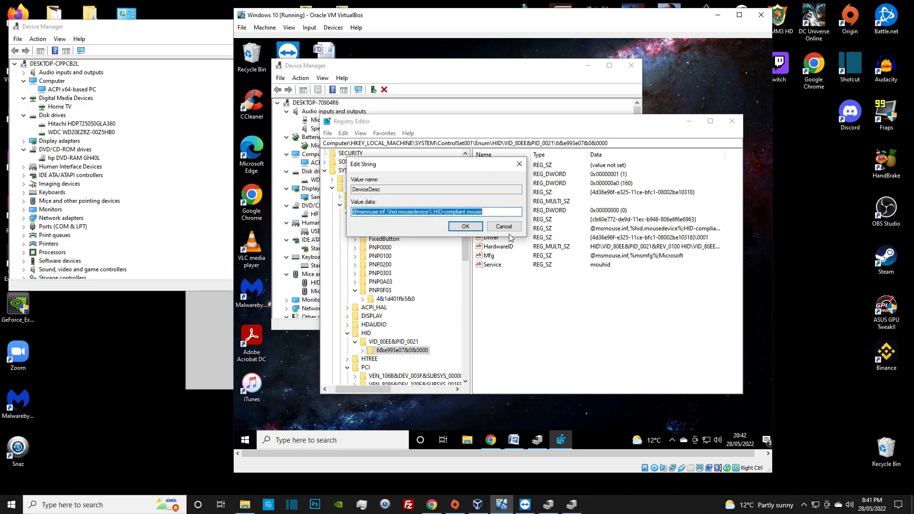
pyautogui.write('Logitech G502 Hero')
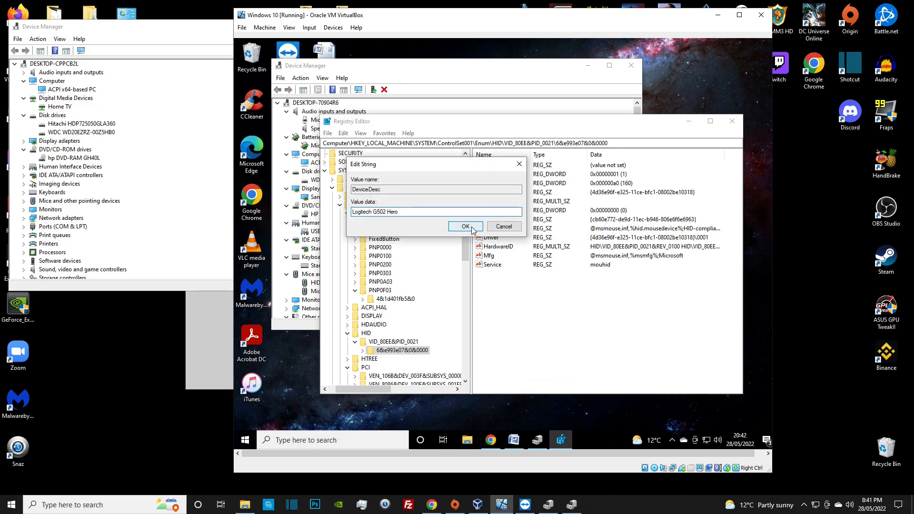
pyautogui.click(465, 226)
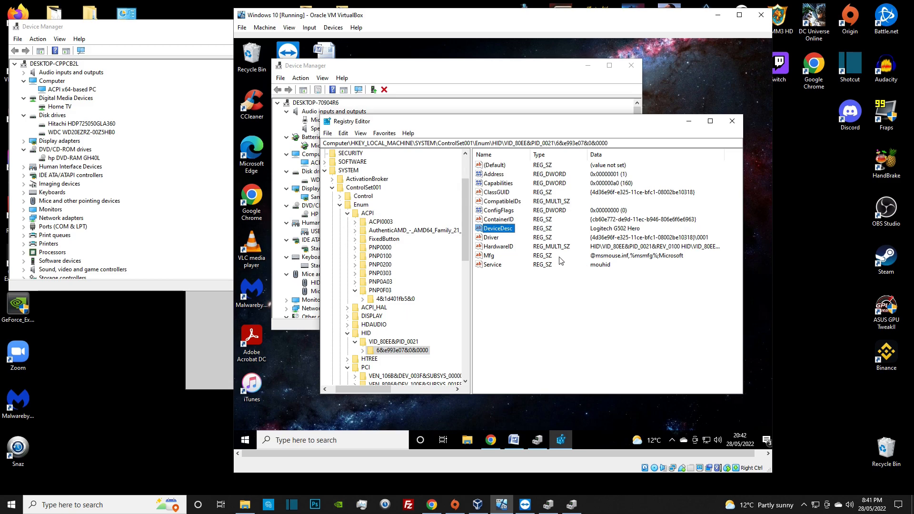
# Change the HID mouse's Mfg value, entering 'Logitech G502 Hero'
pyautogui.rightClick(488, 256)
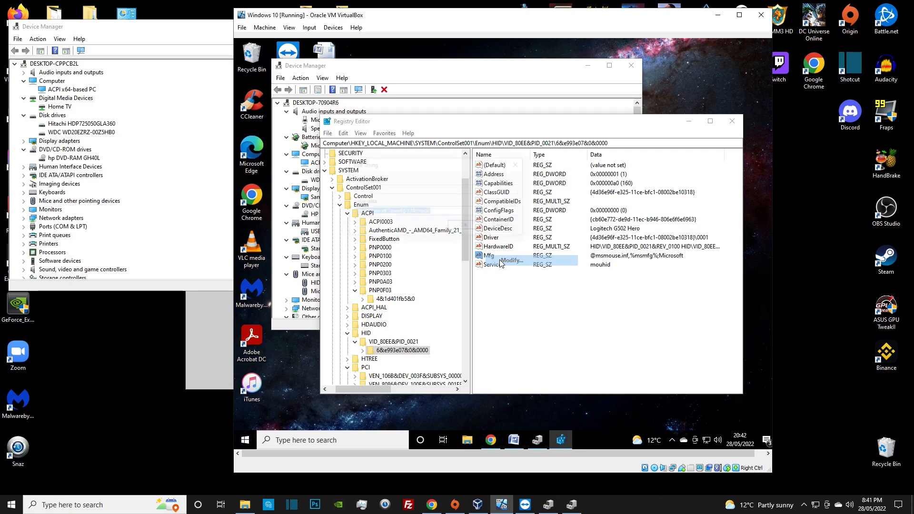
pyautogui.click(510, 260)
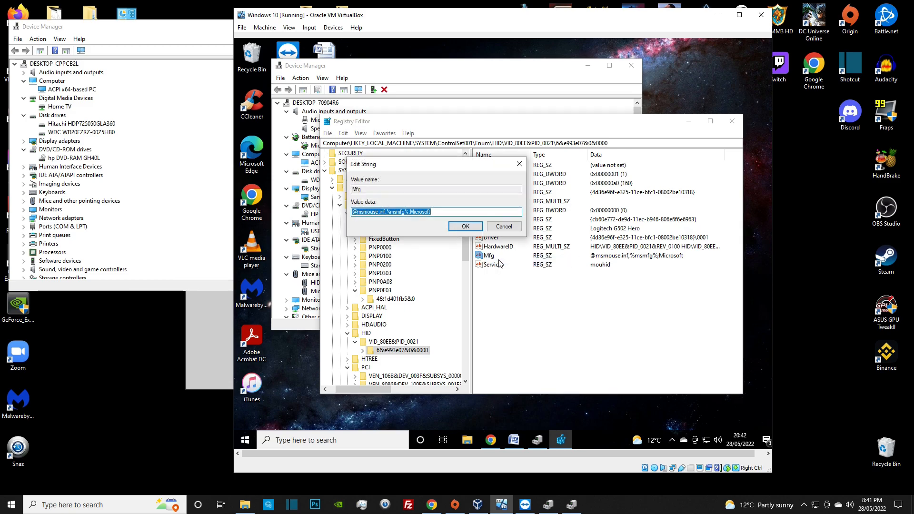
pyautogui.write('Logitech G502 Hero')
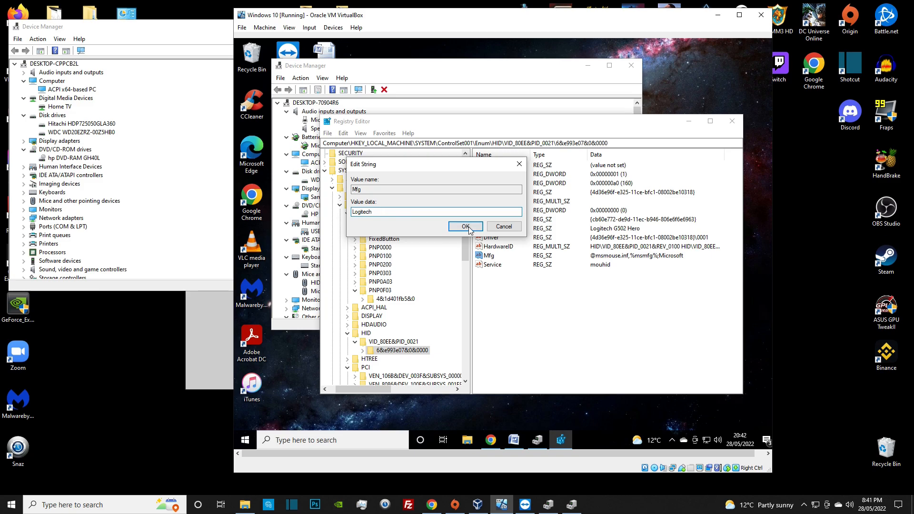
pyautogui.click(465, 226)
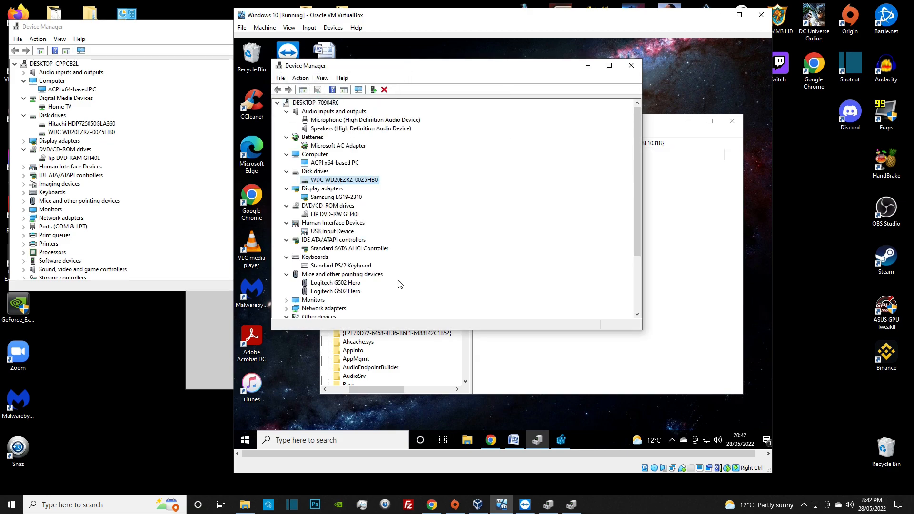
pyautogui.moveTo(363, 299)
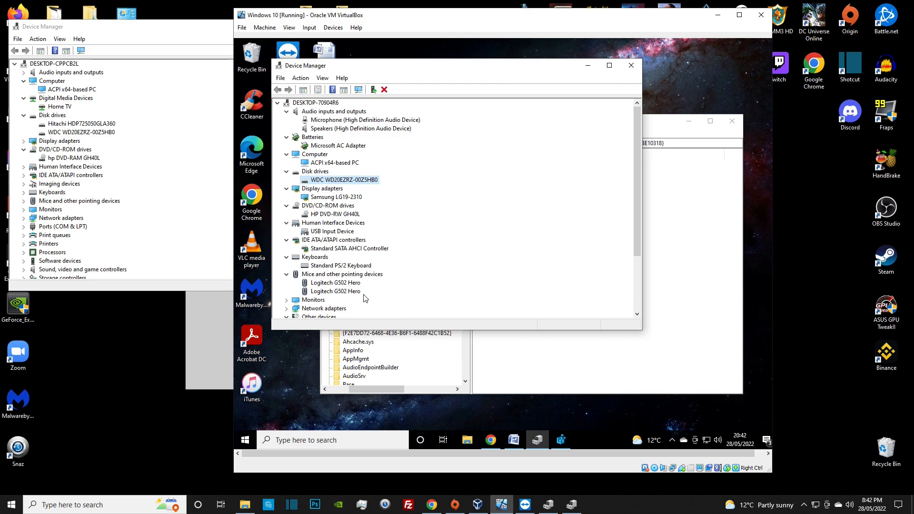
pyautogui.moveTo(402, 307)
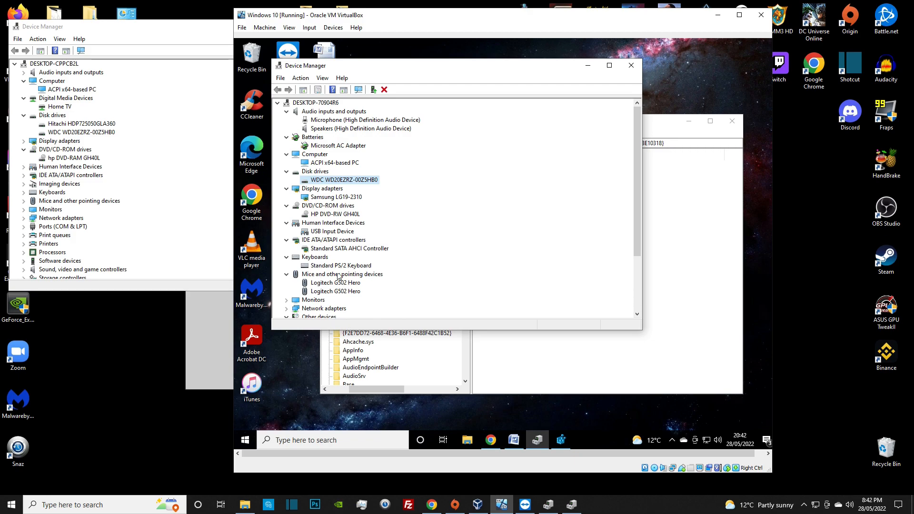
pyautogui.moveTo(335, 123)
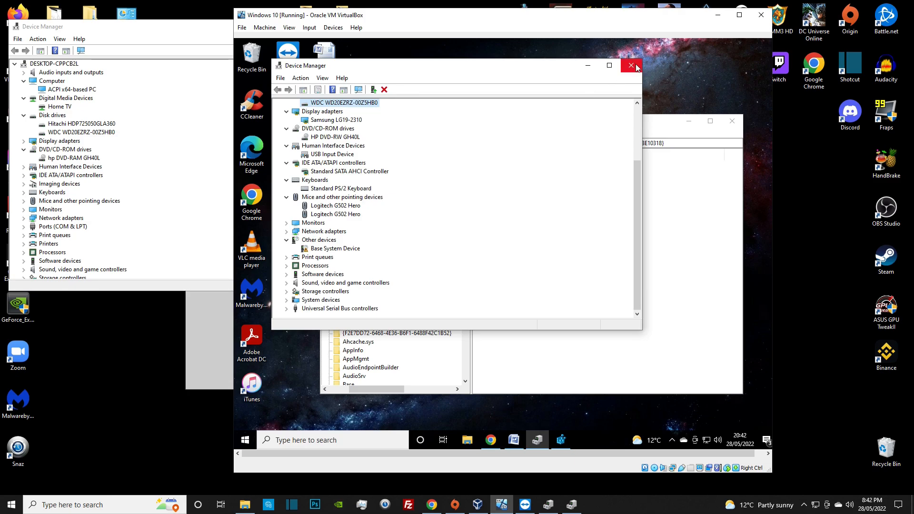
# Close the guest's Device Manager after confirming the renamed devices
pyautogui.click(629, 65)
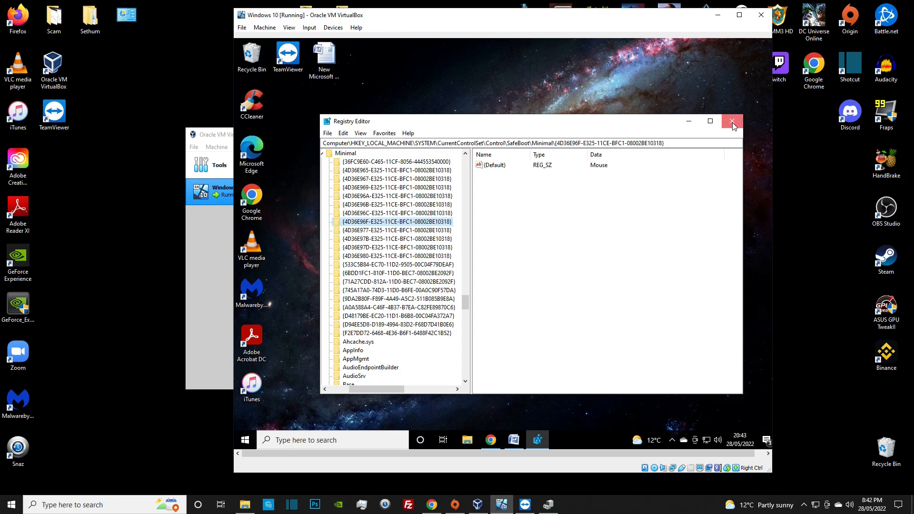
# Close the guest's Registry Editor and browse VirtualBox's Machine, Input, Help and View menus
pyautogui.click(732, 121)
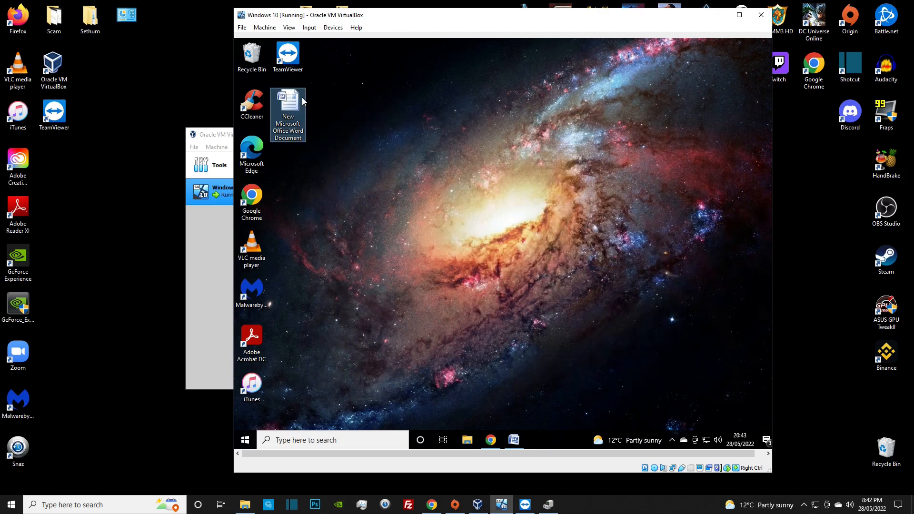
pyautogui.moveTo(303, 96)
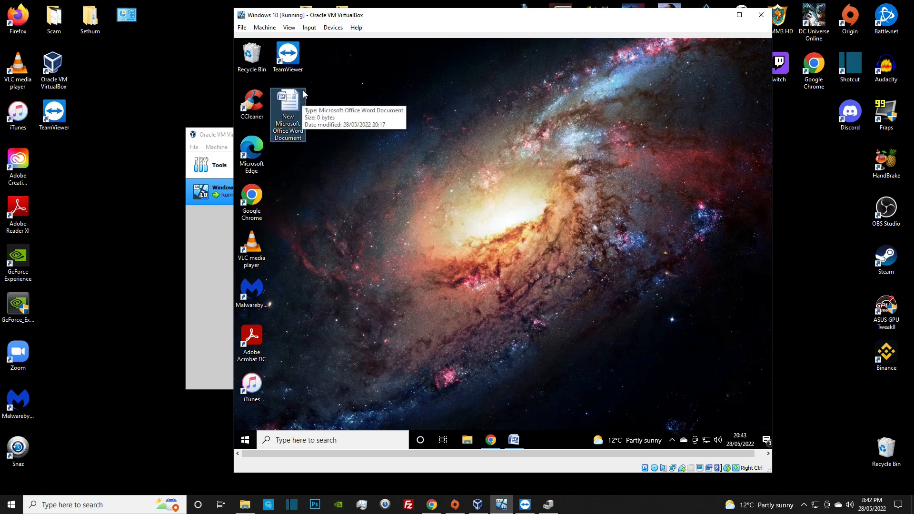
pyautogui.click(241, 28)
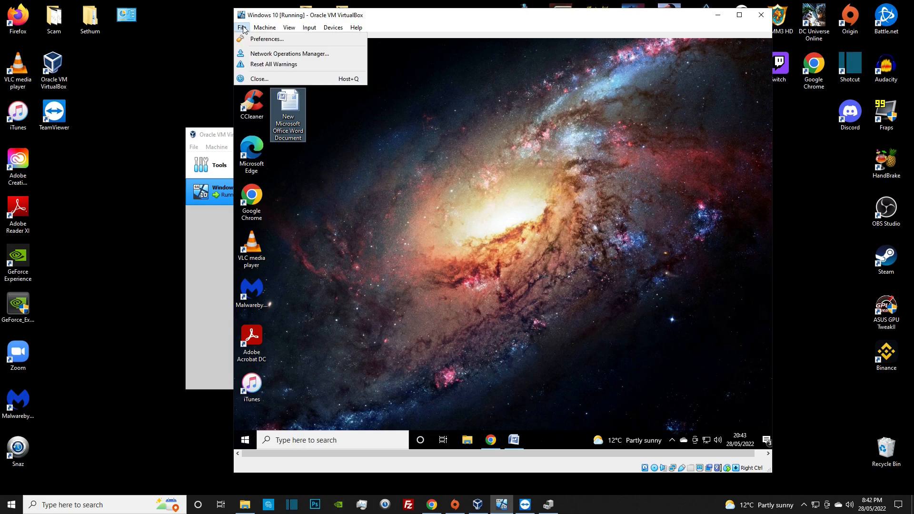
pyautogui.click(264, 28)
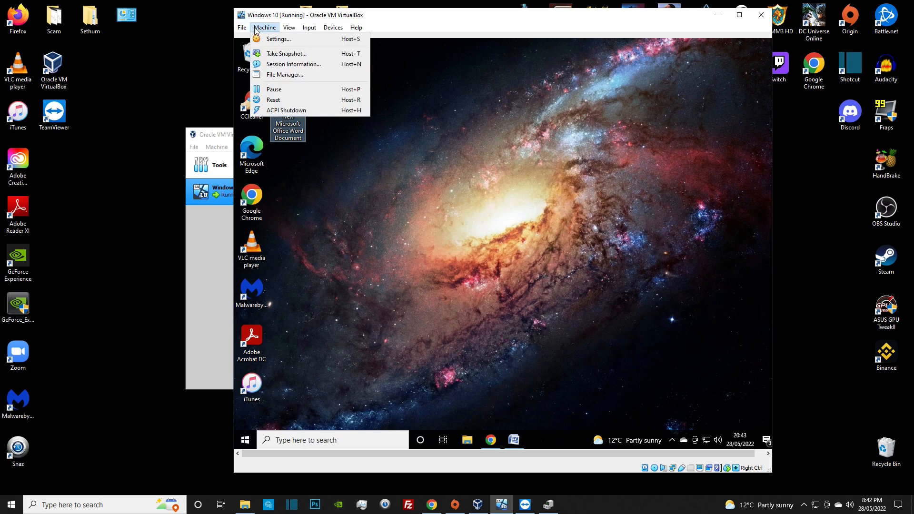
pyautogui.moveTo(263, 31)
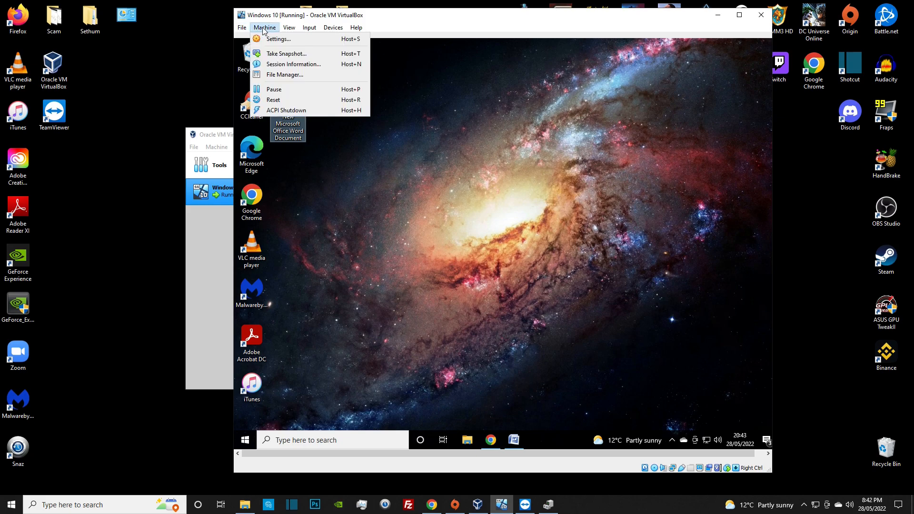
pyautogui.click(309, 28)
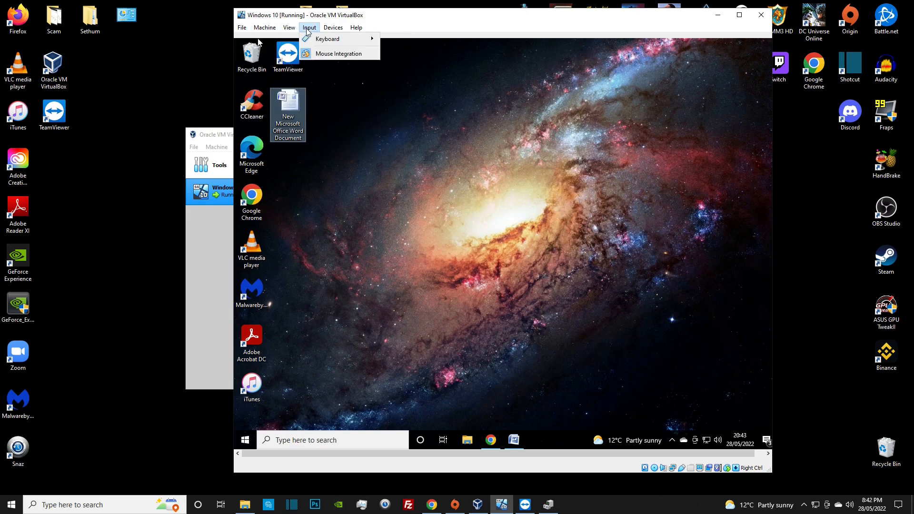
pyautogui.click(356, 27)
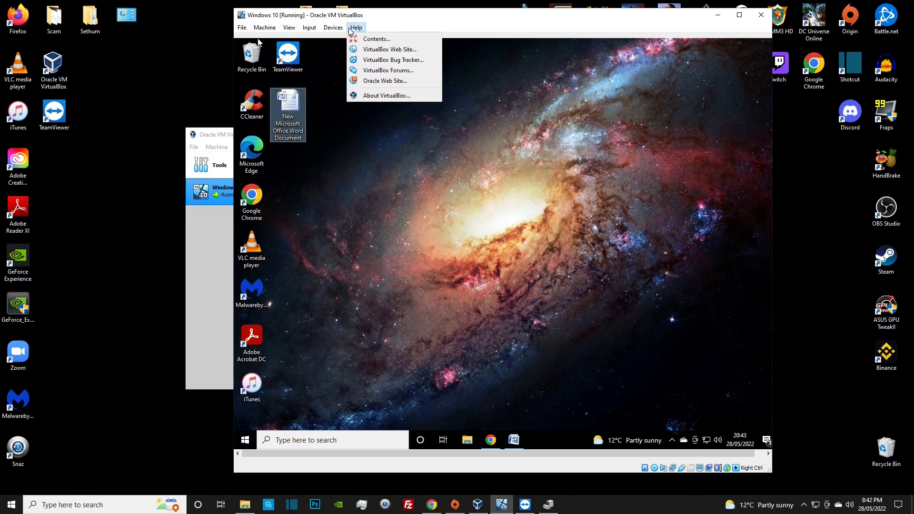
pyautogui.click(289, 28)
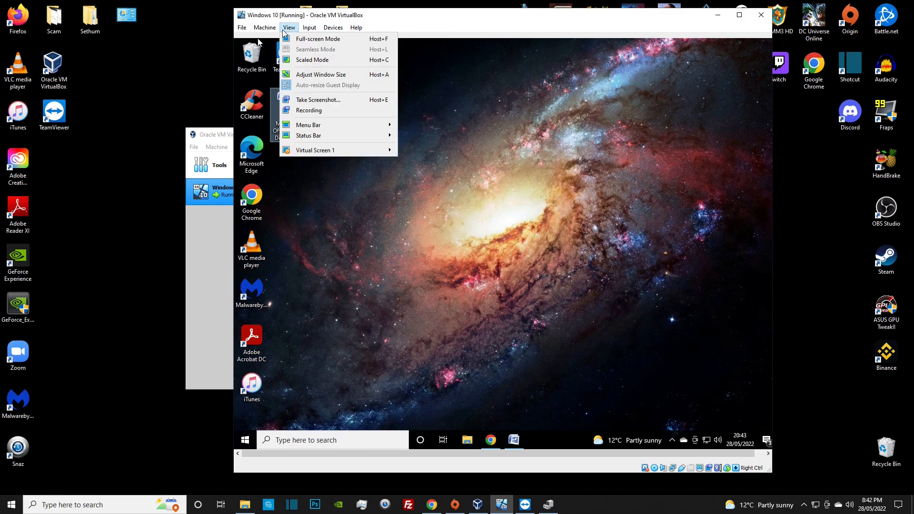
pyautogui.click(264, 28)
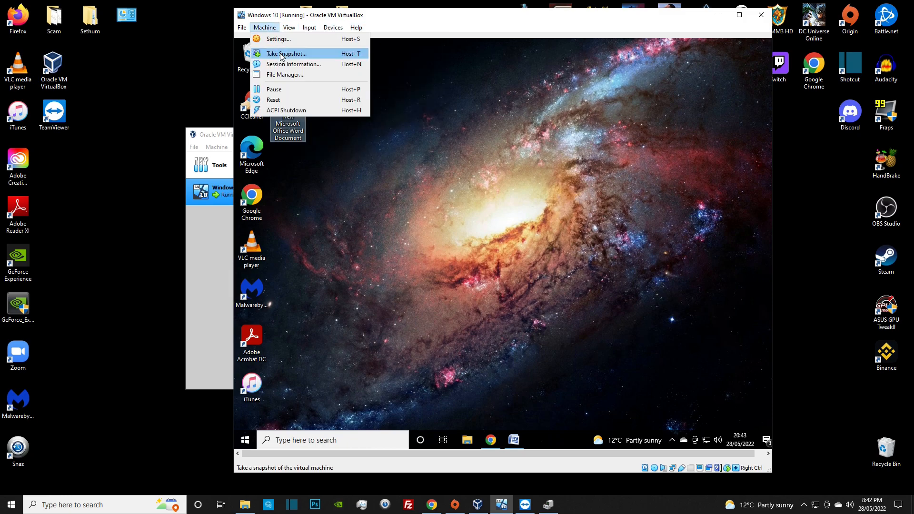
# Take a snapshot of the Windows 10 machine named 'Before Scammer', fixing a mistyped name
pyautogui.click(286, 52)
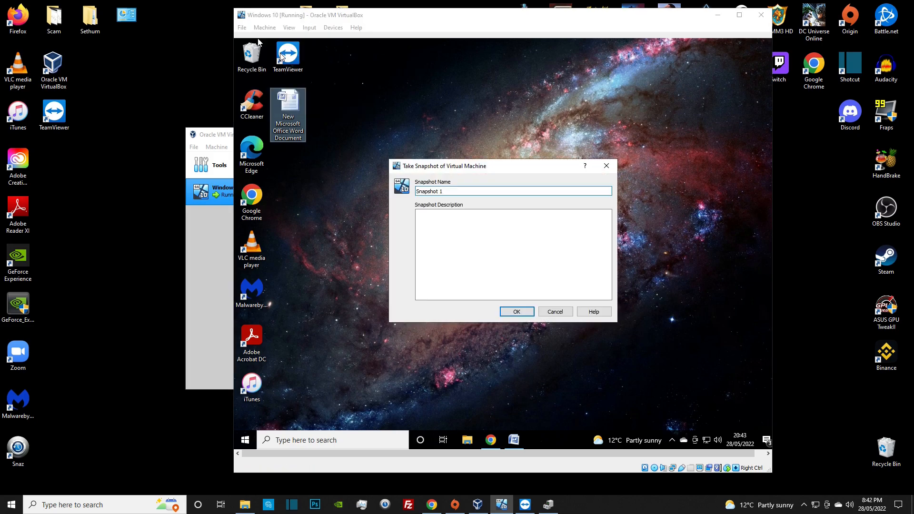
pyautogui.click(513, 191)
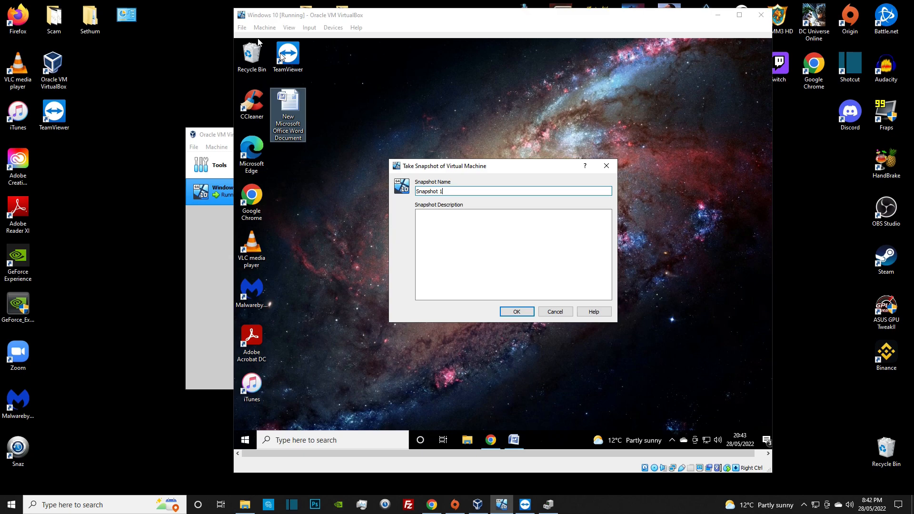
pyautogui.write('Snal')
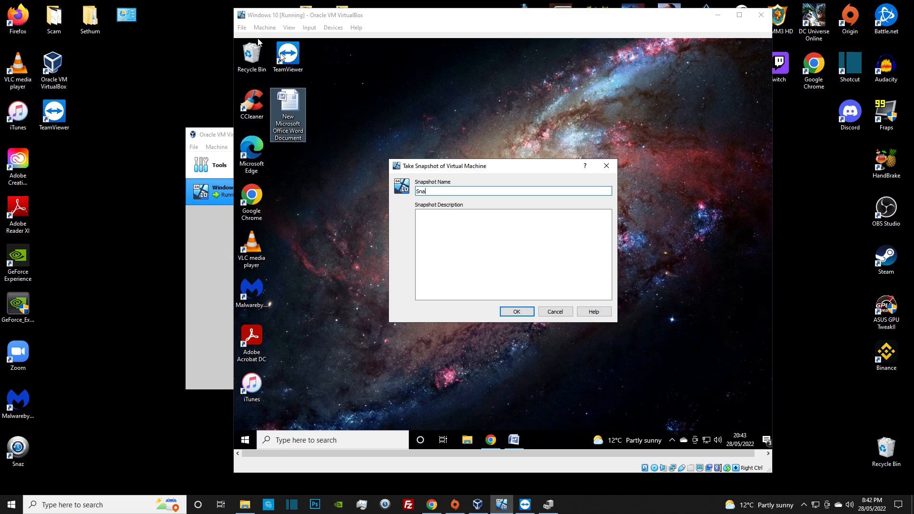
pyautogui.press('ctrl+a')
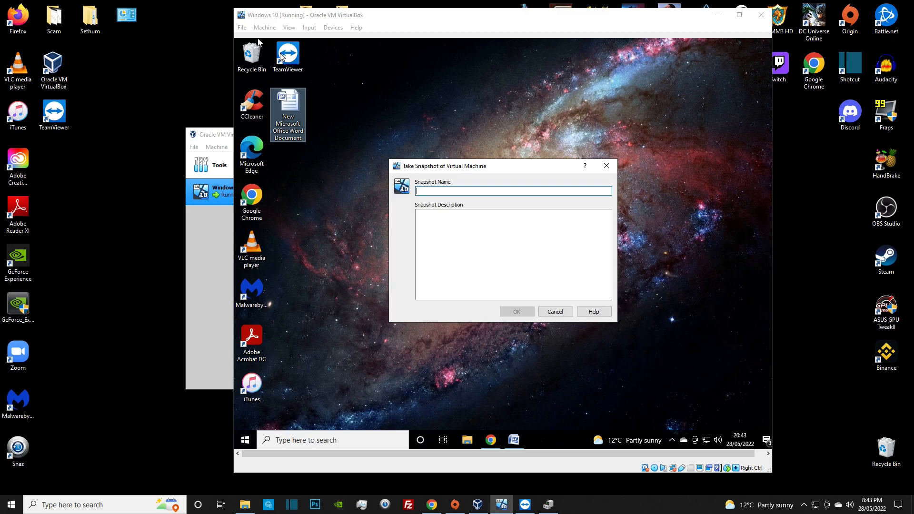
pyautogui.write('Before Scammer')
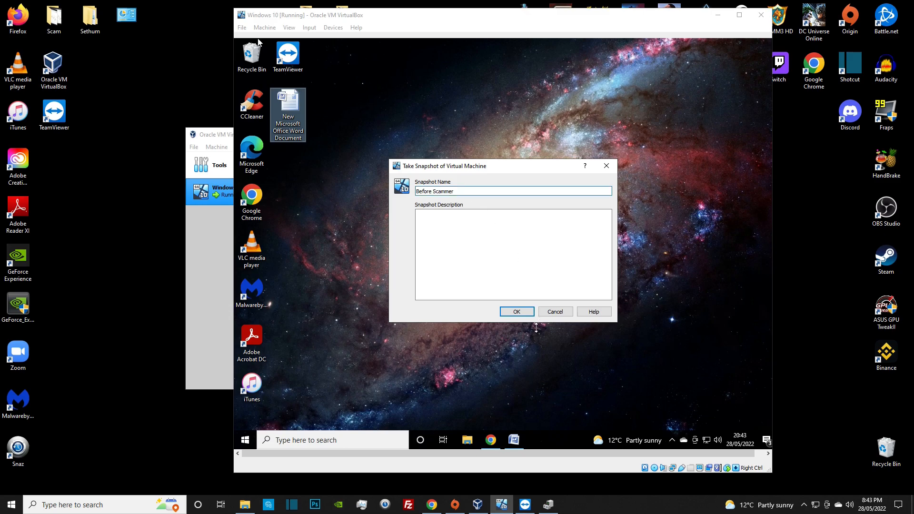
pyautogui.click(515, 311)
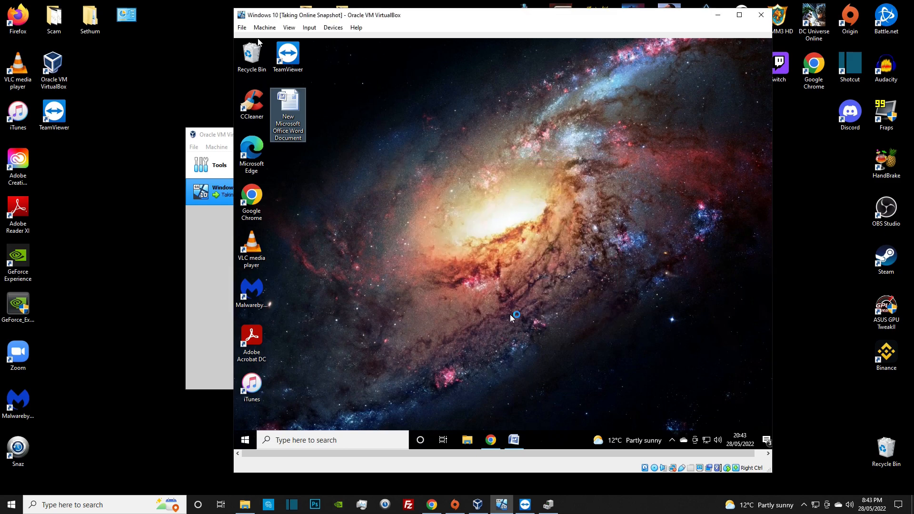